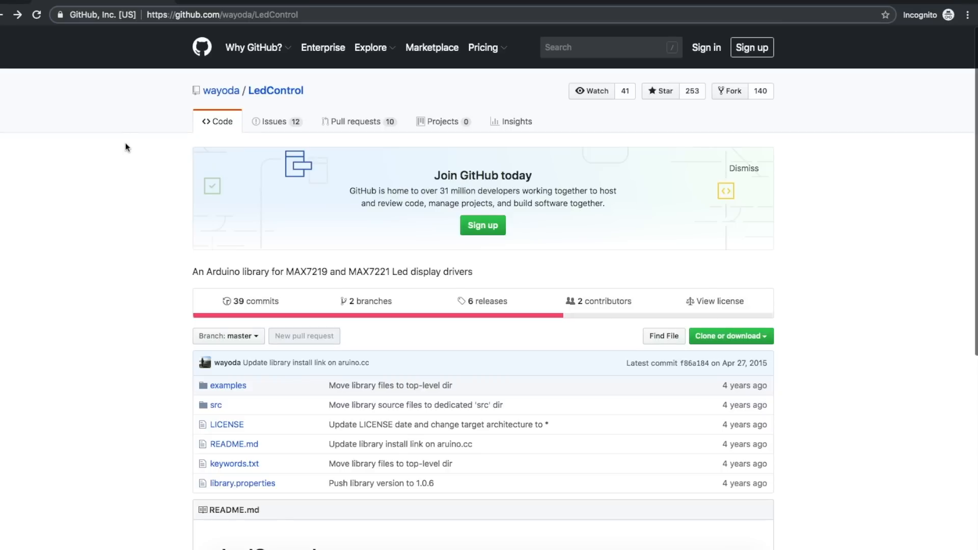
{"action": "mouse_move", "coordinate": [135, 143]}
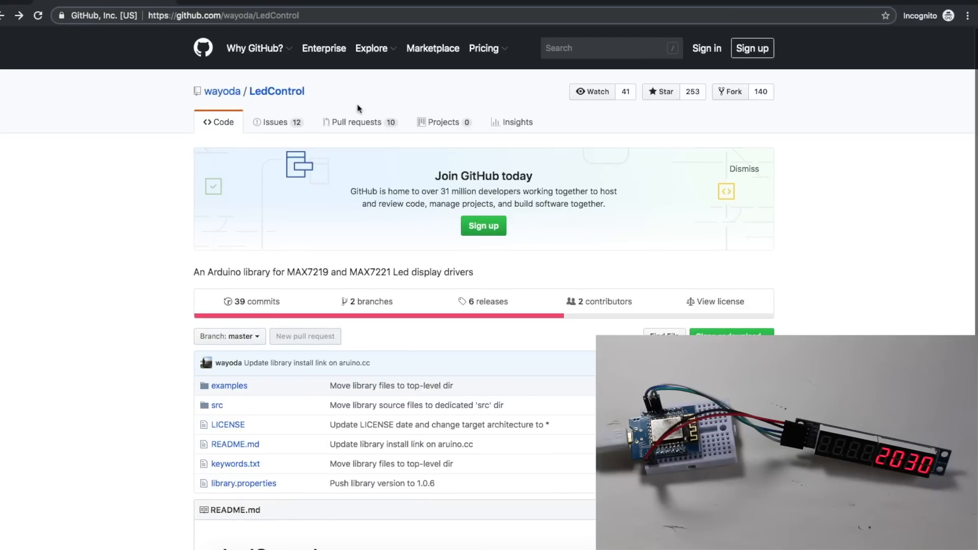
Scroll the wayoda/LedControl repository down to its README on the MAX7219 library.
{"action": "scroll", "scroll_direction": "down", "scroll_amount": 3}
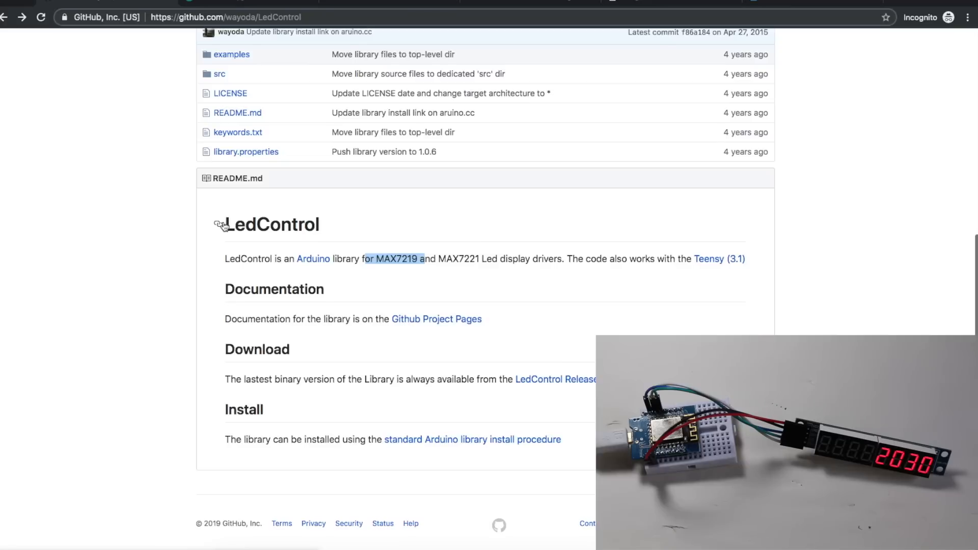
{"action": "mouse_move", "coordinate": [378, 261]}
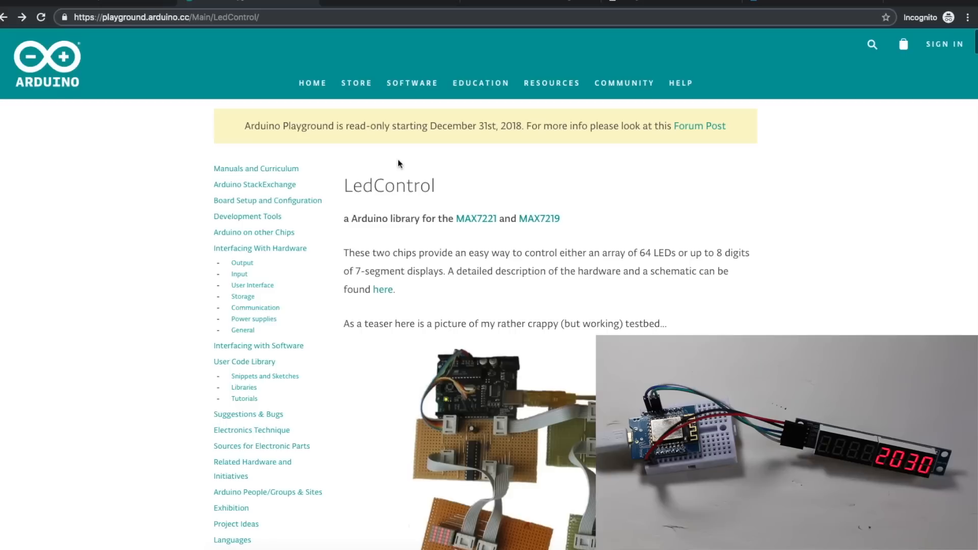
{"action": "mouse_move", "coordinate": [391, 170]}
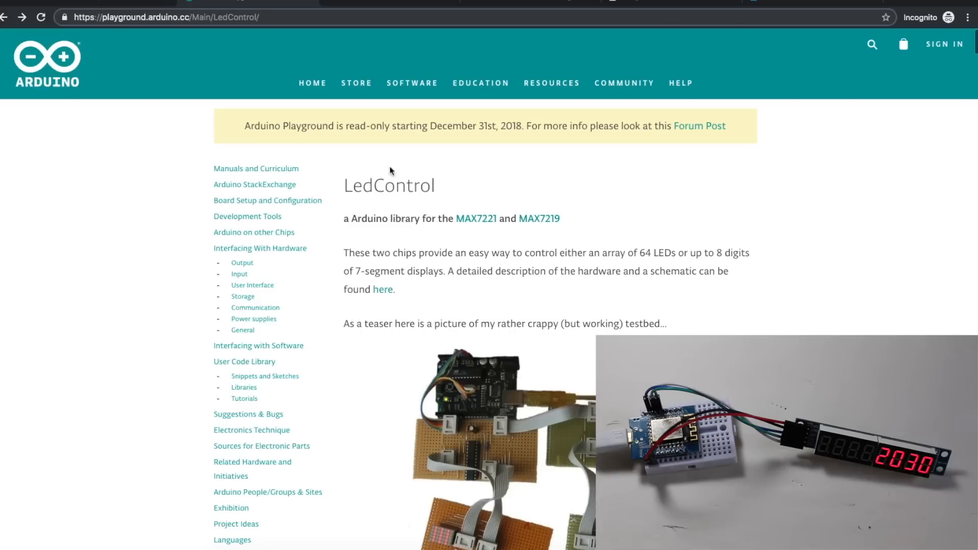
Scroll the Arduino Playground LedControl page to 'Controlling 7-Segment displays'.
{"action": "scroll", "scroll_direction": "down", "scroll_amount": 3}
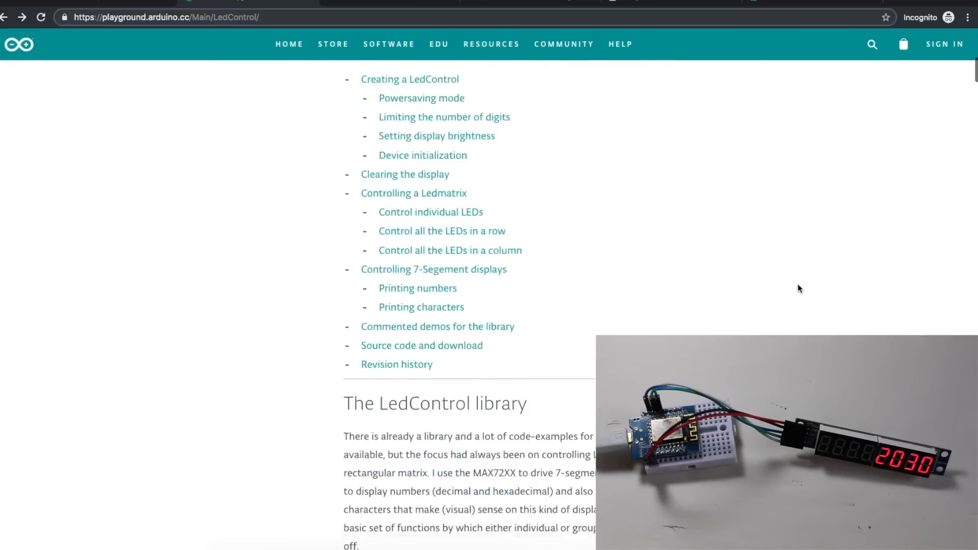
{"action": "scroll", "scroll_direction": "down", "scroll_amount": 3}
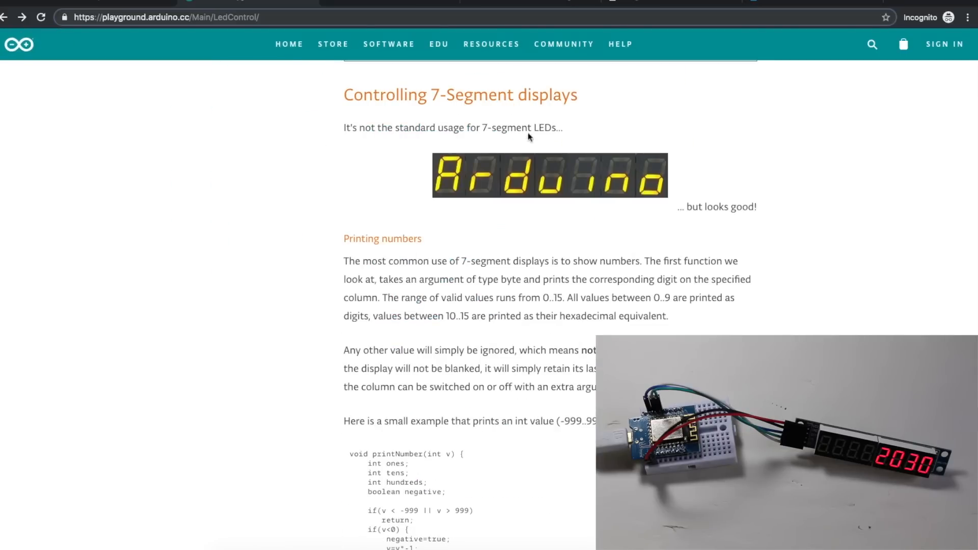
{"action": "mouse_move", "coordinate": [664, 197]}
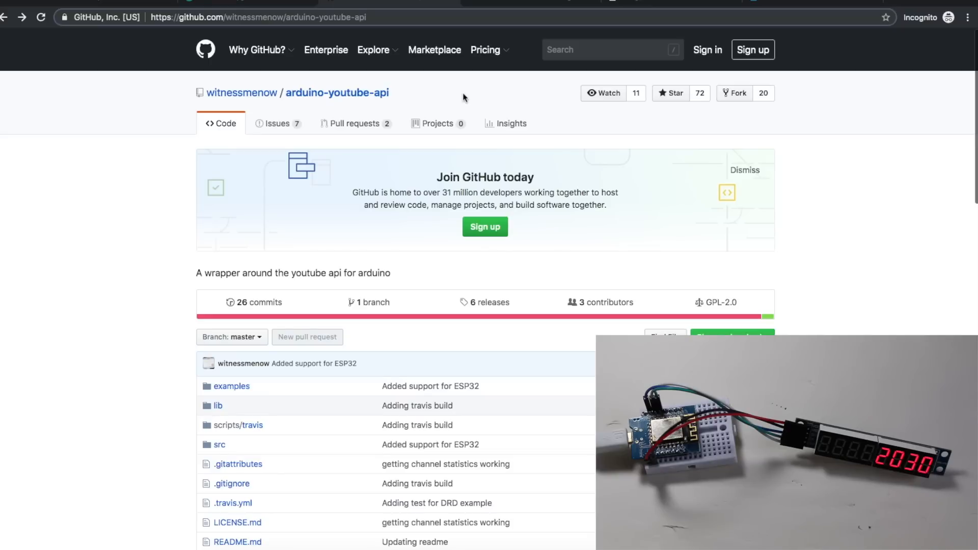
{"action": "mouse_move", "coordinate": [469, 103]}
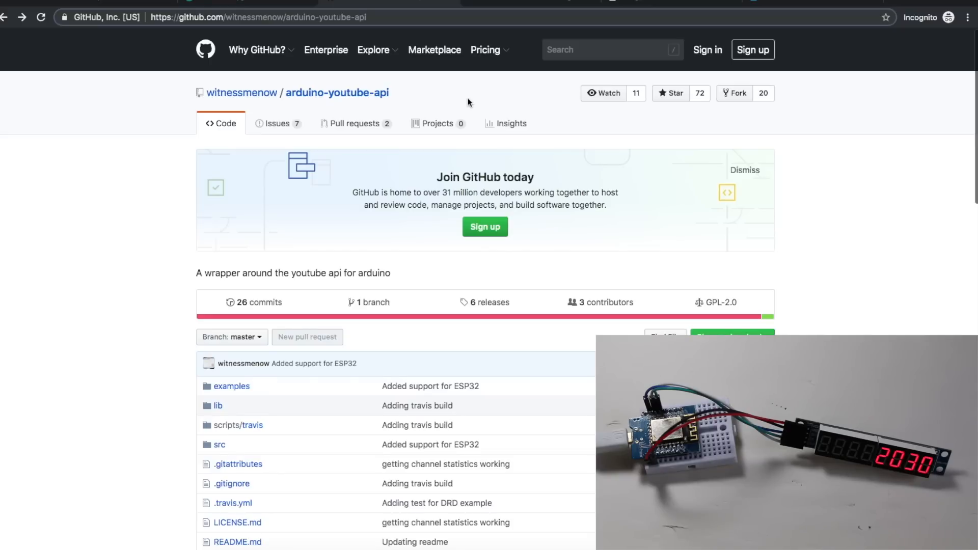
{"action": "mouse_move", "coordinate": [242, 92]}
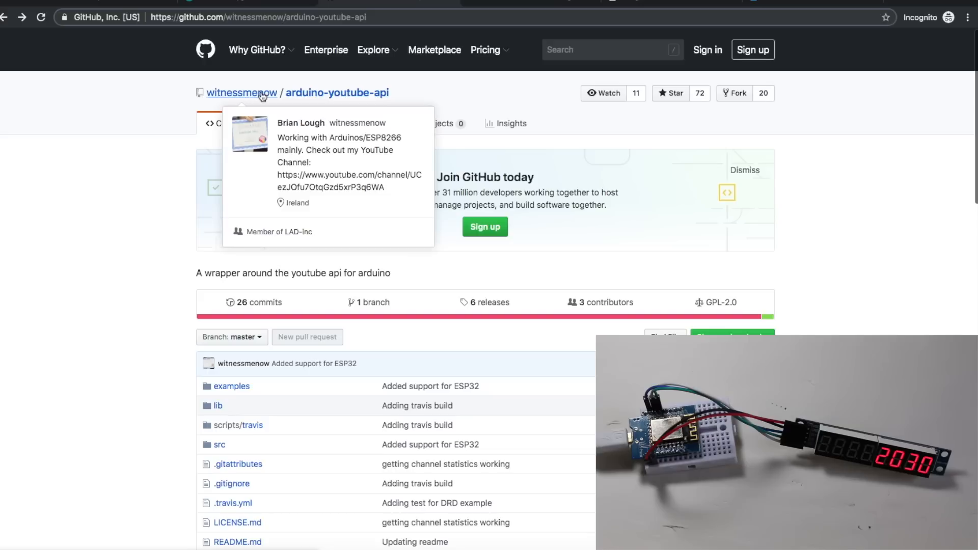
{"action": "mouse_move", "coordinate": [417, 173]}
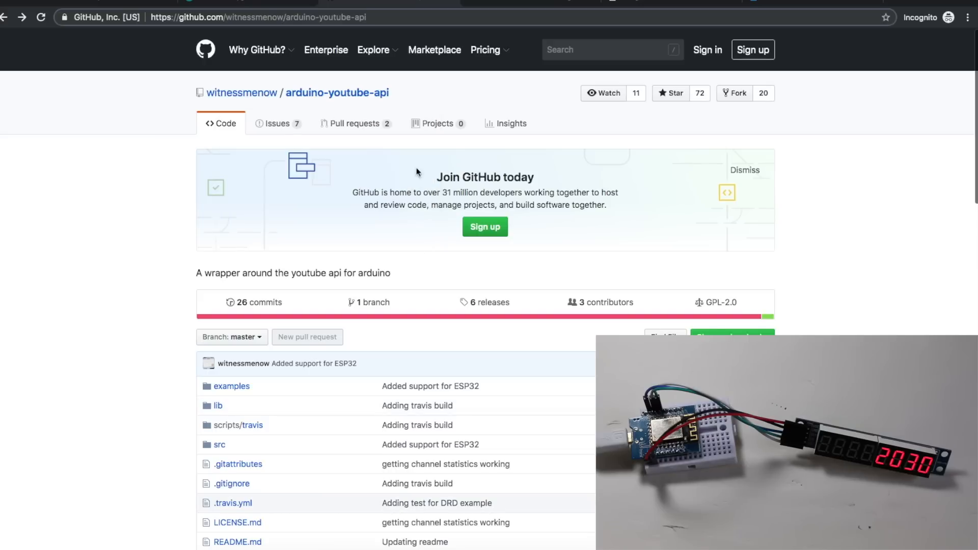
{"action": "scroll", "scroll_direction": "down", "scroll_amount": 3}
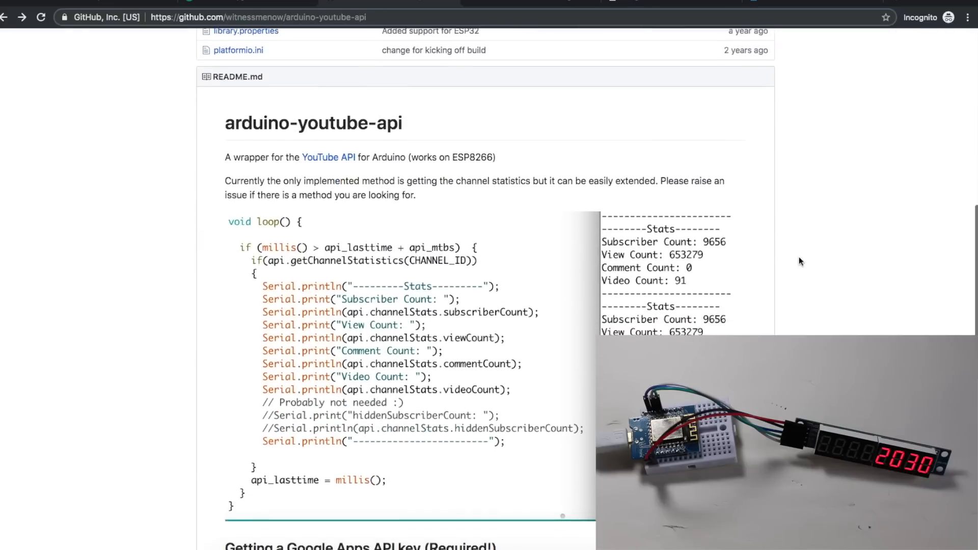
{"action": "scroll", "scroll_direction": "down", "scroll_amount": 3}
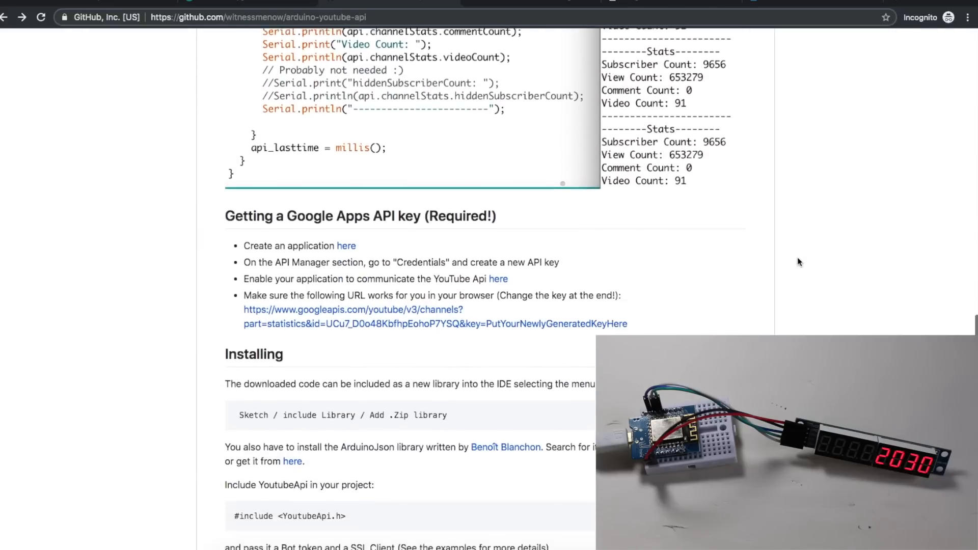
{"action": "scroll", "scroll_direction": "down", "scroll_amount": 3}
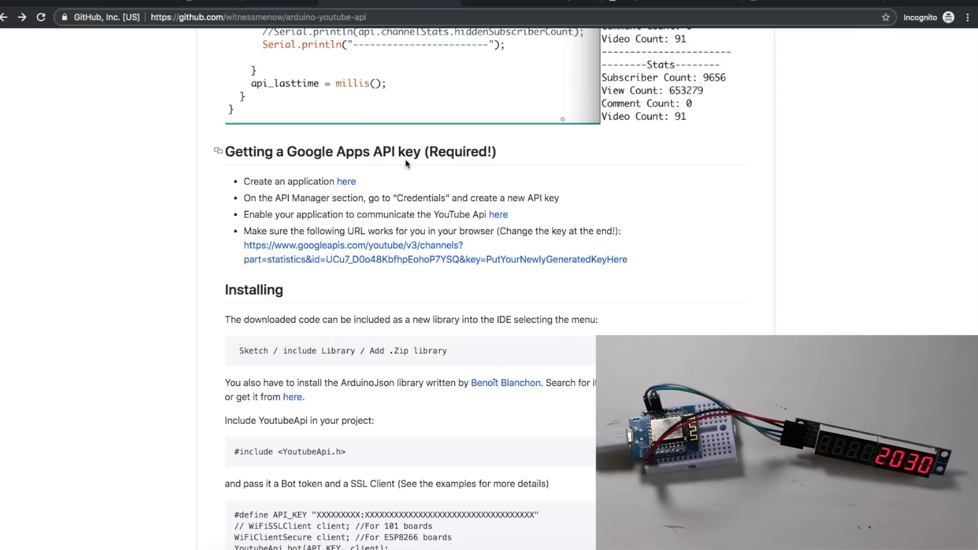
{"action": "scroll", "scroll_direction": "down", "scroll_amount": 3}
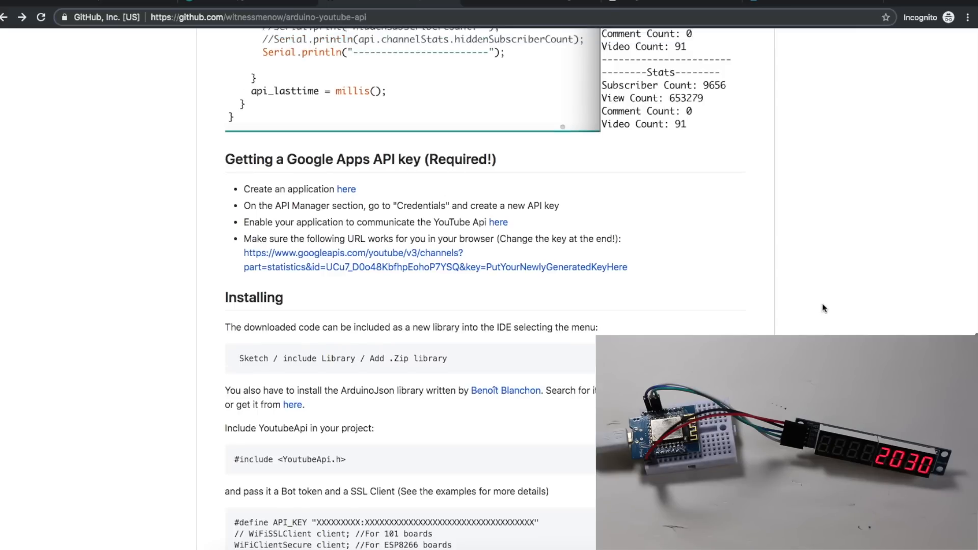
{"action": "scroll", "scroll_direction": "up", "scroll_amount": 3}
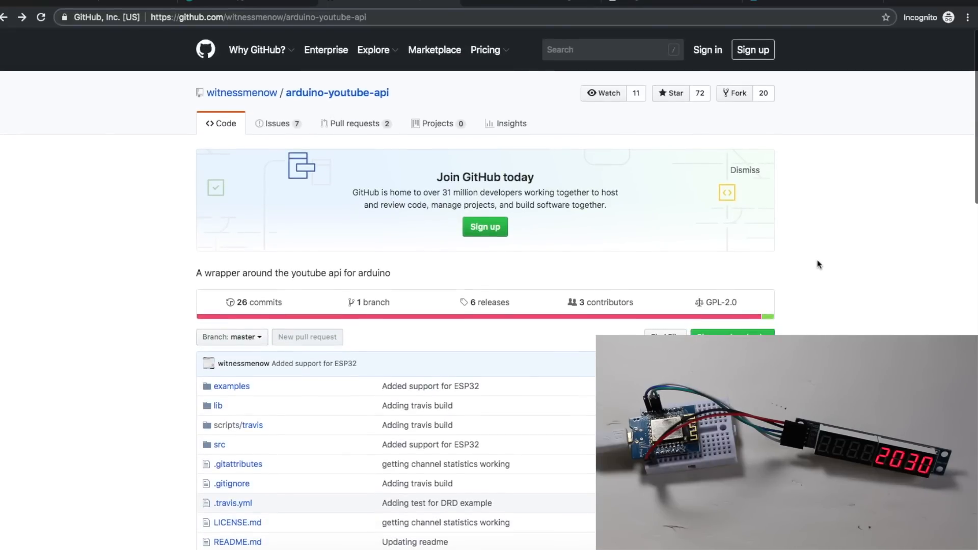
{"action": "mouse_move", "coordinate": [823, 259]}
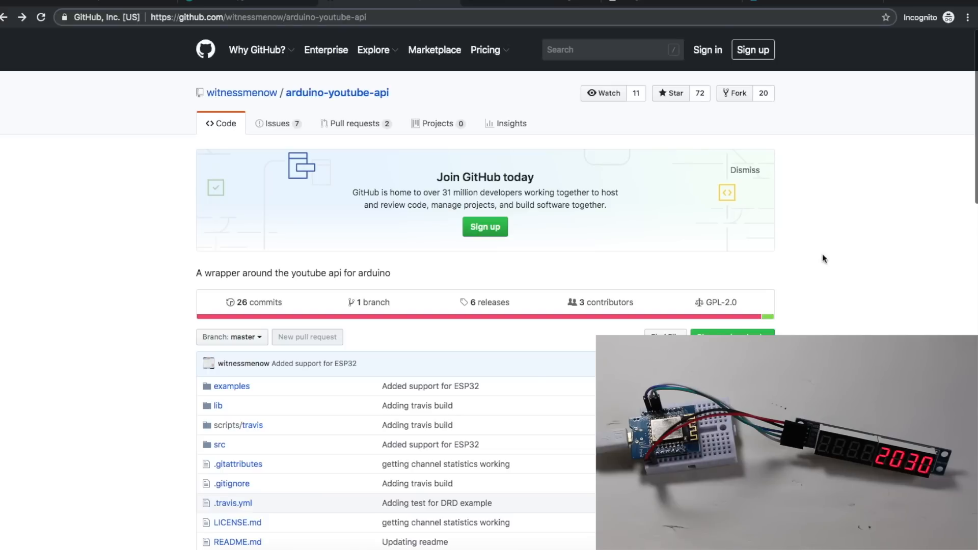
{"action": "mouse_move", "coordinate": [811, 138]}
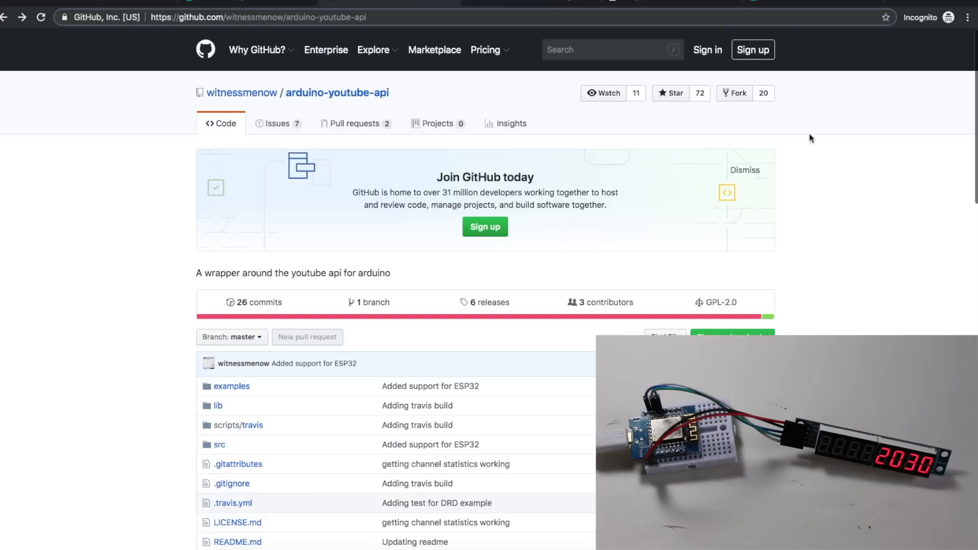
{"action": "mouse_move", "coordinate": [403, 106]}
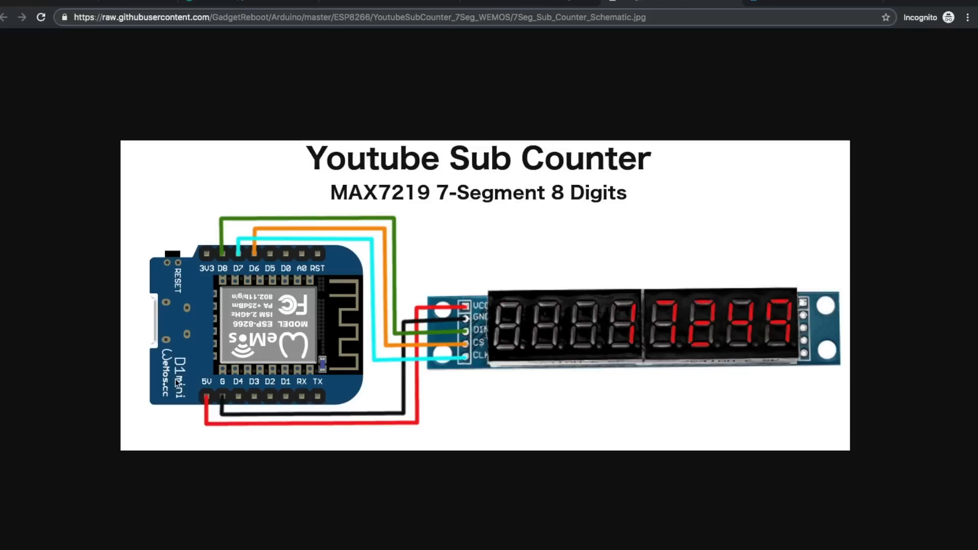
{"action": "mouse_move", "coordinate": [639, 283]}
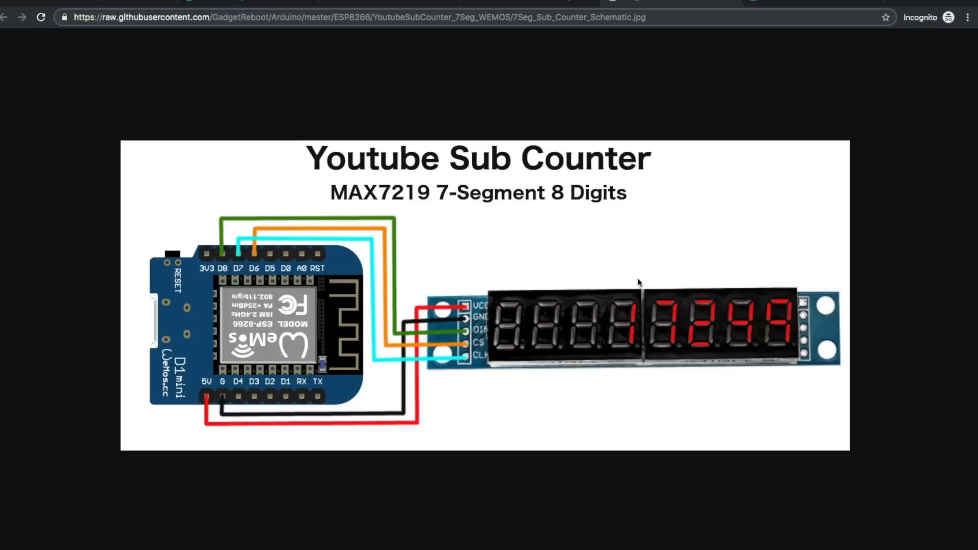
{"action": "mouse_move", "coordinate": [459, 350]}
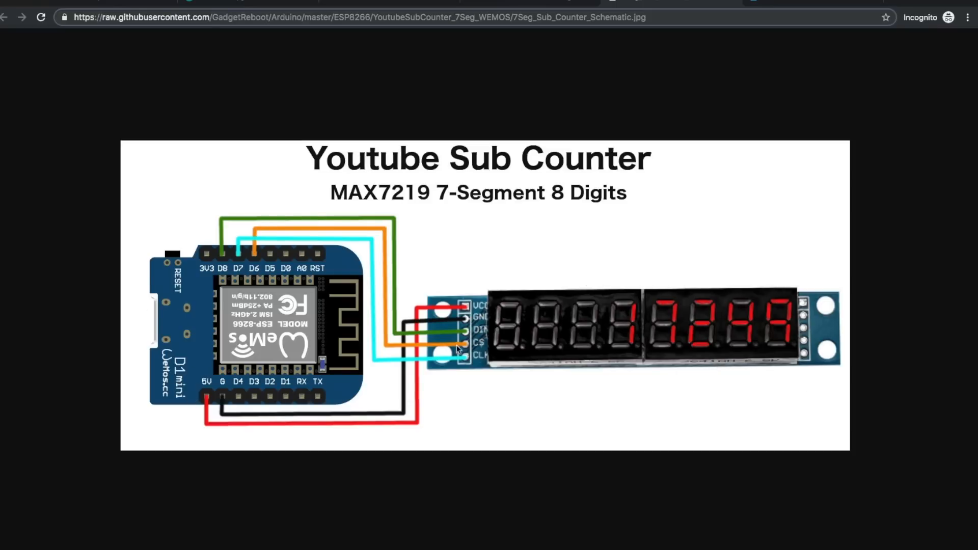
{"action": "mouse_move", "coordinate": [434, 333]}
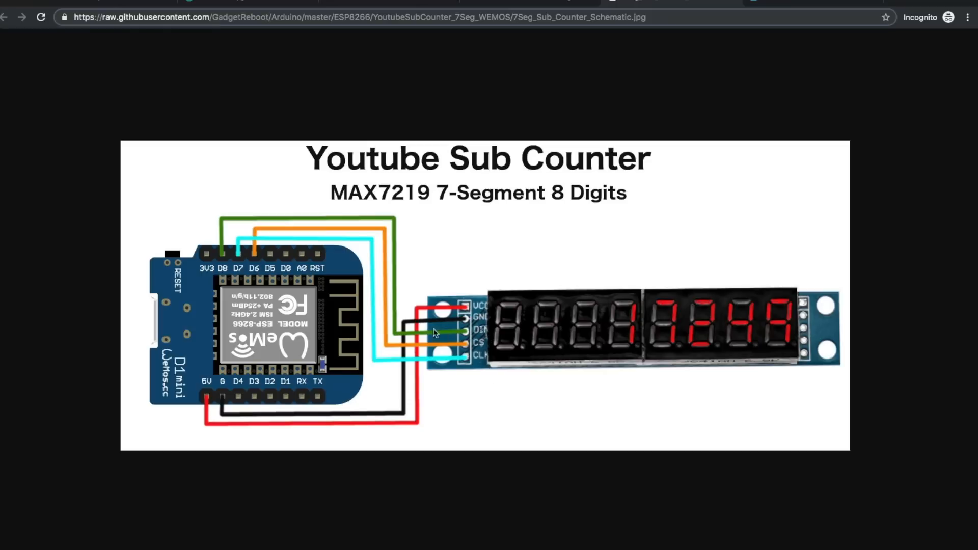
{"action": "mouse_move", "coordinate": [264, 245]}
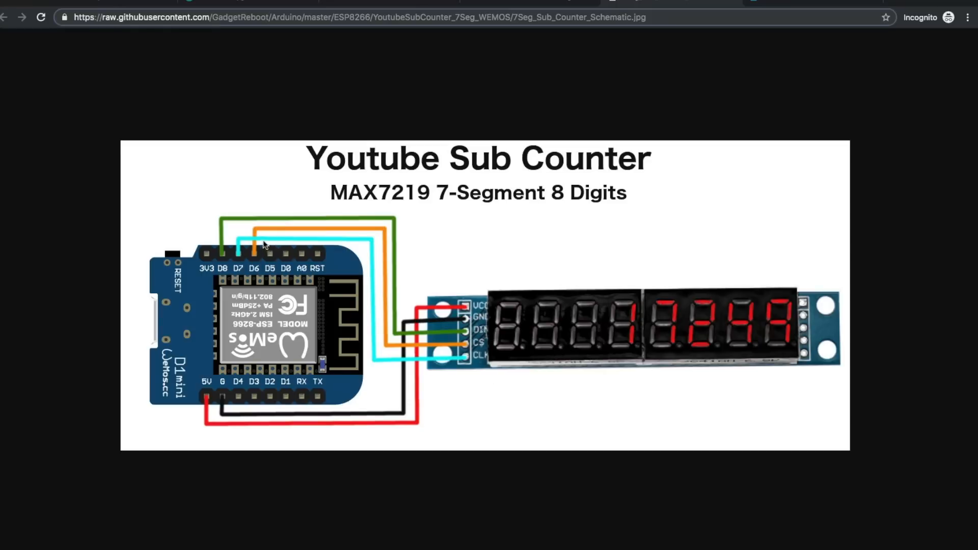
{"action": "mouse_move", "coordinate": [569, 283]}
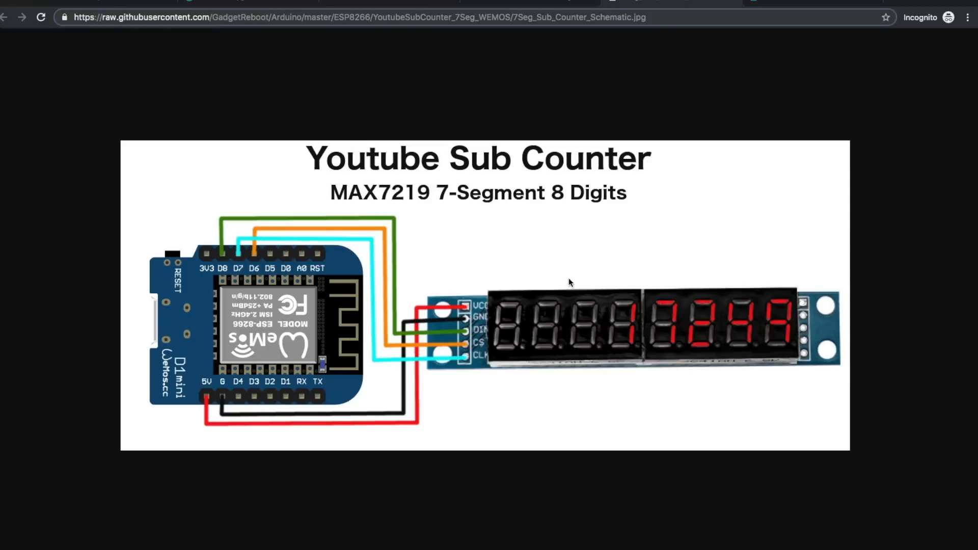
{"action": "mouse_move", "coordinate": [725, 301]}
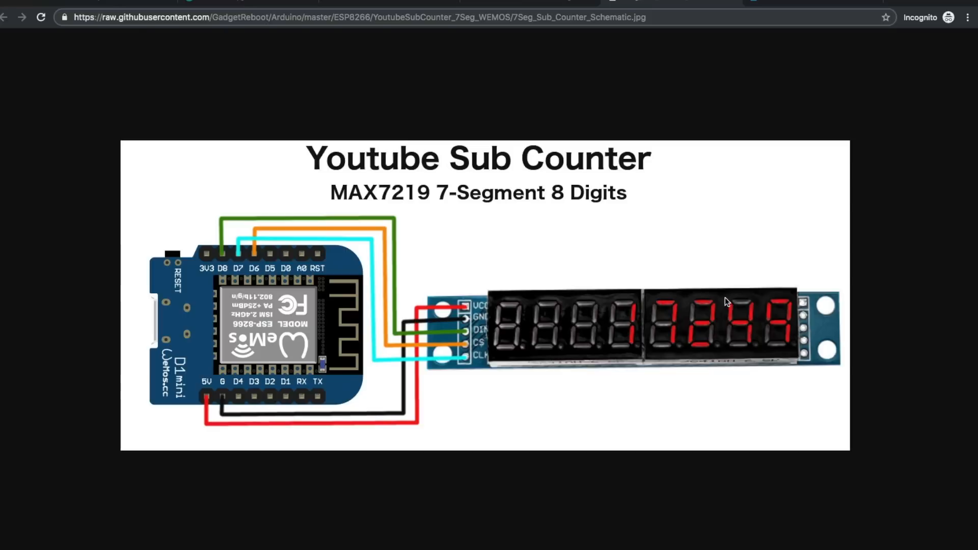
{"action": "mouse_move", "coordinate": [685, 308]}
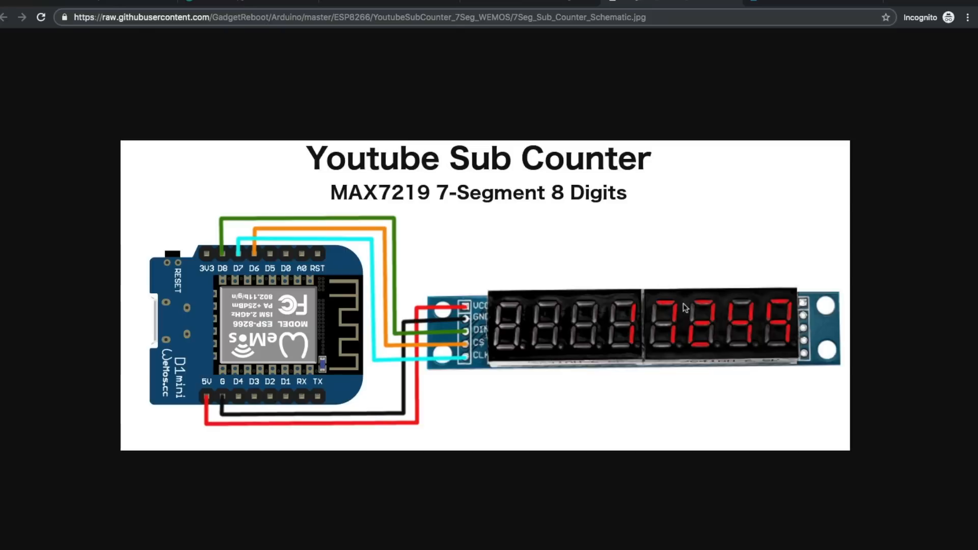
{"action": "mouse_move", "coordinate": [626, 311]}
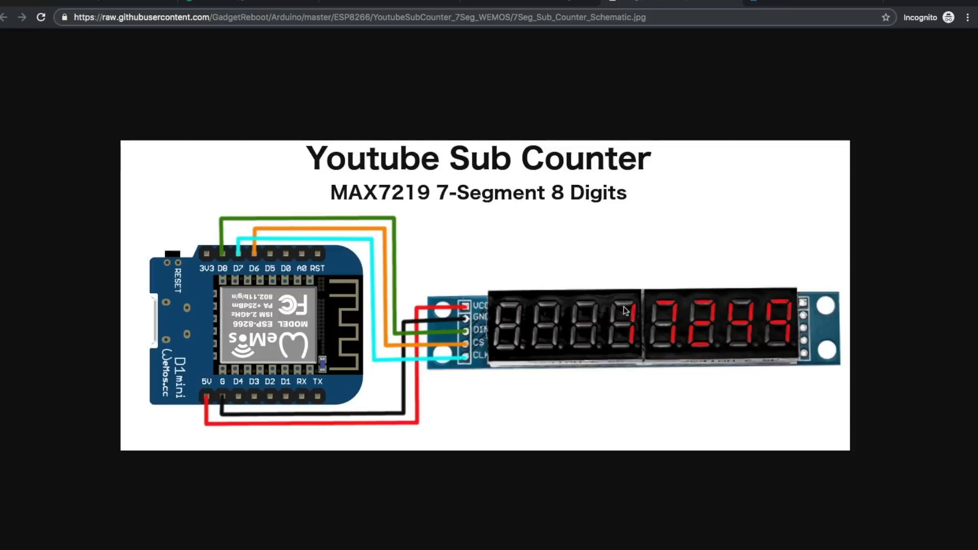
{"action": "mouse_move", "coordinate": [623, 281]}
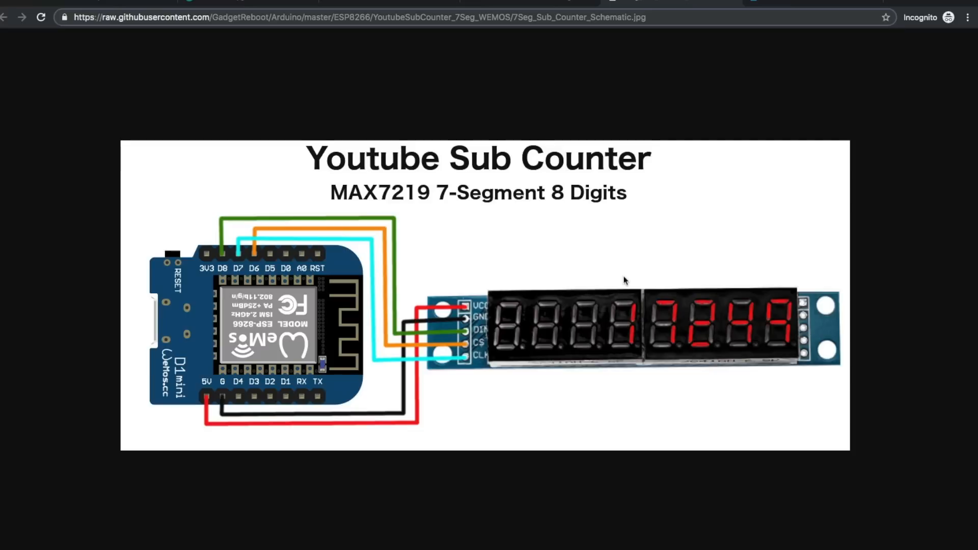
{"action": "mouse_move", "coordinate": [252, 222]}
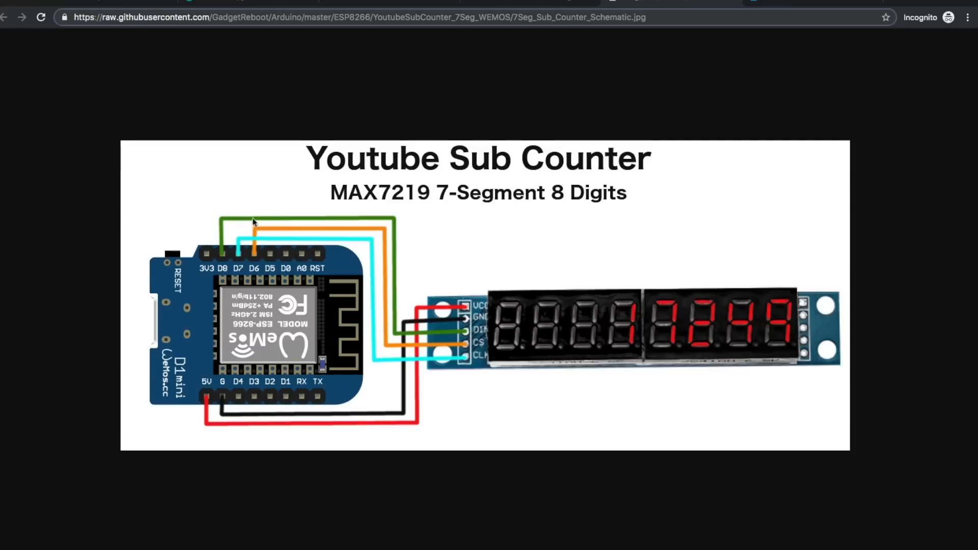
{"action": "mouse_move", "coordinate": [261, 259]}
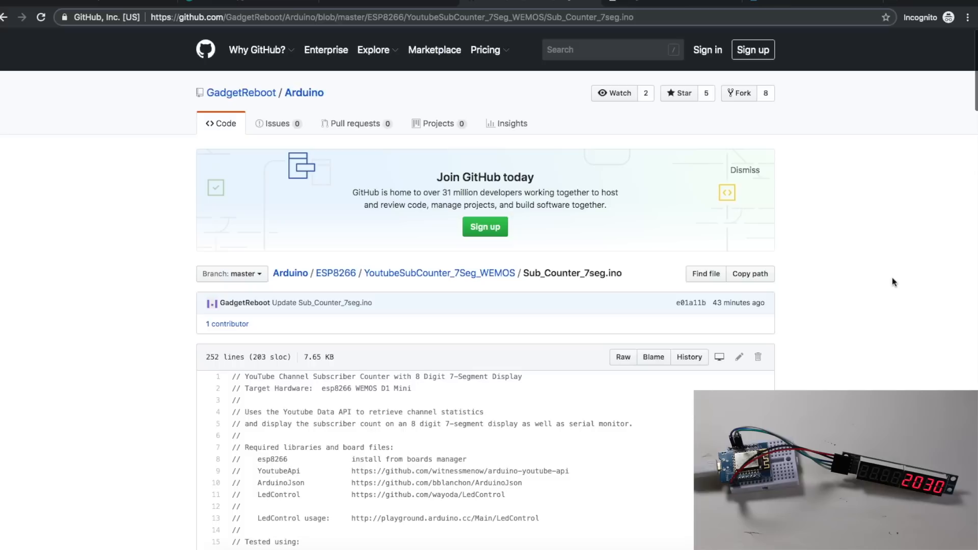
{"action": "mouse_move", "coordinate": [878, 280]}
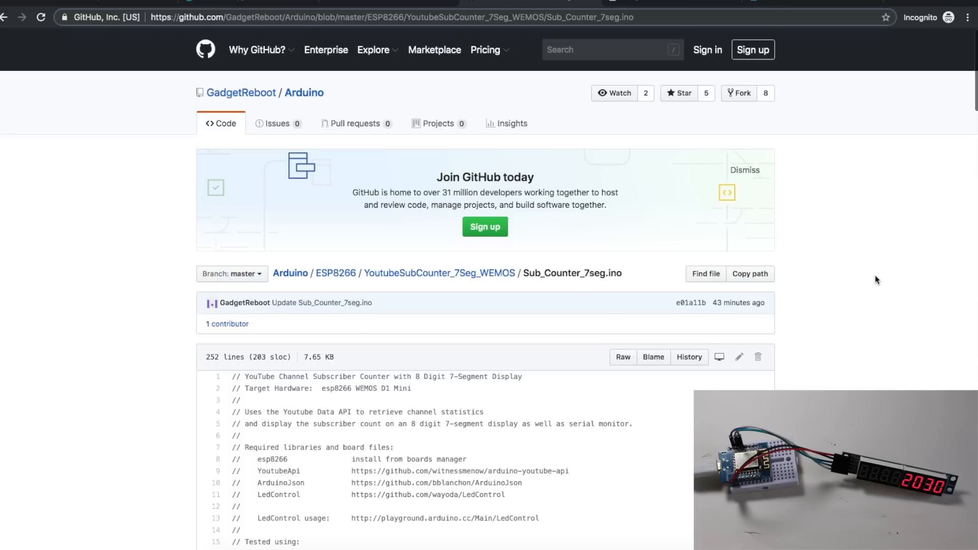
Scroll Sub_Counter_7seg.ino to the includes and MAX7219 pin defines D8/D7/D6.
{"action": "scroll", "scroll_direction": "down", "scroll_amount": 3}
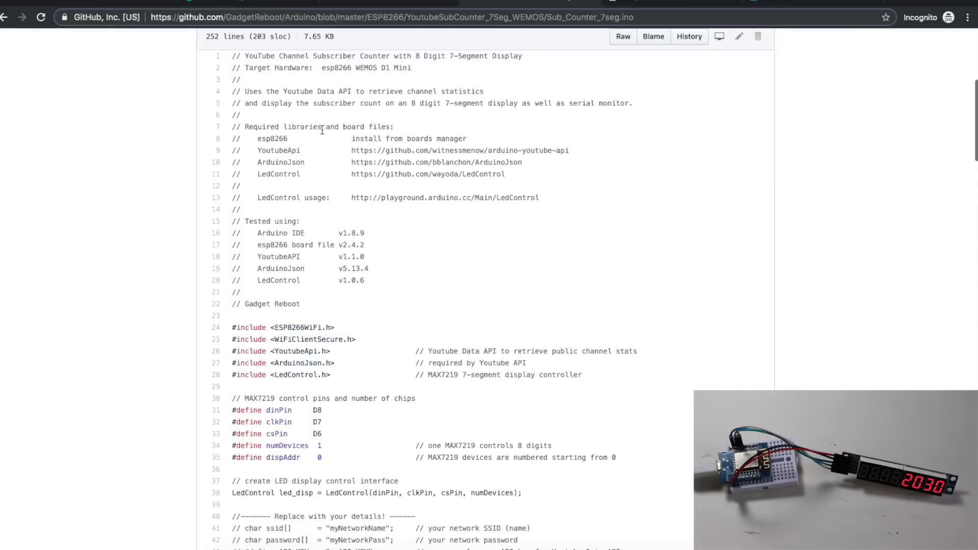
{"action": "mouse_move", "coordinate": [258, 142]}
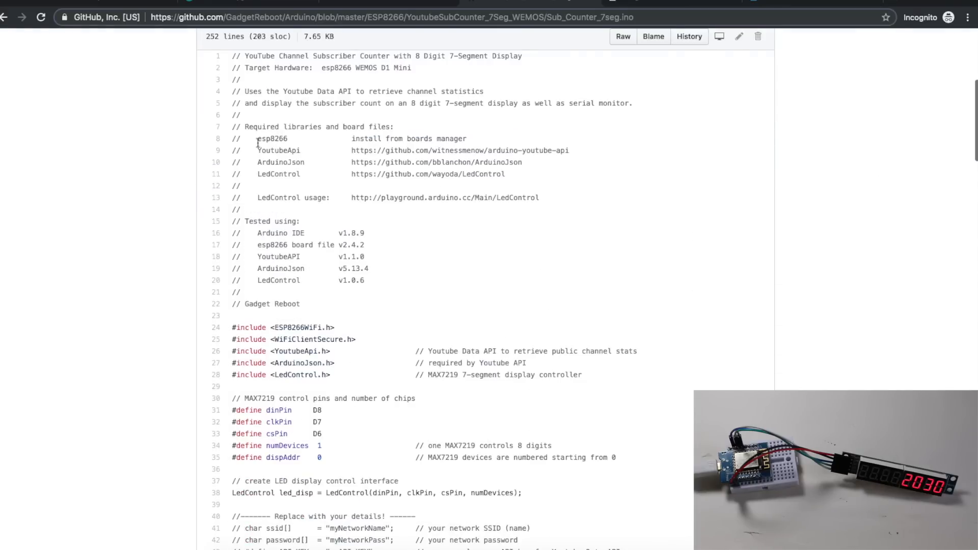
{"action": "mouse_move", "coordinate": [416, 139]}
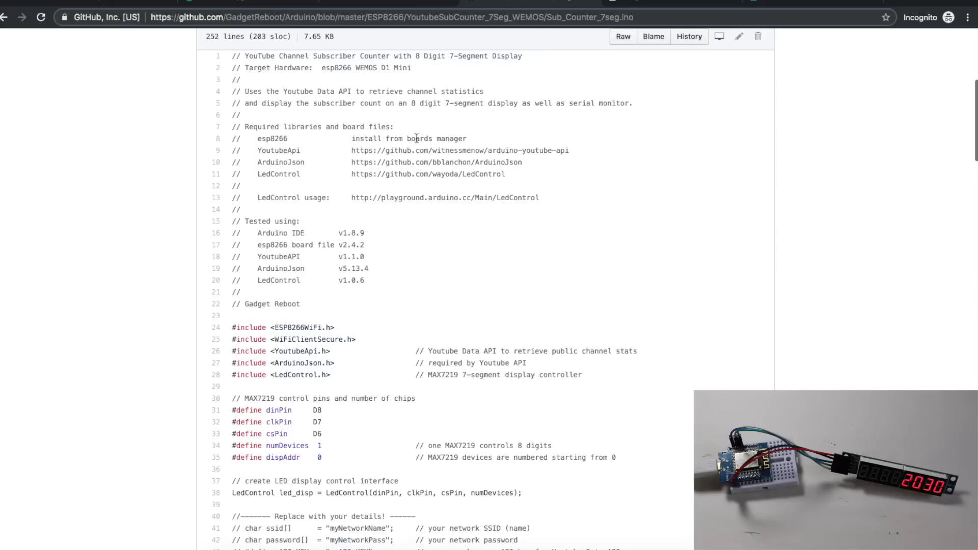
{"action": "mouse_move", "coordinate": [267, 230]}
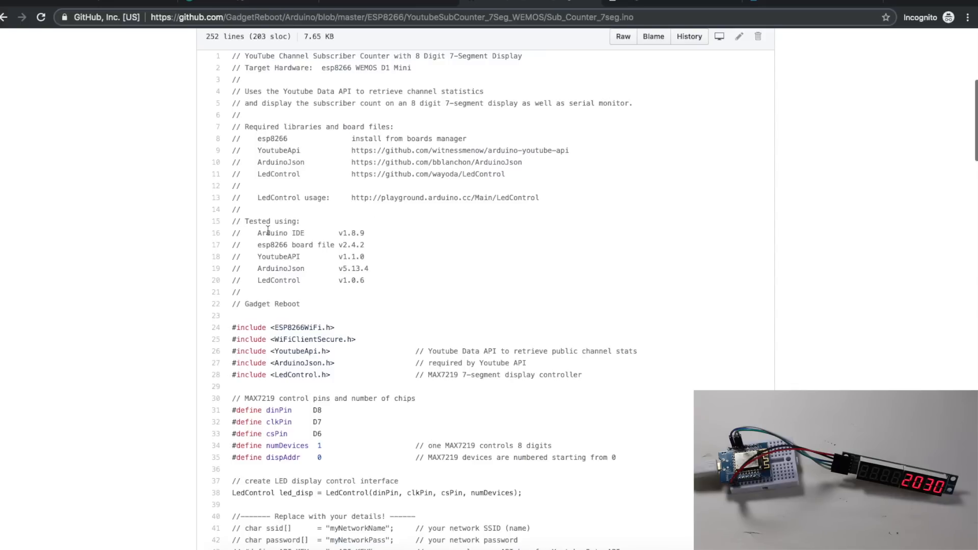
{"action": "mouse_move", "coordinate": [368, 249]}
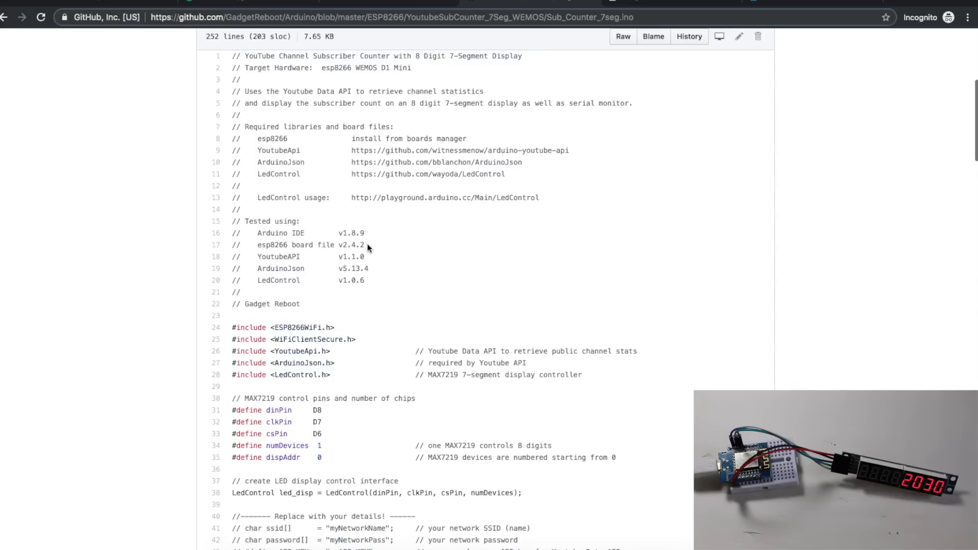
{"action": "mouse_move", "coordinate": [336, 244]}
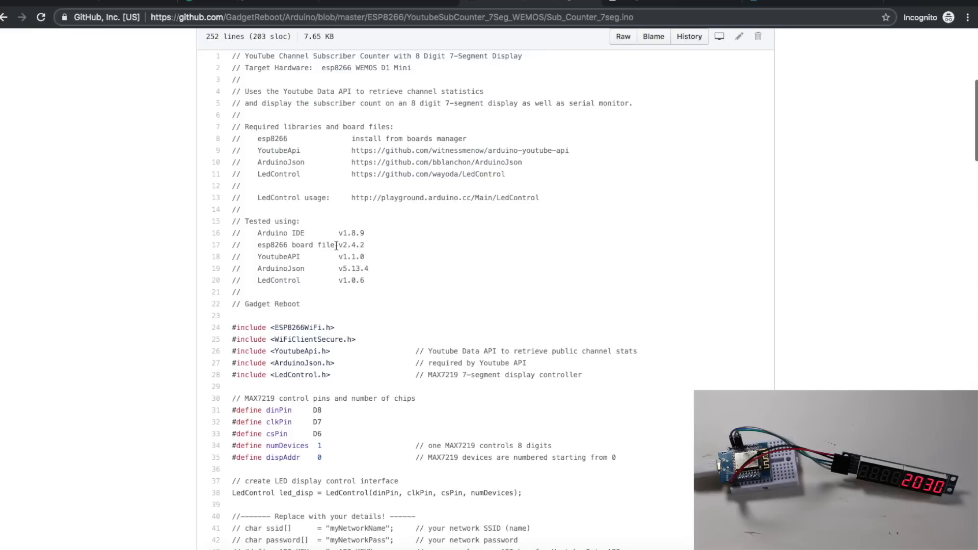
{"action": "mouse_move", "coordinate": [263, 174]}
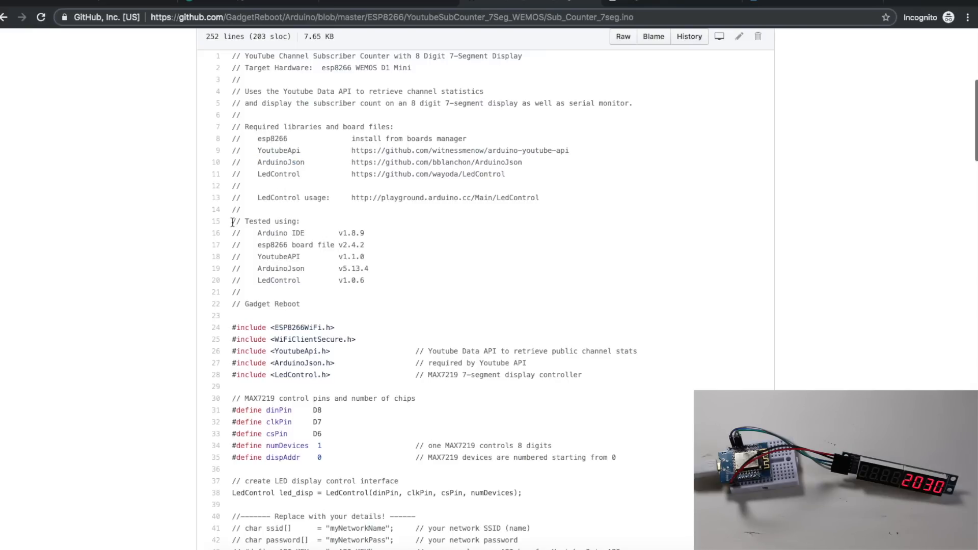
{"action": "left_click_drag", "start_coordinate": [231, 221], "coordinate": [361, 268]}
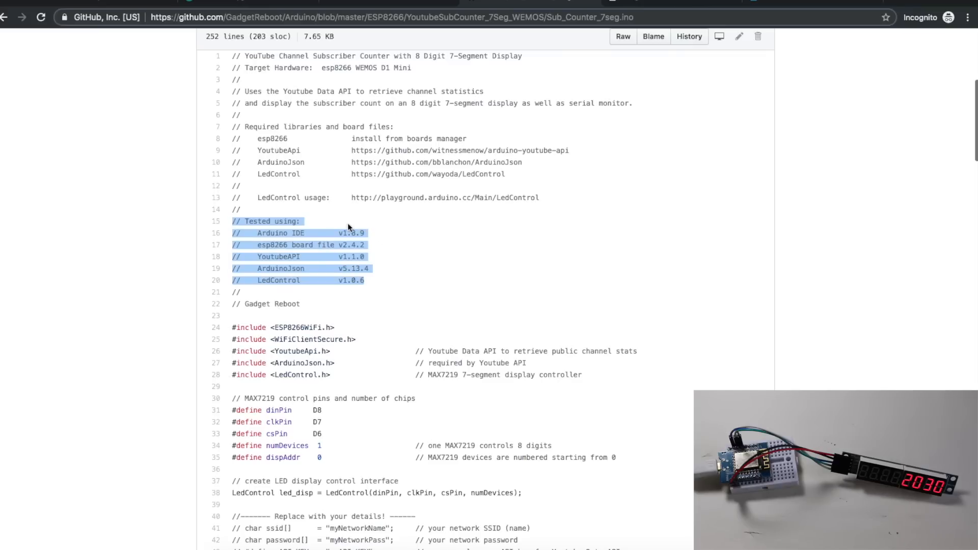
{"action": "mouse_move", "coordinate": [356, 280]}
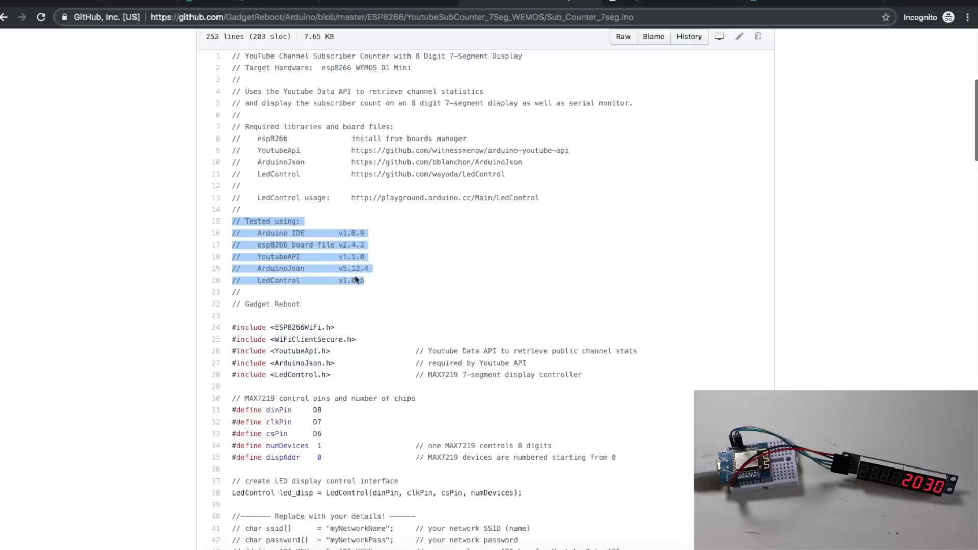
{"action": "mouse_move", "coordinate": [271, 257]}
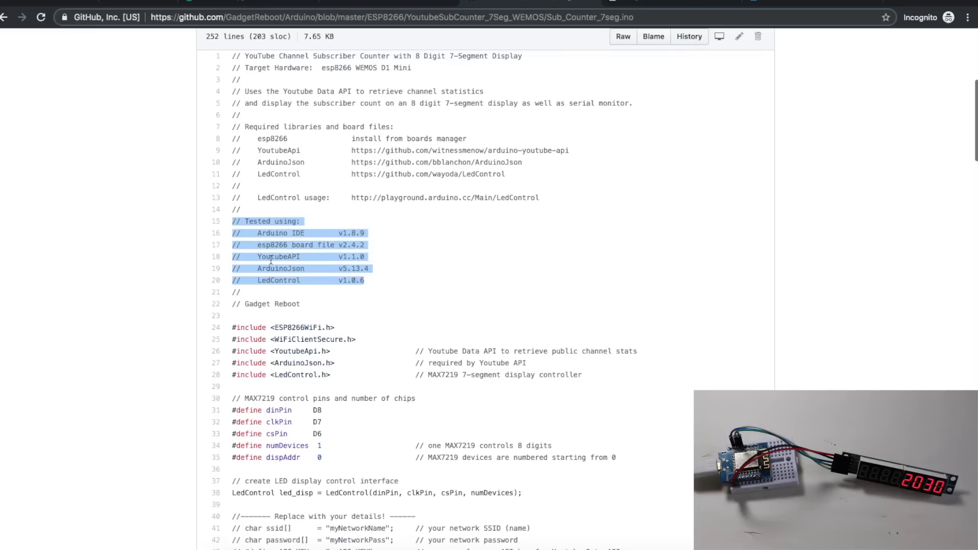
{"action": "left_click", "coordinate": [256, 233]}
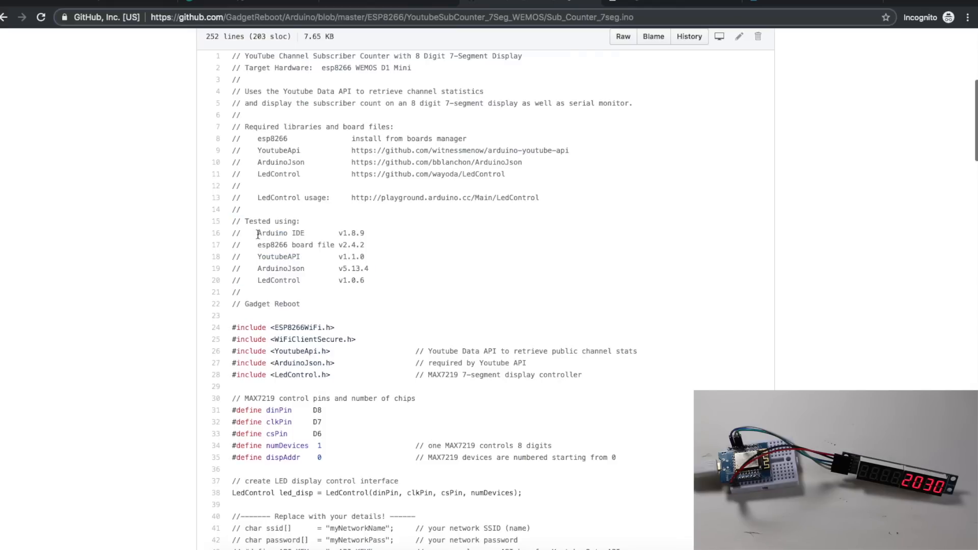
{"action": "double_click", "coordinate": [280, 233]}
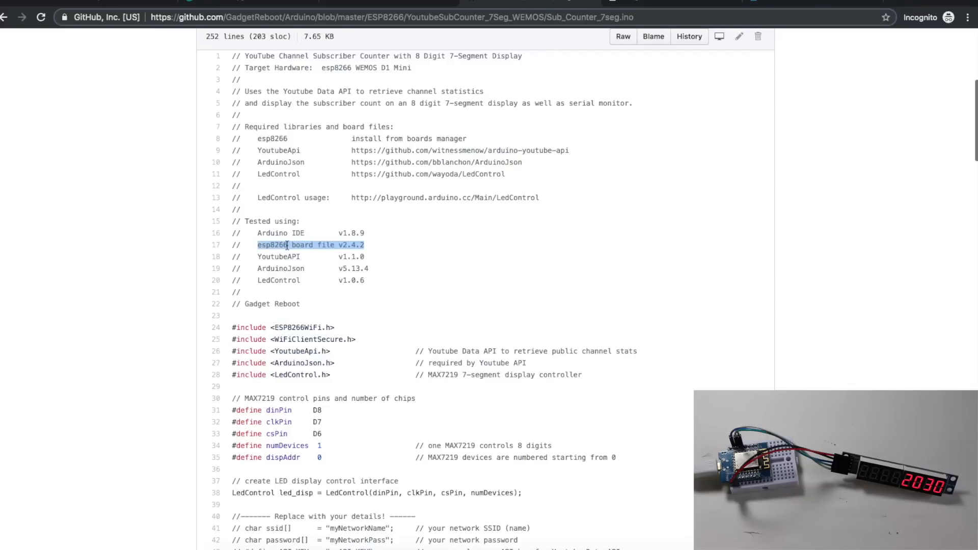
{"action": "mouse_move", "coordinate": [259, 269]}
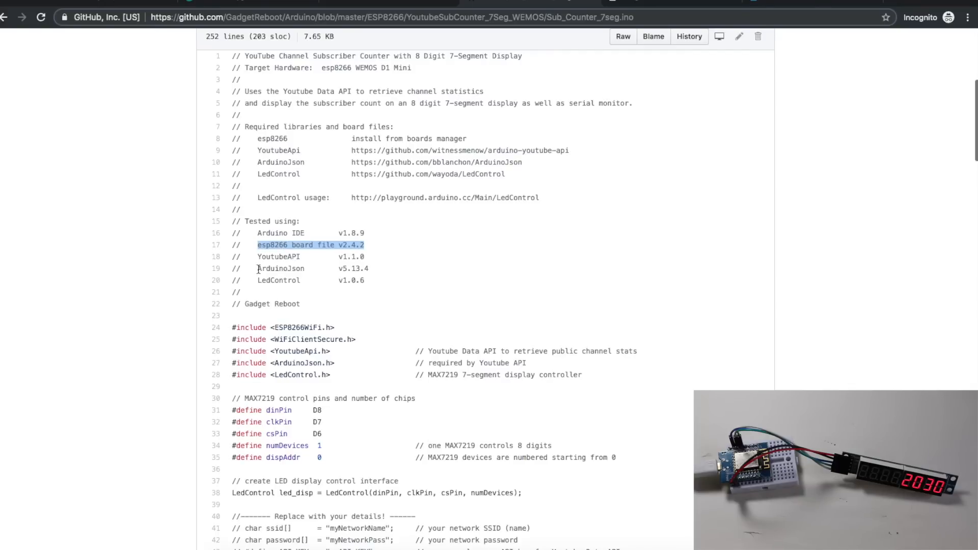
{"action": "double_click", "coordinate": [281, 269]}
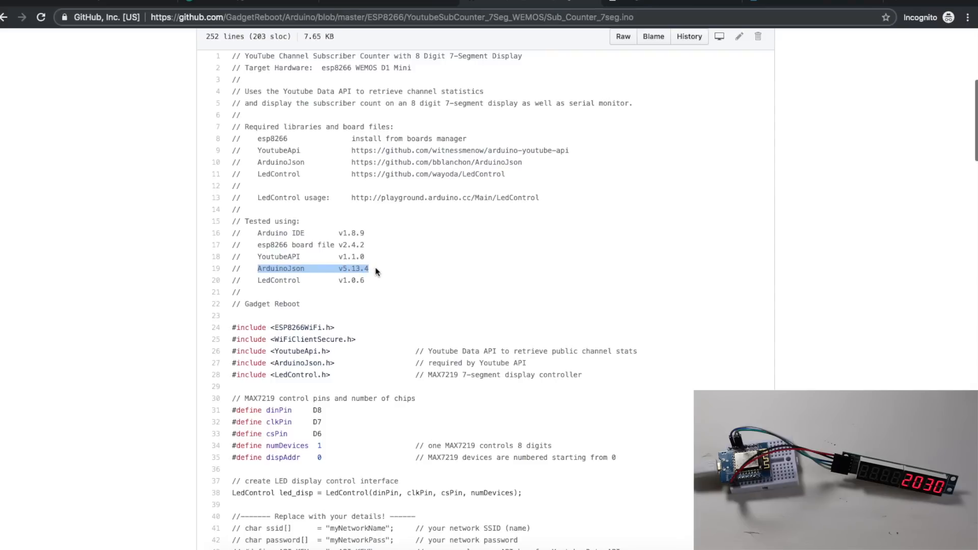
{"action": "mouse_move", "coordinate": [373, 255]}
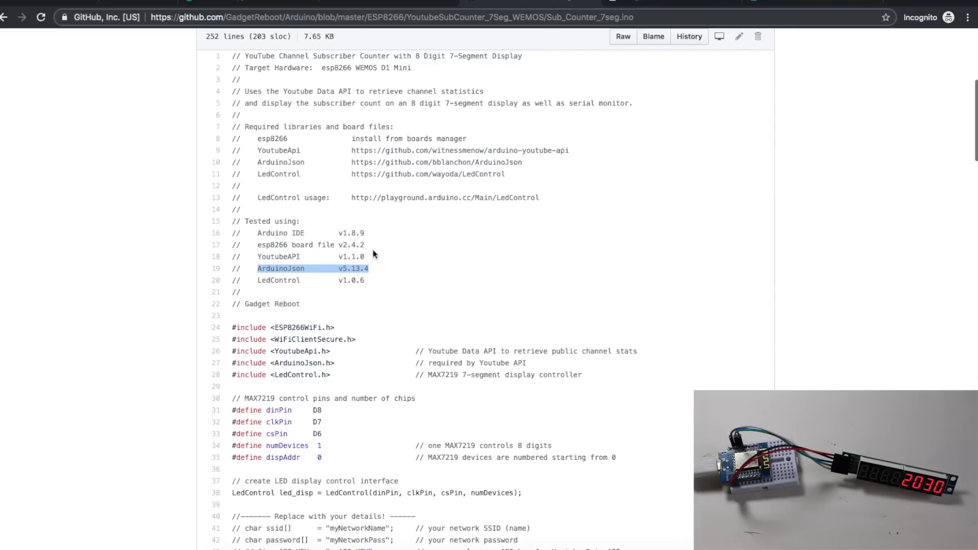
{"action": "mouse_move", "coordinate": [370, 248]}
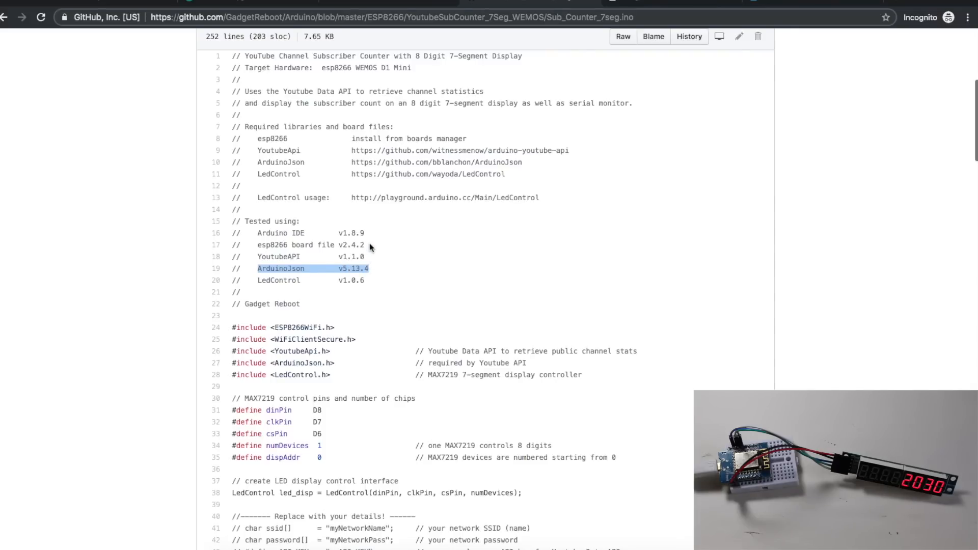
{"action": "scroll", "scroll_direction": "down", "scroll_amount": 3}
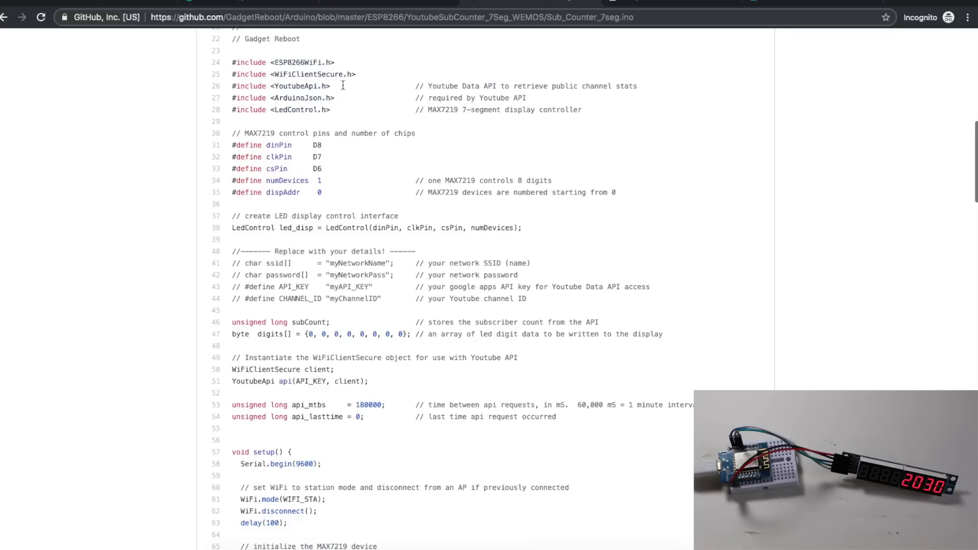
{"action": "scroll", "scroll_direction": "down", "scroll_amount": 3}
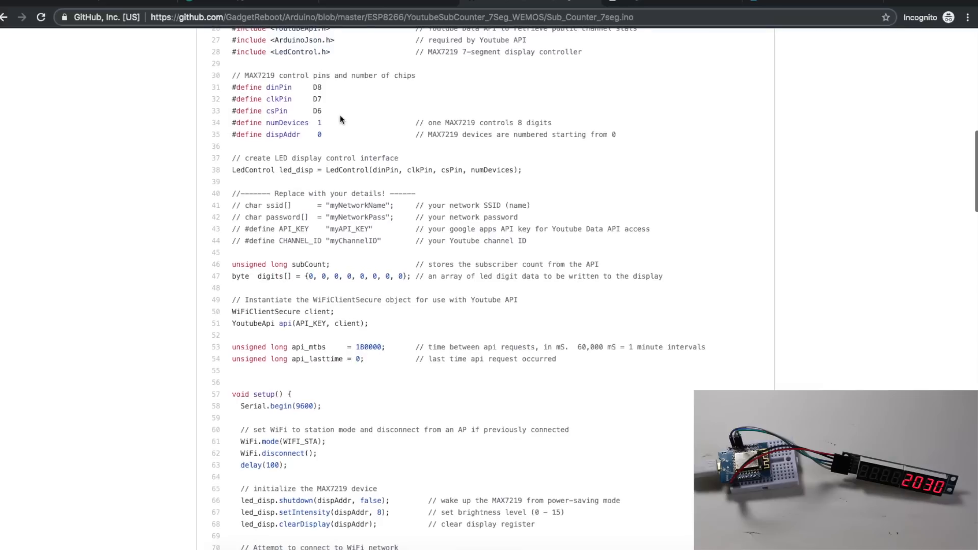
{"action": "mouse_move", "coordinate": [283, 86]}
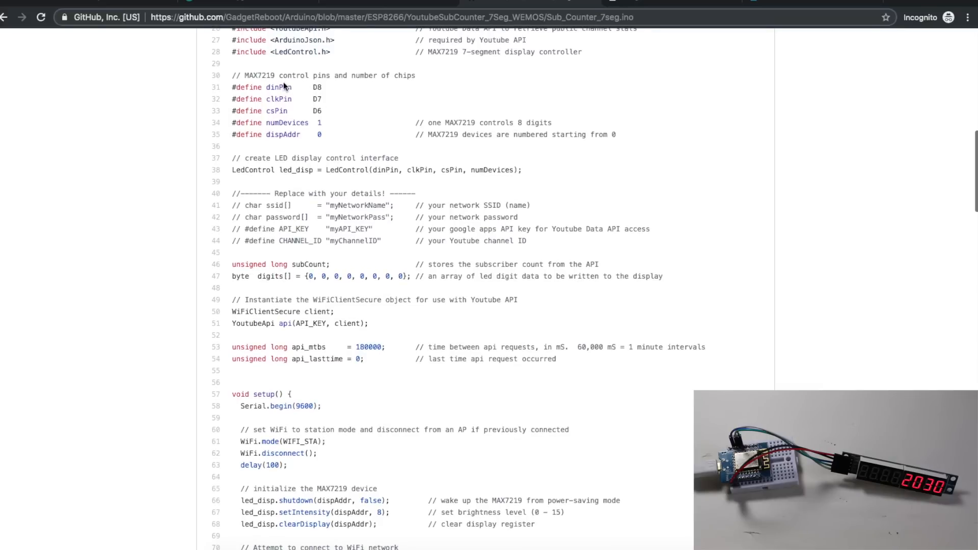
{"action": "mouse_move", "coordinate": [249, 76]}
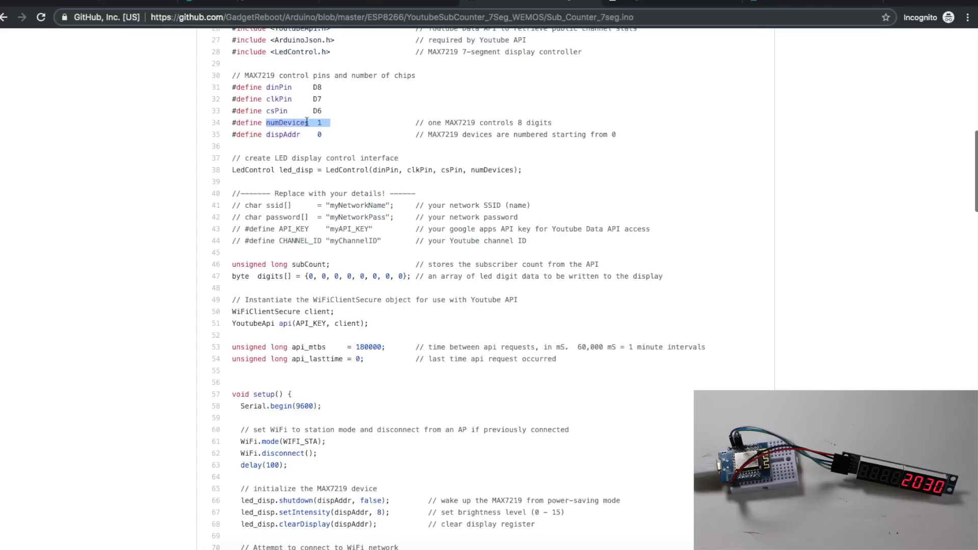
{"action": "mouse_move", "coordinate": [545, 123]}
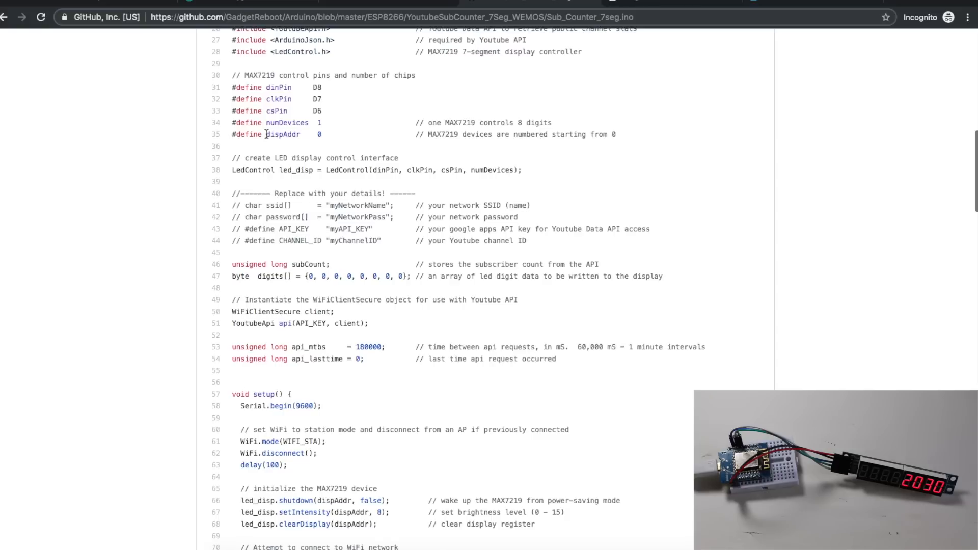
{"action": "double_click", "coordinate": [283, 135]}
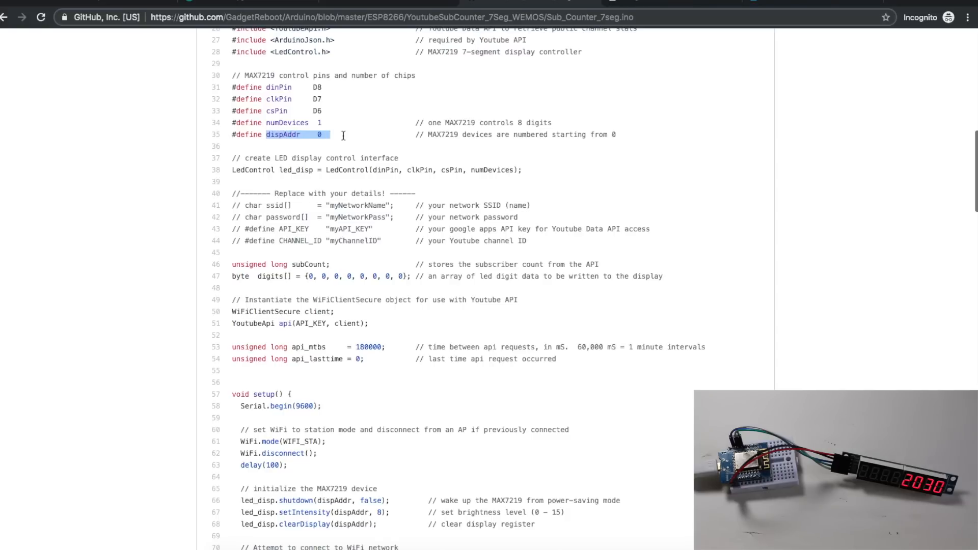
{"action": "scroll", "scroll_direction": "down", "scroll_amount": 3}
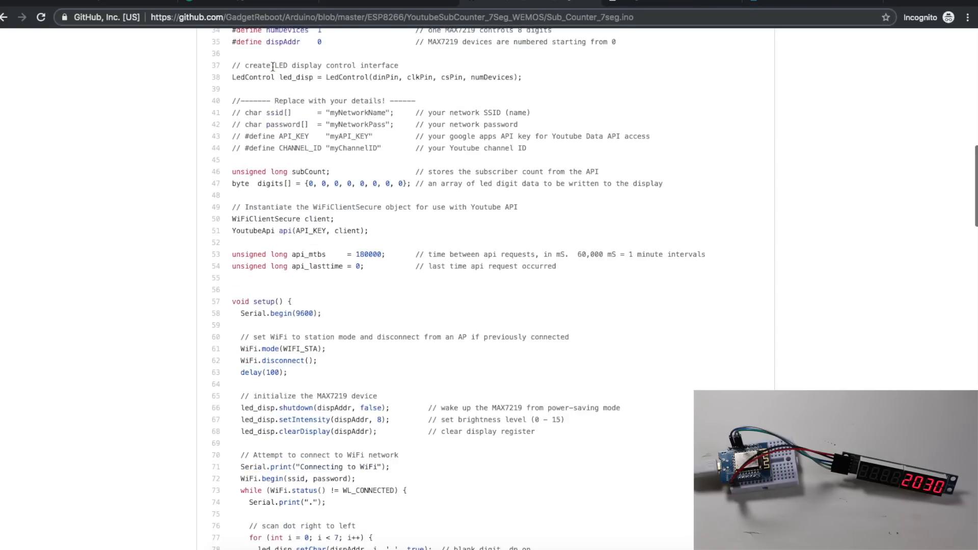
{"action": "double_click", "coordinate": [312, 69]}
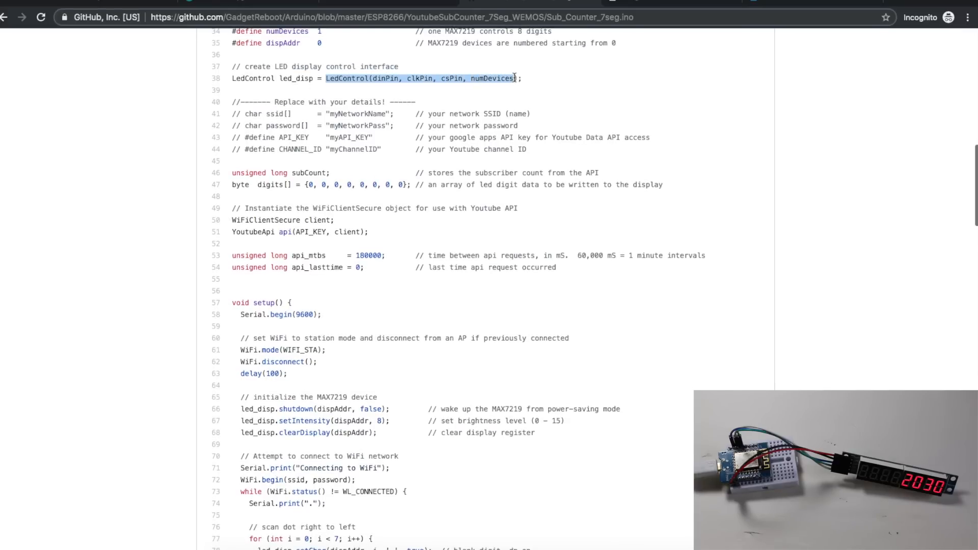
{"action": "scroll", "scroll_direction": "up", "scroll_amount": 3}
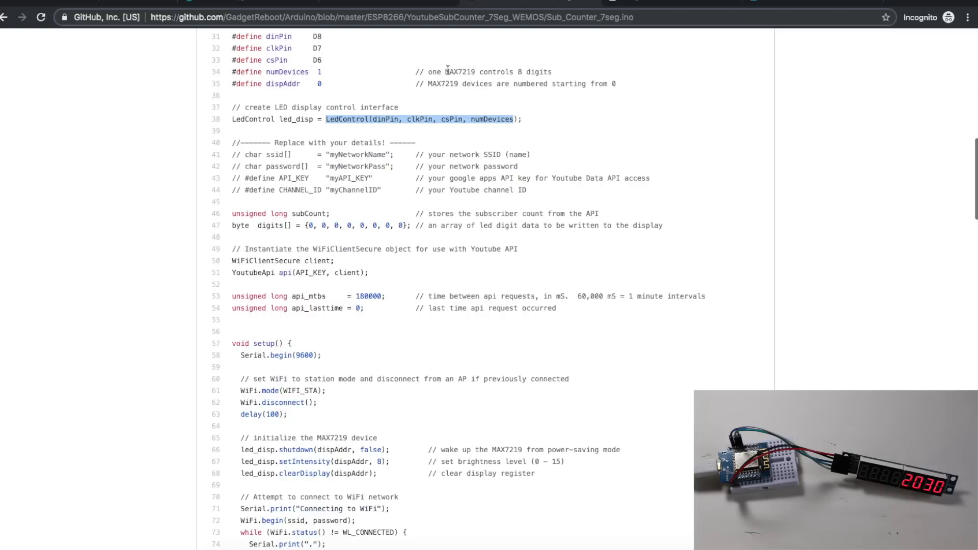
Highlight the myChannelID placeholder, the eight-zero digits array and the 180000 ms interval.
{"action": "scroll", "scroll_direction": "down", "scroll_amount": 3}
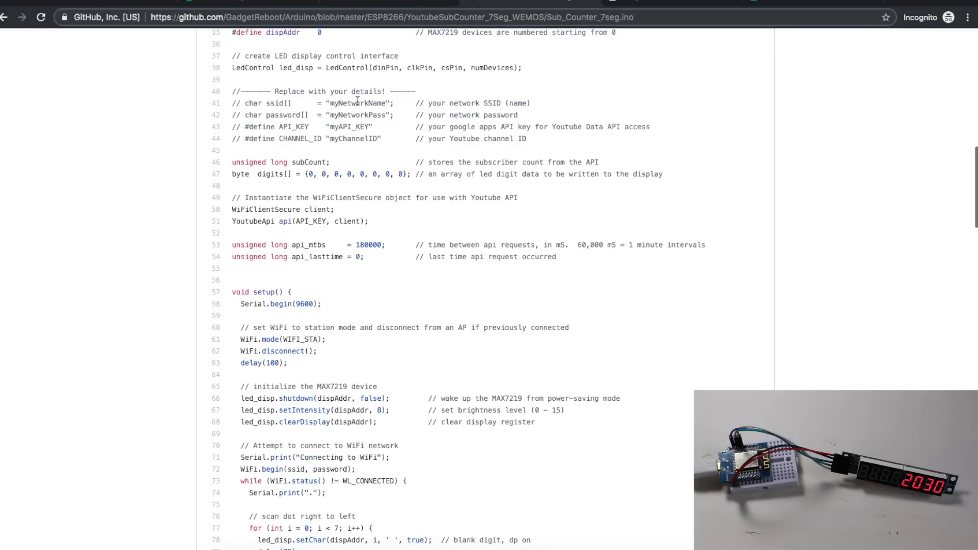
{"action": "mouse_move", "coordinate": [340, 127]}
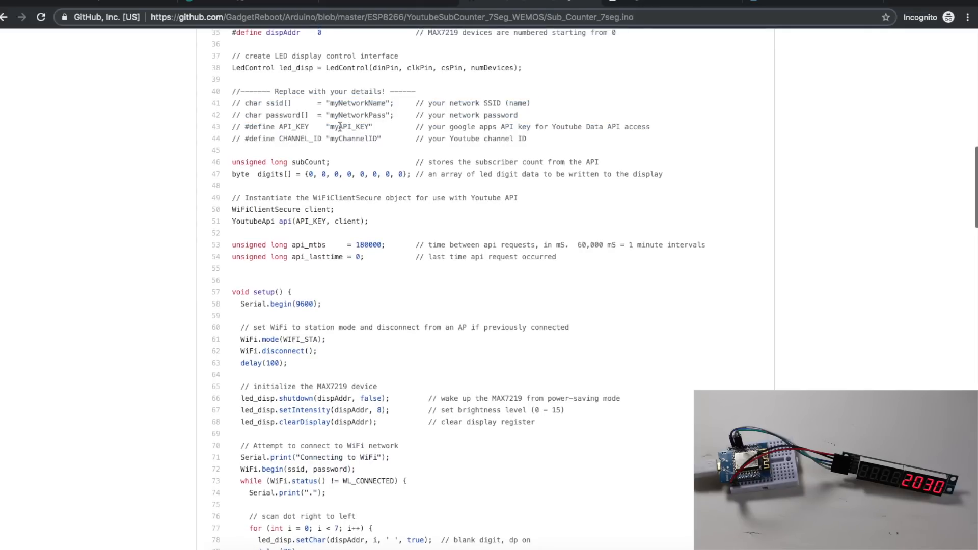
{"action": "scroll", "scroll_direction": "down", "scroll_amount": 3}
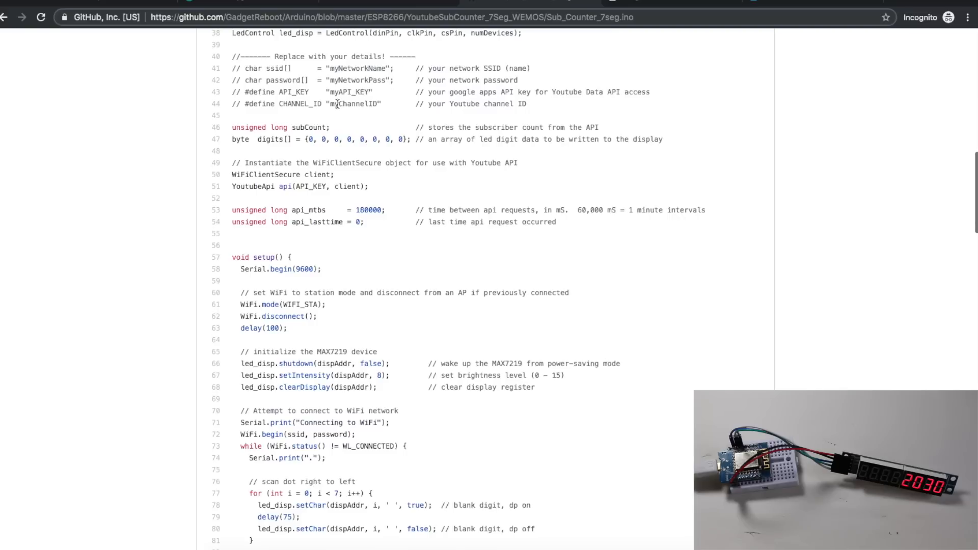
{"action": "double_click", "coordinate": [355, 104]}
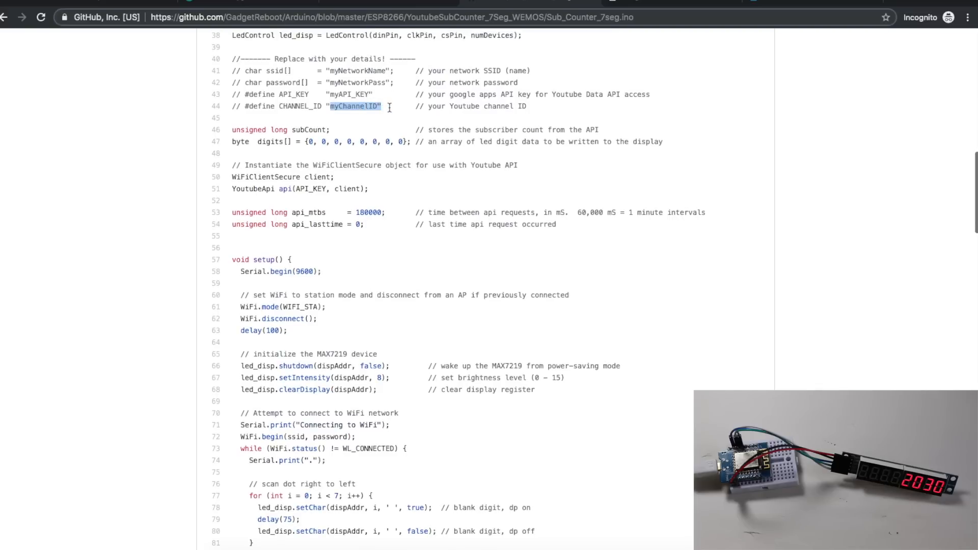
{"action": "mouse_move", "coordinate": [392, 115]}
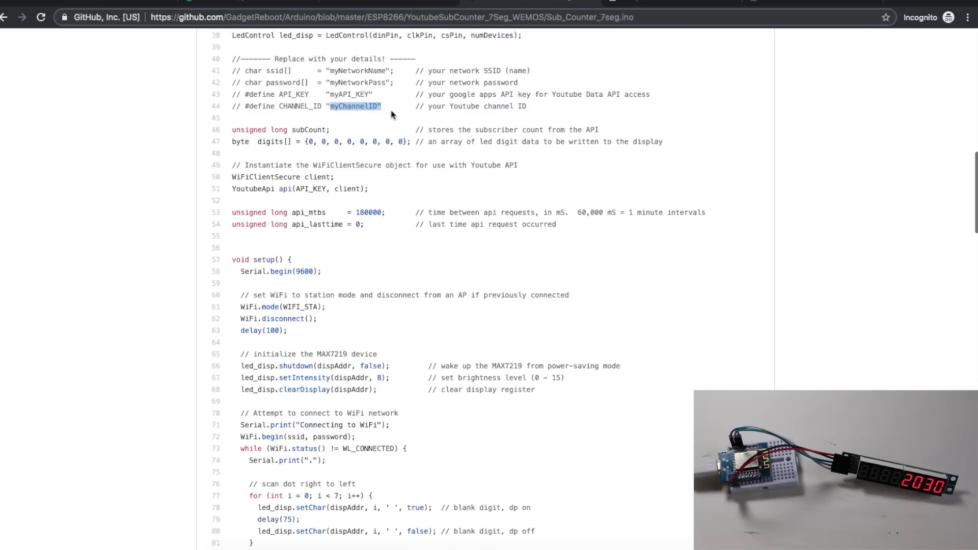
{"action": "scroll", "scroll_direction": "down", "scroll_amount": 3}
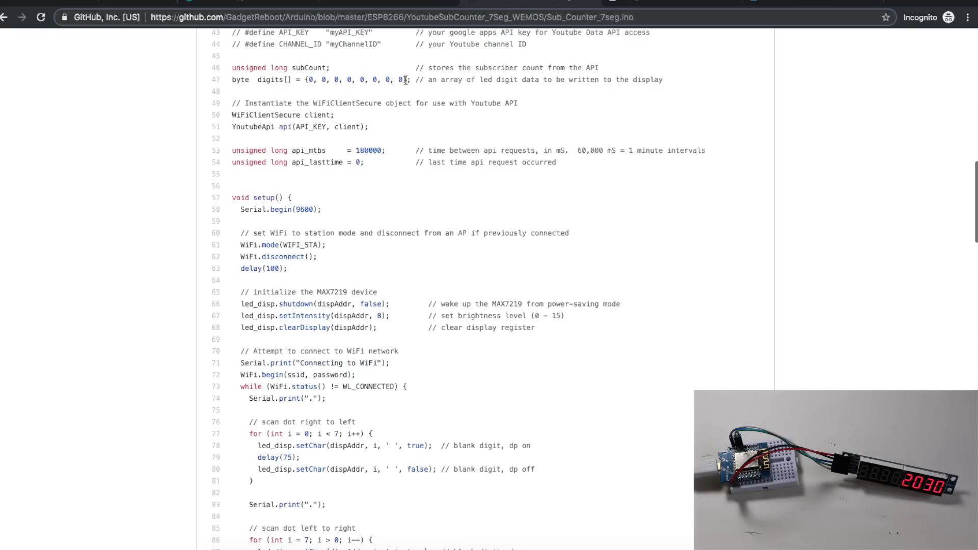
{"action": "double_click", "coordinate": [356, 79]}
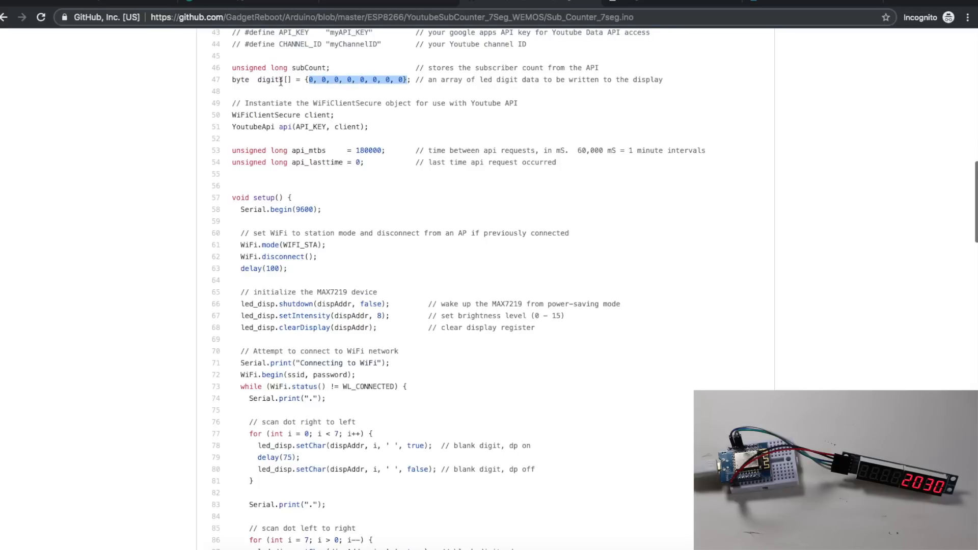
{"action": "scroll", "scroll_direction": "down", "scroll_amount": 3}
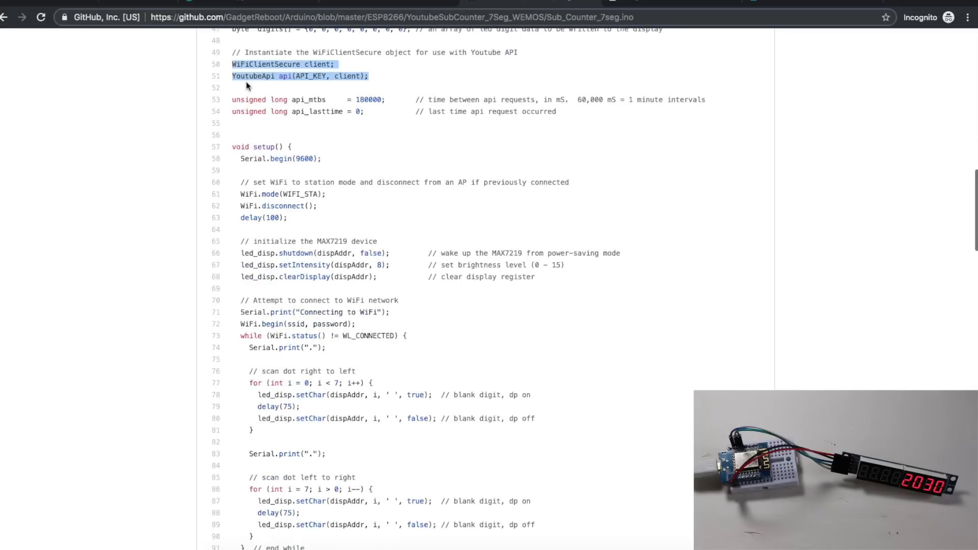
{"action": "double_click", "coordinate": [368, 100]}
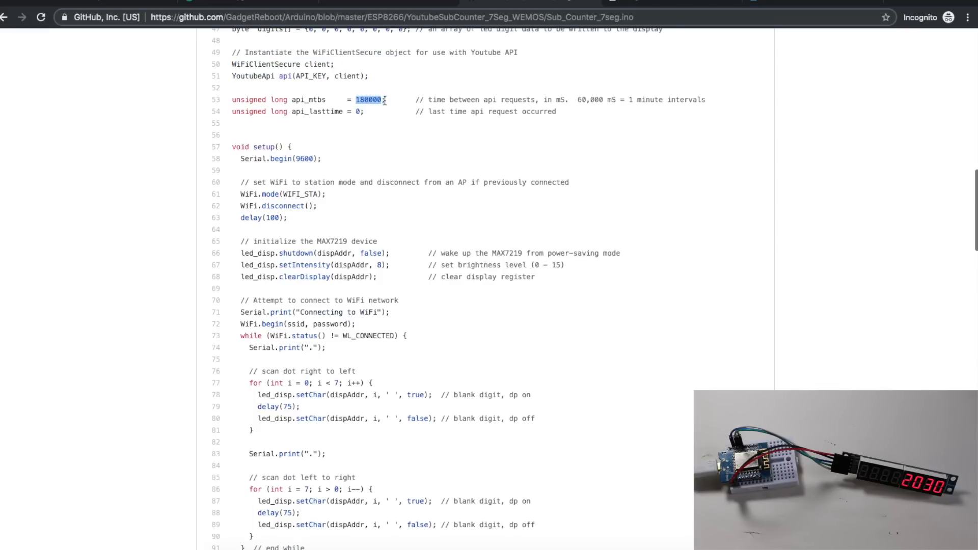
{"action": "mouse_move", "coordinate": [655, 99]}
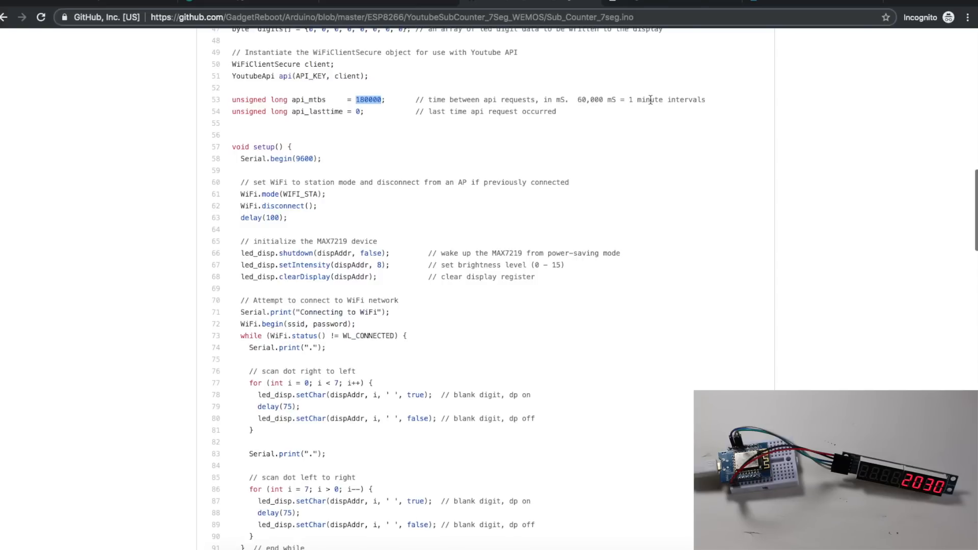
{"action": "mouse_move", "coordinate": [540, 100]}
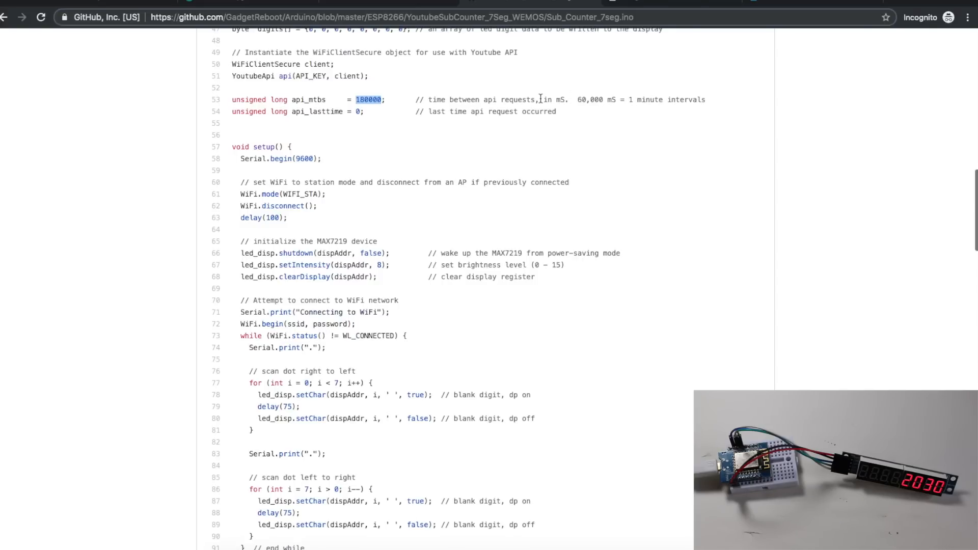
Scroll to setup()'s MAX7219 init and begin marking the dot-scanning WiFi loops.
{"action": "scroll", "scroll_direction": "down", "scroll_amount": 3}
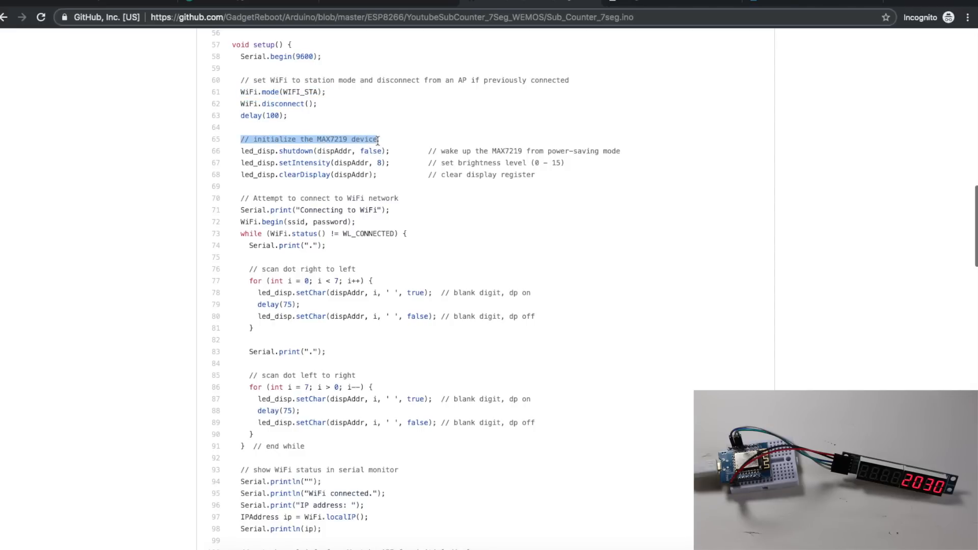
{"action": "mouse_move", "coordinate": [239, 151]}
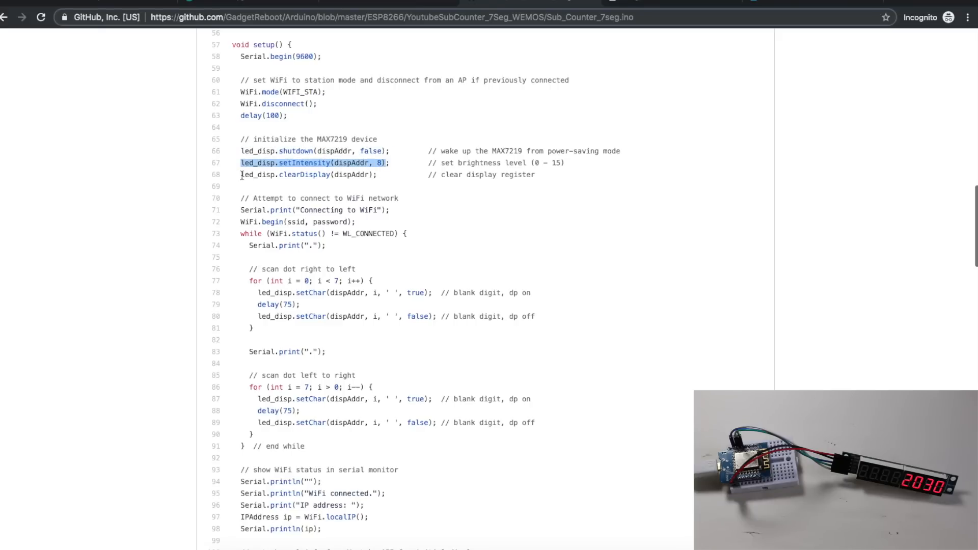
{"action": "scroll", "scroll_direction": "down", "scroll_amount": 3}
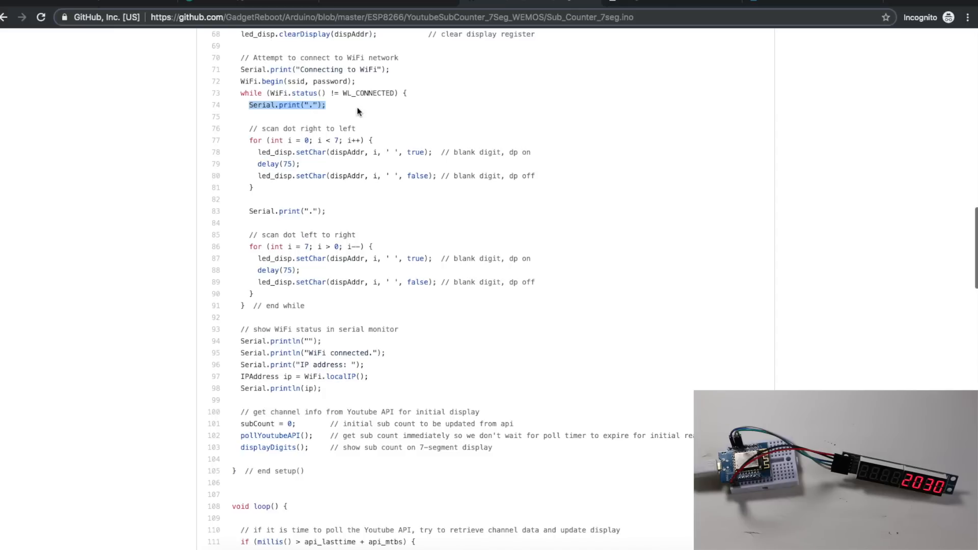
{"action": "mouse_move", "coordinate": [360, 110]}
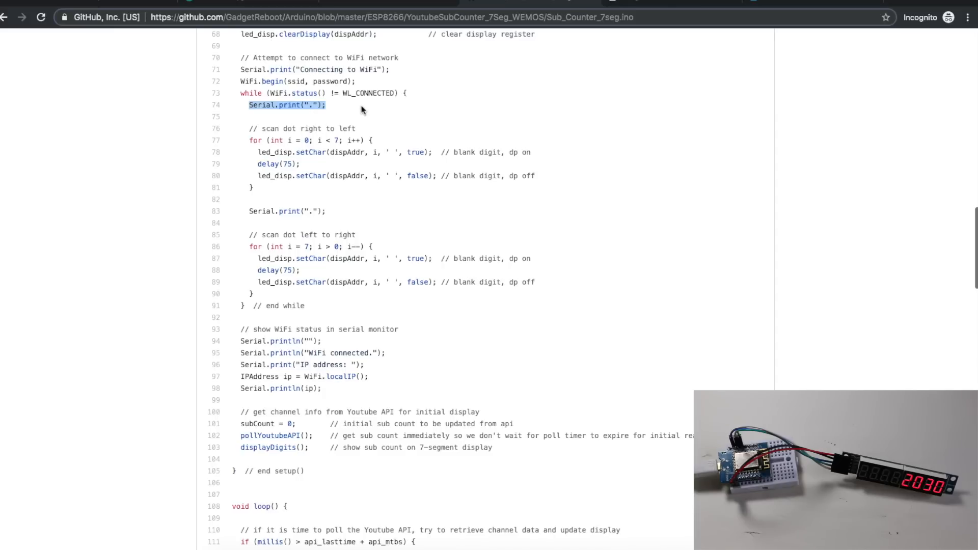
{"action": "mouse_move", "coordinate": [359, 107]}
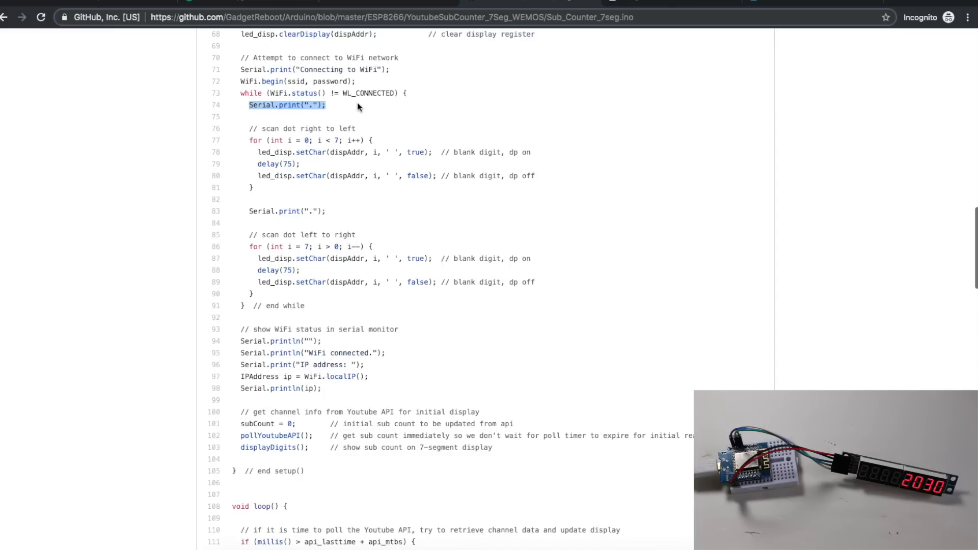
{"action": "left_click", "coordinate": [248, 128]}
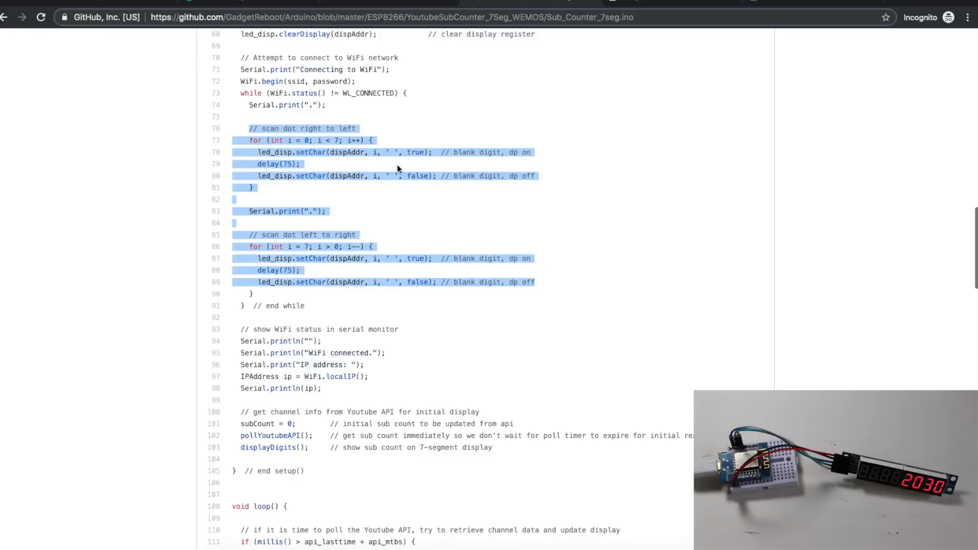
{"action": "scroll", "scroll_direction": "down", "scroll_amount": 3}
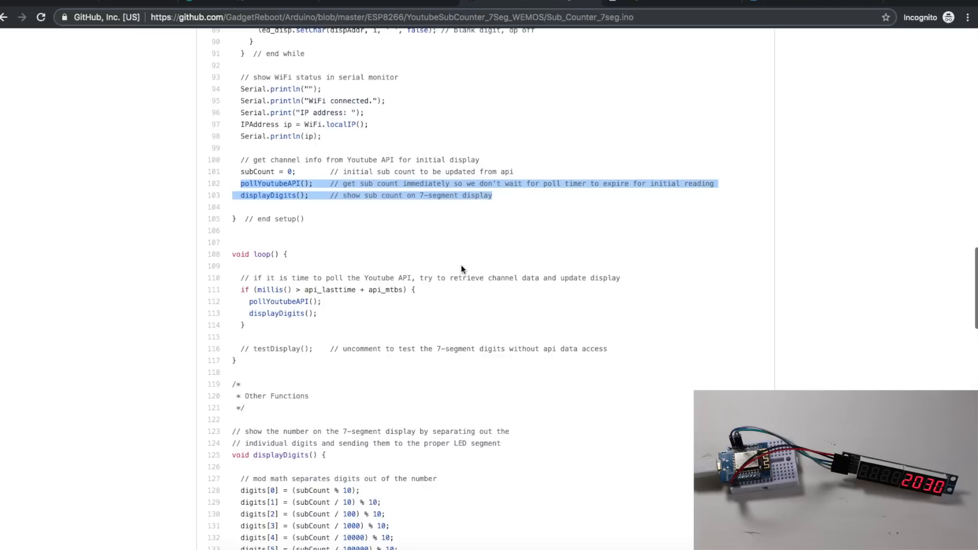
{"action": "mouse_move", "coordinate": [314, 271]}
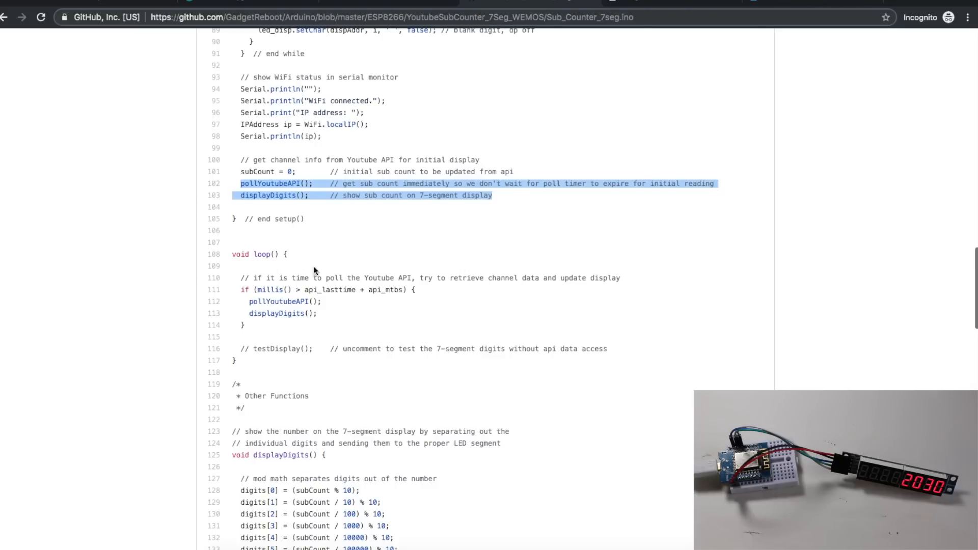
{"action": "mouse_move", "coordinate": [336, 308]}
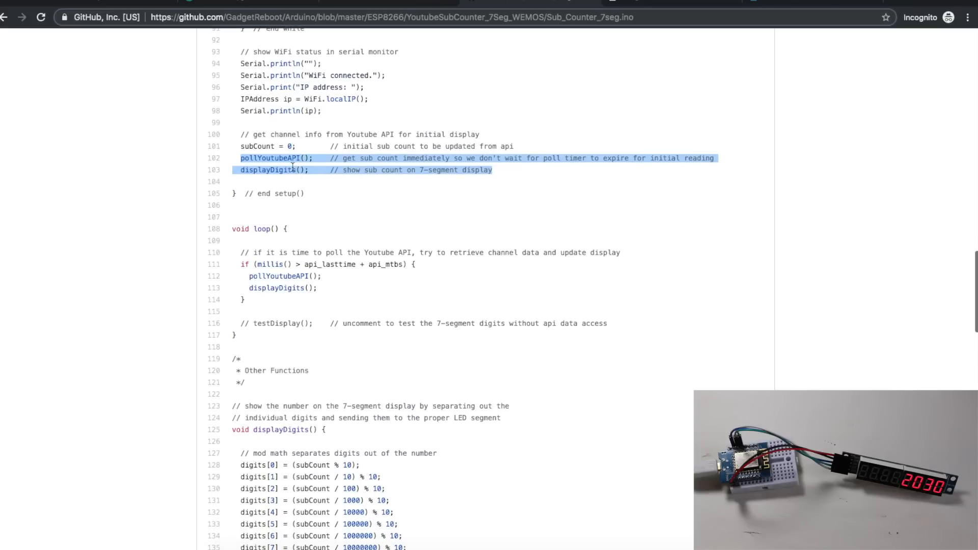
{"action": "mouse_move", "coordinate": [443, 270]}
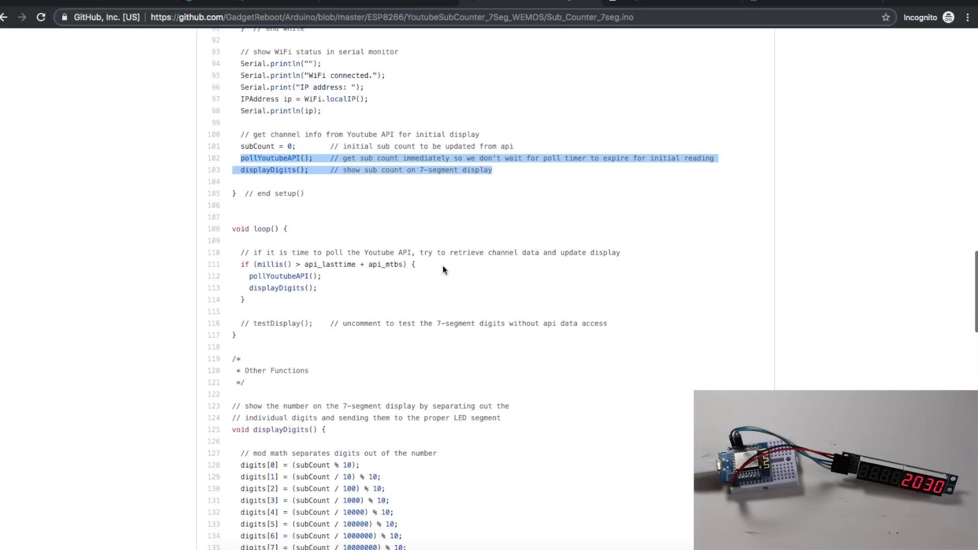
{"action": "mouse_move", "coordinate": [422, 274]}
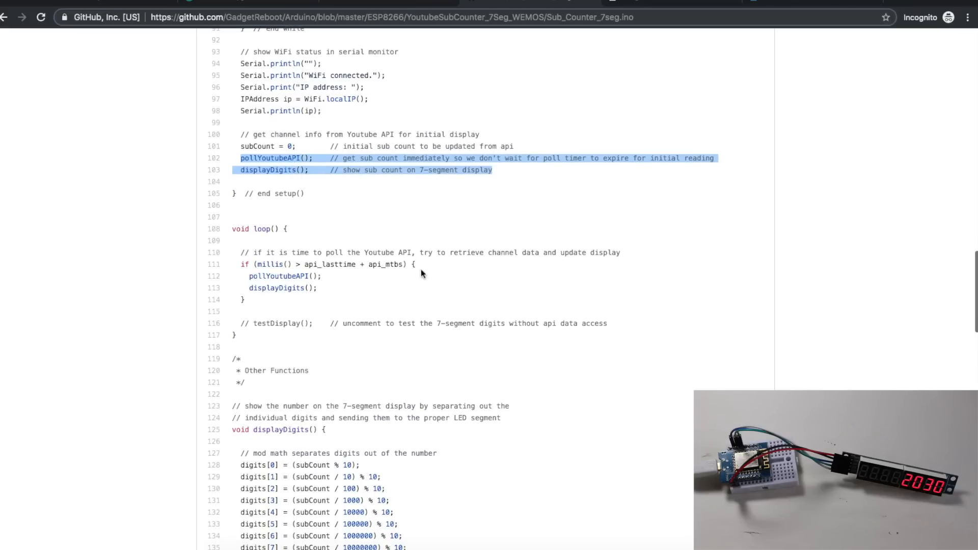
{"action": "scroll", "scroll_direction": "down", "scroll_amount": 3}
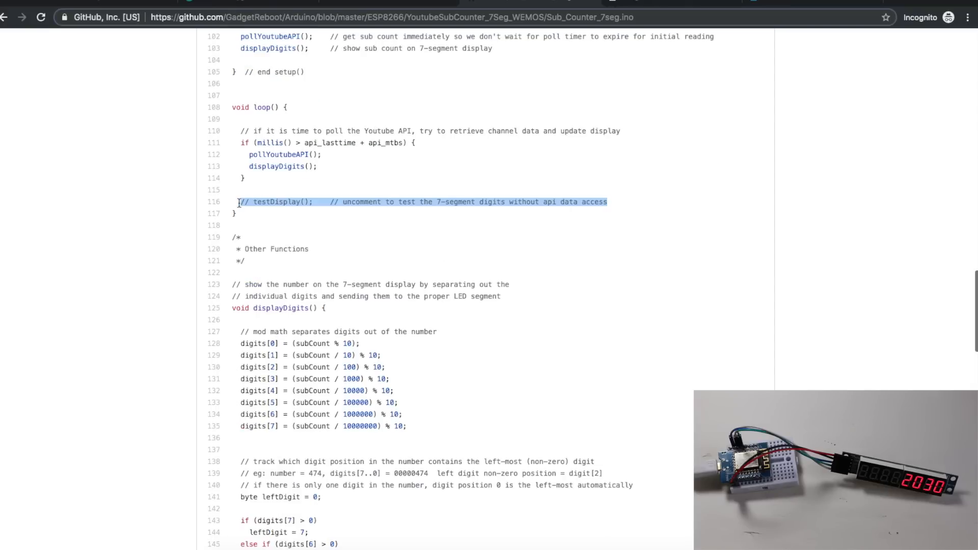
{"action": "mouse_move", "coordinate": [295, 203]}
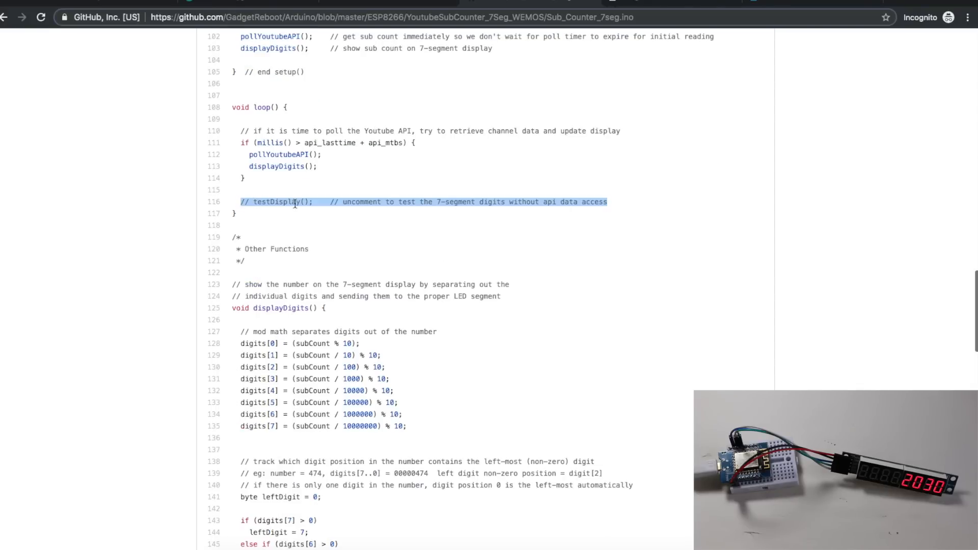
{"action": "mouse_move", "coordinate": [475, 202]}
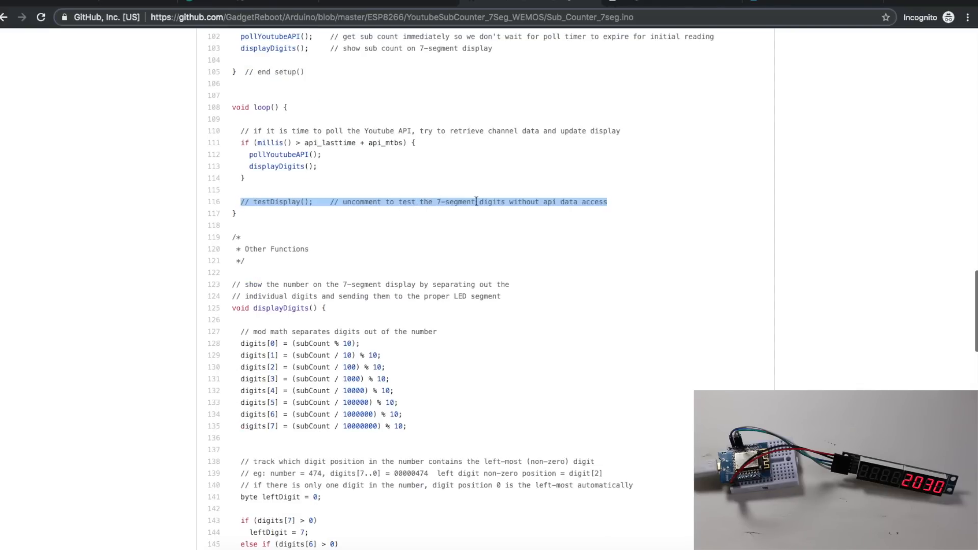
{"action": "left_click", "coordinate": [365, 200]}
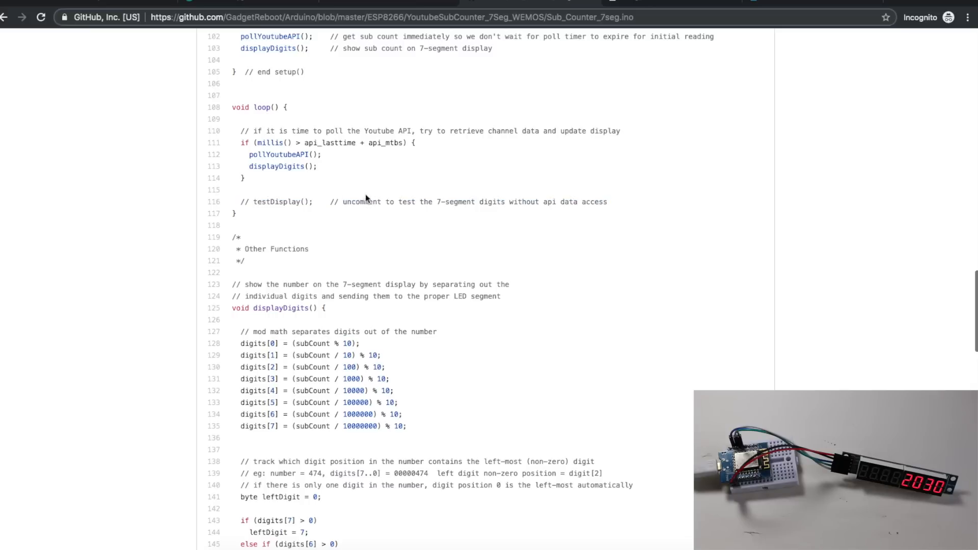
{"action": "mouse_move", "coordinate": [318, 201]}
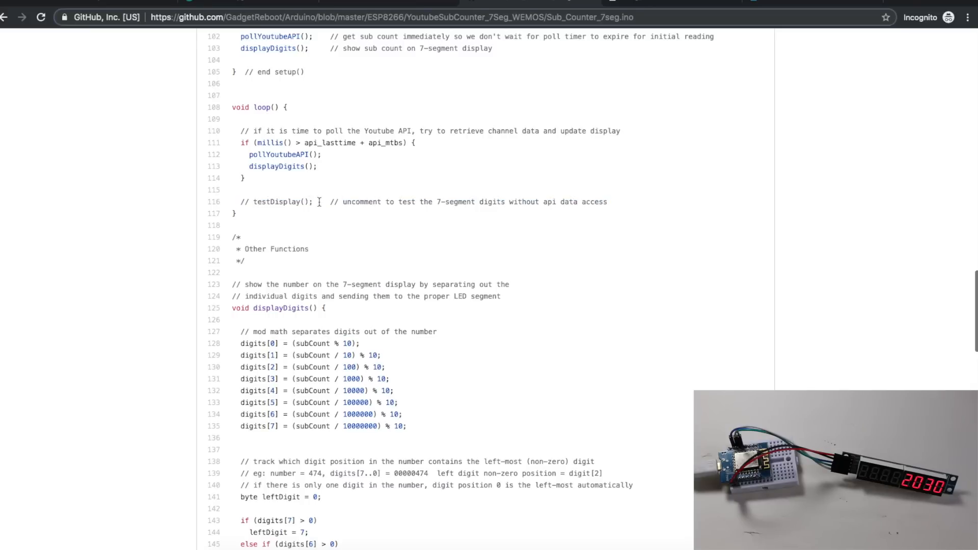
{"action": "mouse_move", "coordinate": [585, 198]}
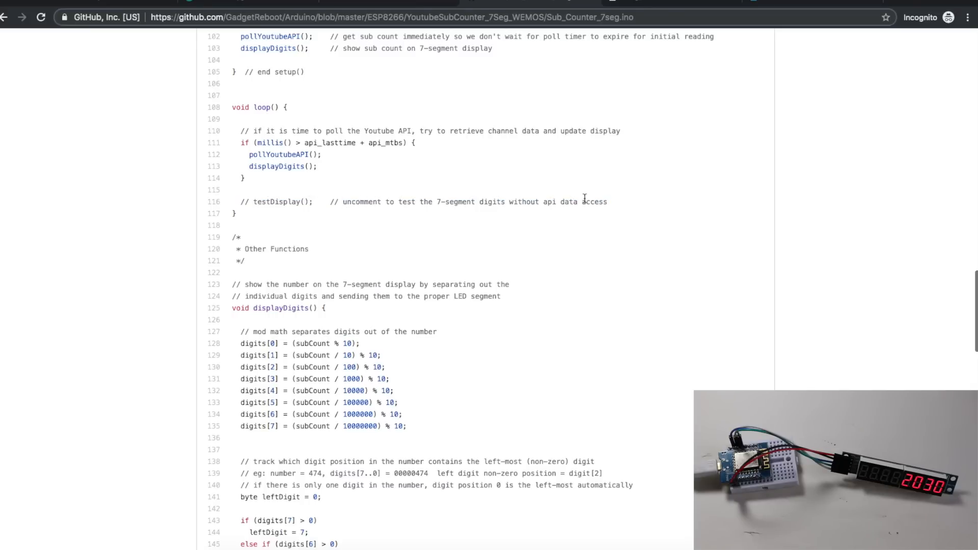
{"action": "mouse_move", "coordinate": [470, 202]}
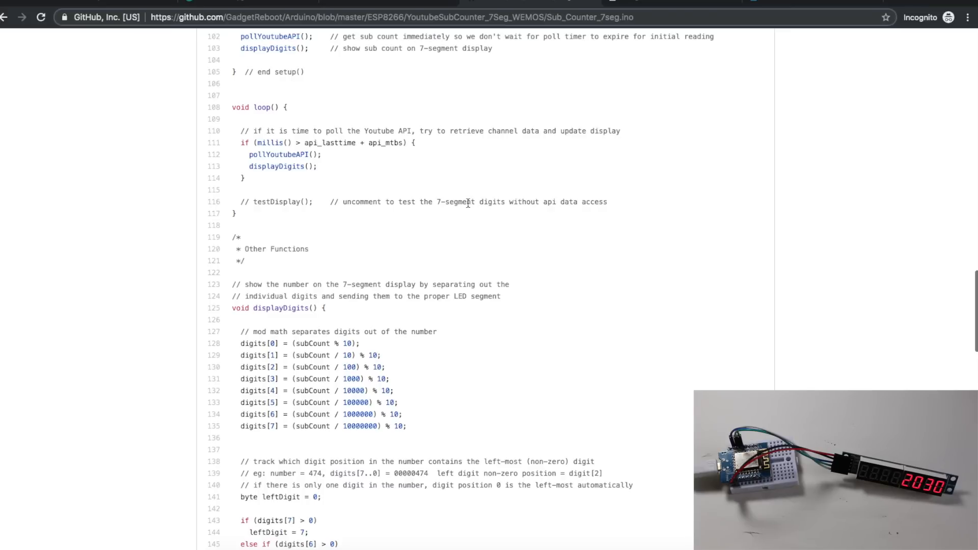
{"action": "mouse_move", "coordinate": [399, 192]}
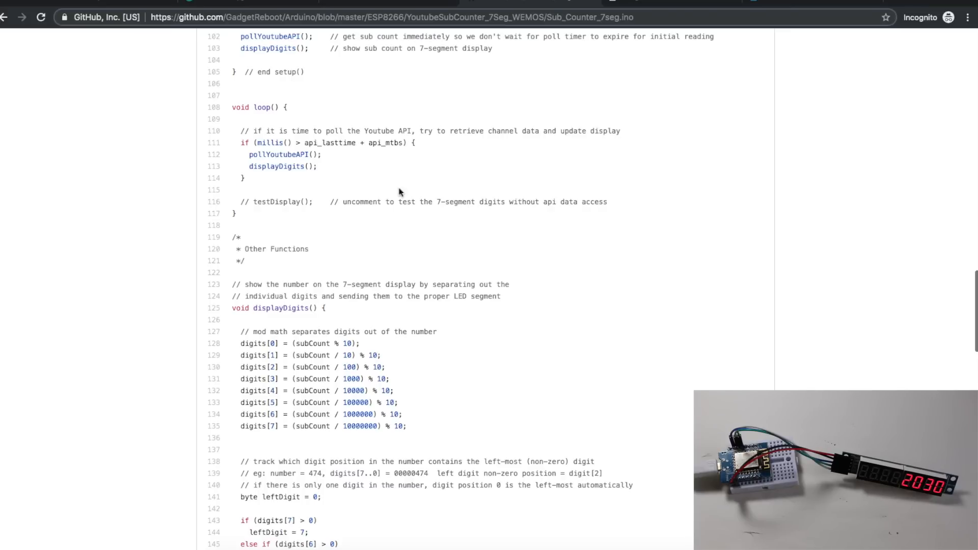
{"action": "mouse_move", "coordinate": [452, 197]}
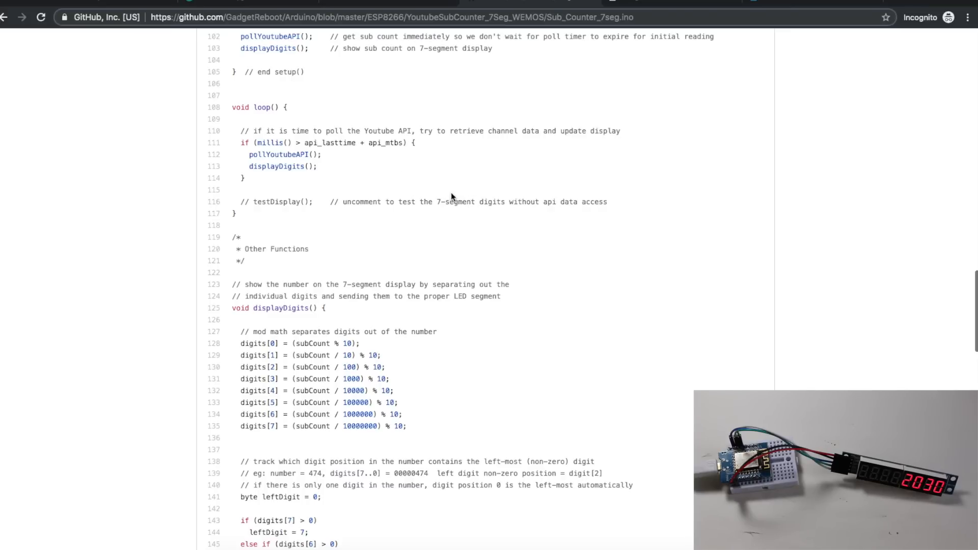
{"action": "mouse_move", "coordinate": [412, 193]}
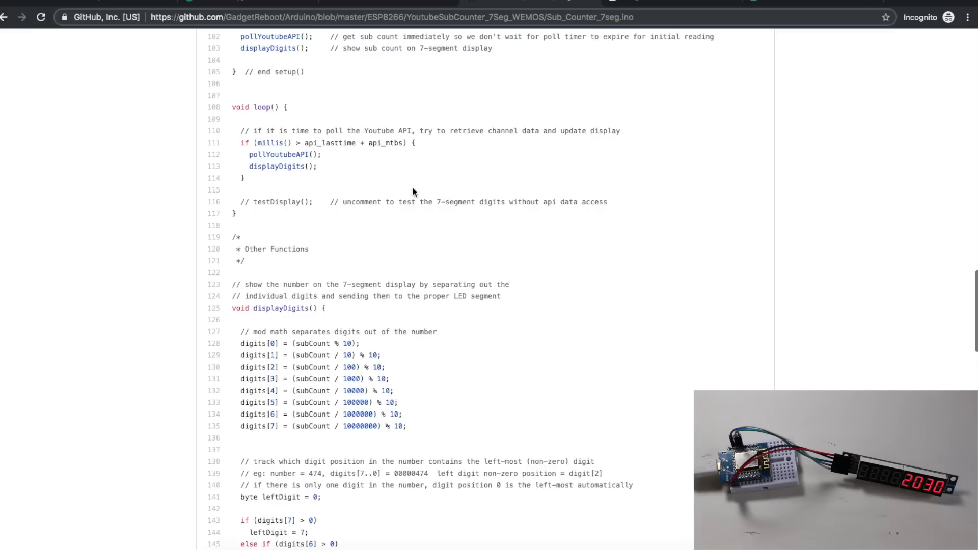
{"action": "mouse_move", "coordinate": [455, 186]}
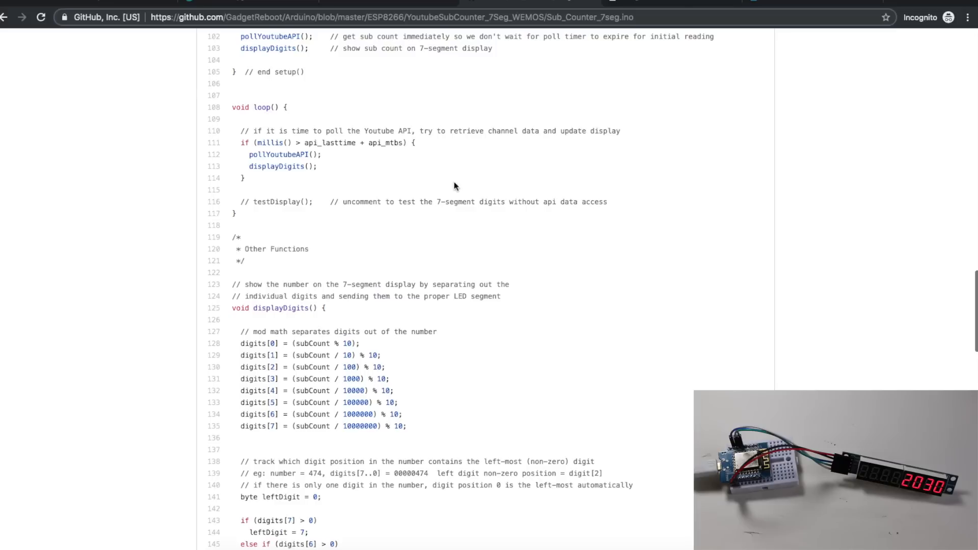
{"action": "mouse_move", "coordinate": [574, 189]}
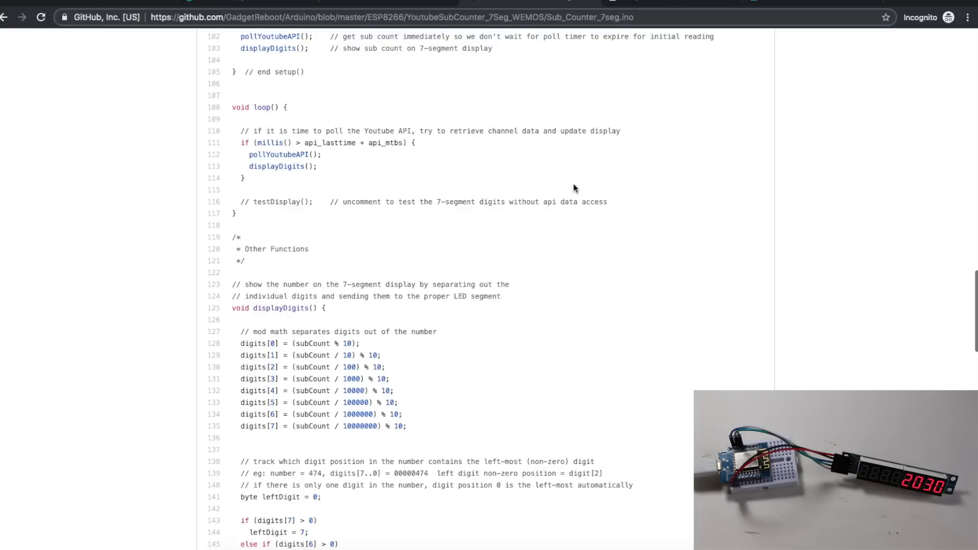
{"action": "mouse_move", "coordinate": [490, 195]}
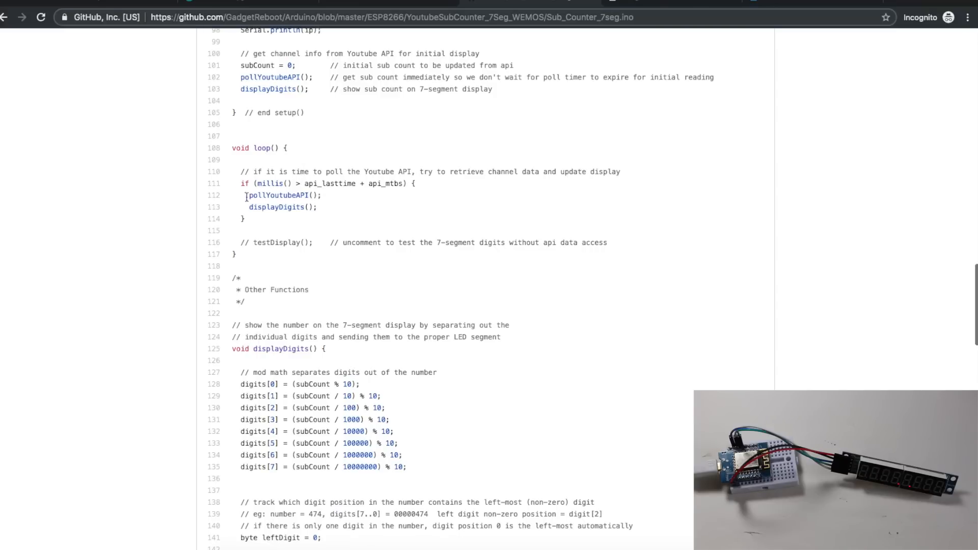
{"action": "scroll", "scroll_direction": "down", "scroll_amount": 3}
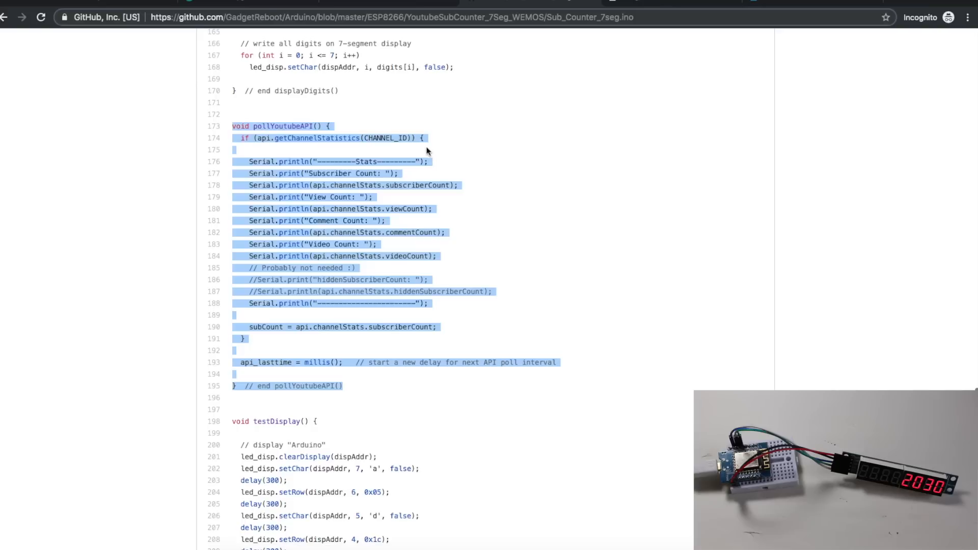
{"action": "mouse_move", "coordinate": [442, 160]}
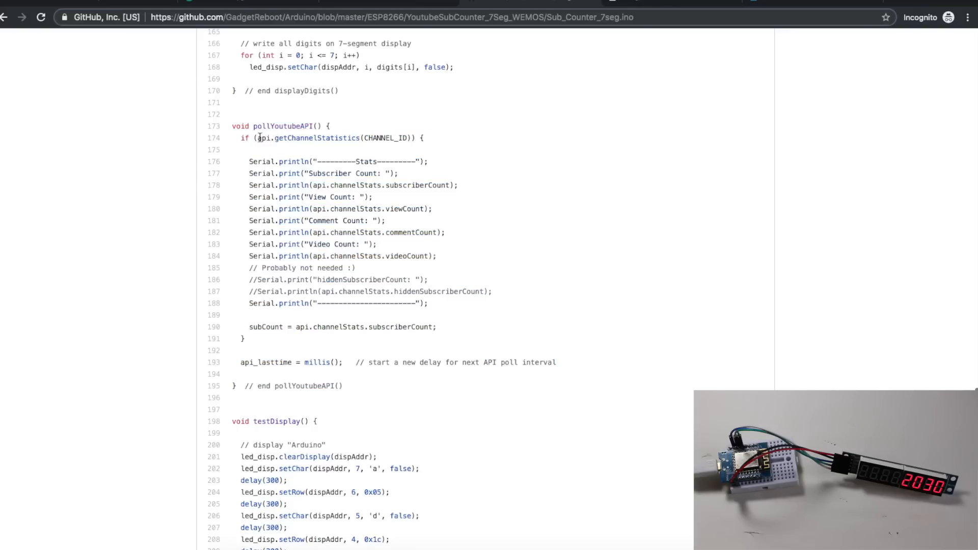
{"action": "double_click", "coordinate": [306, 138]}
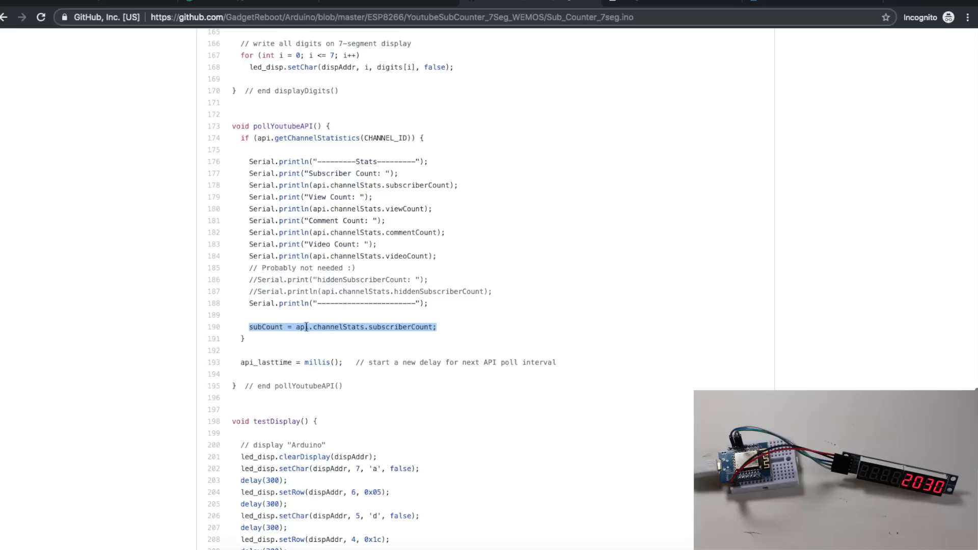
{"action": "left_click", "coordinate": [278, 337]}
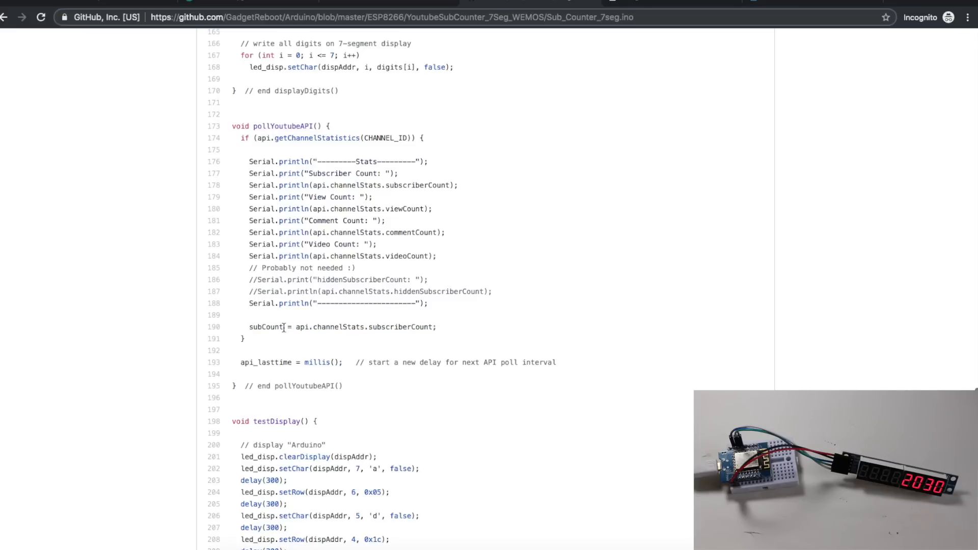
{"action": "mouse_move", "coordinate": [294, 350]}
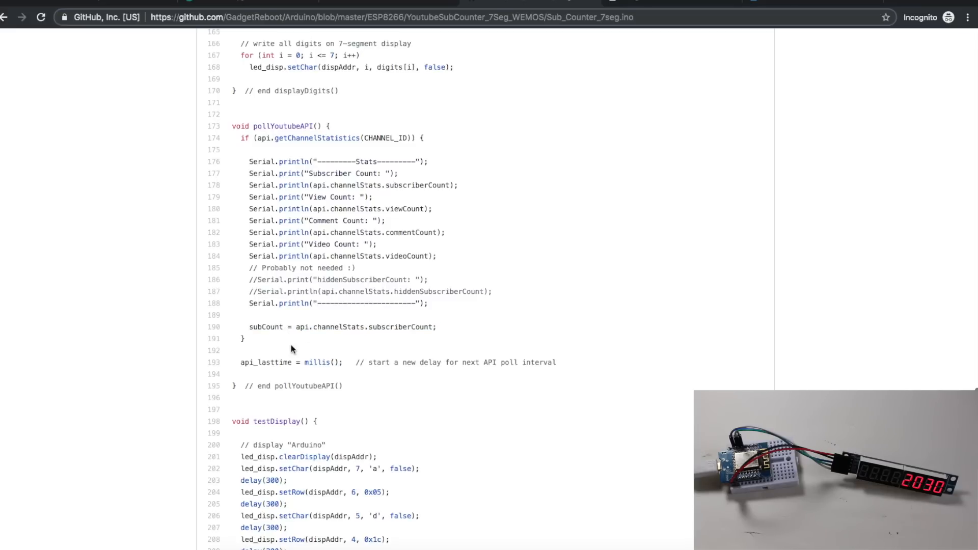
{"action": "mouse_move", "coordinate": [217, 360]}
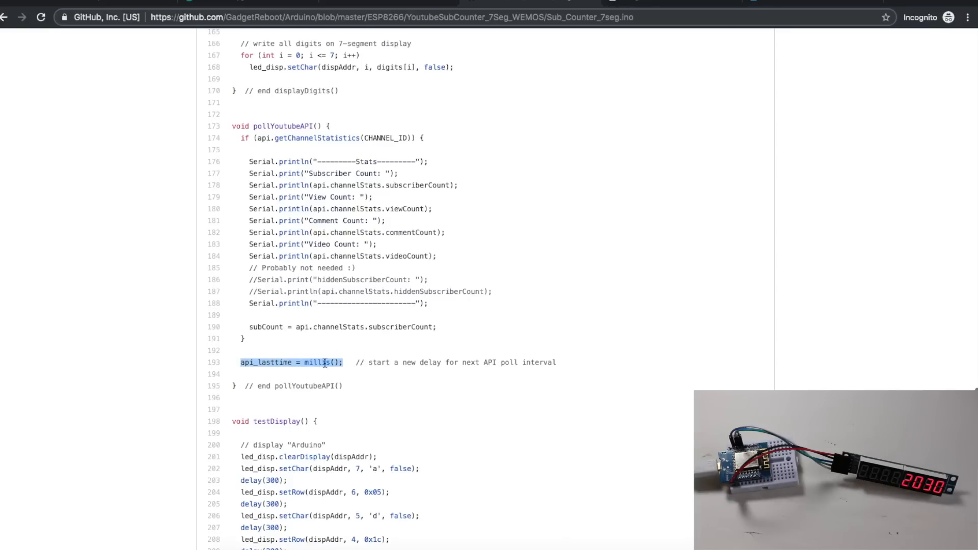
{"action": "scroll", "scroll_direction": "up", "scroll_amount": 3}
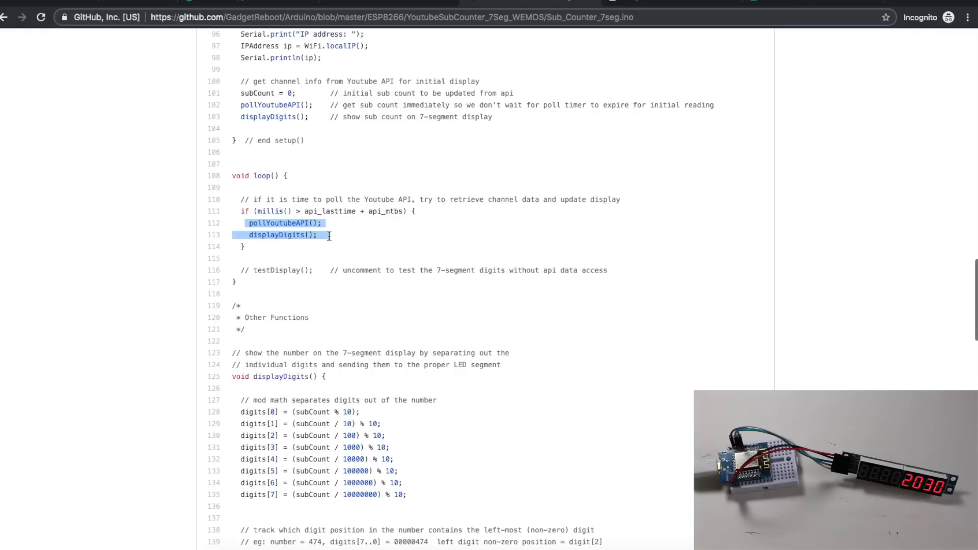
Scroll to displayDigits() and highlight the digits array in the mod math.
{"action": "scroll", "scroll_direction": "down", "scroll_amount": 3}
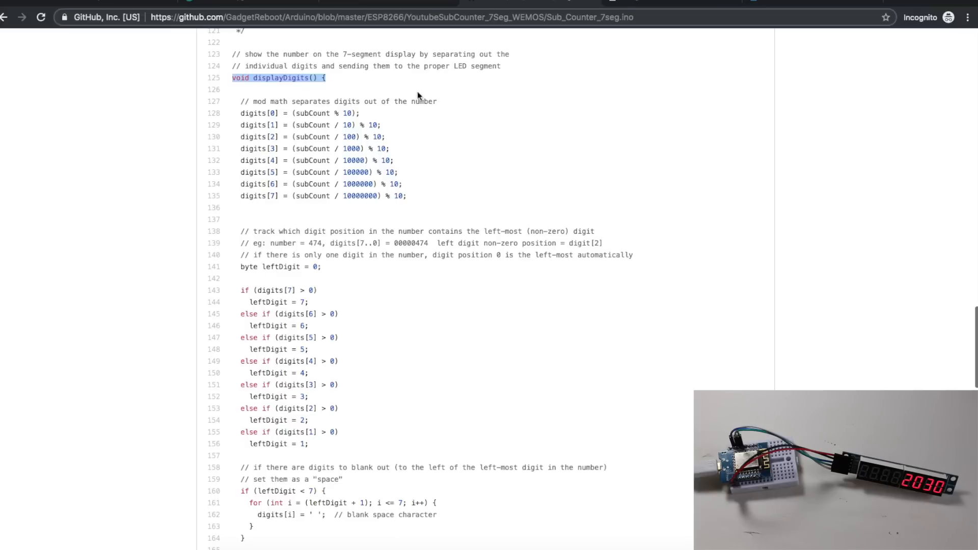
{"action": "mouse_move", "coordinate": [447, 100]}
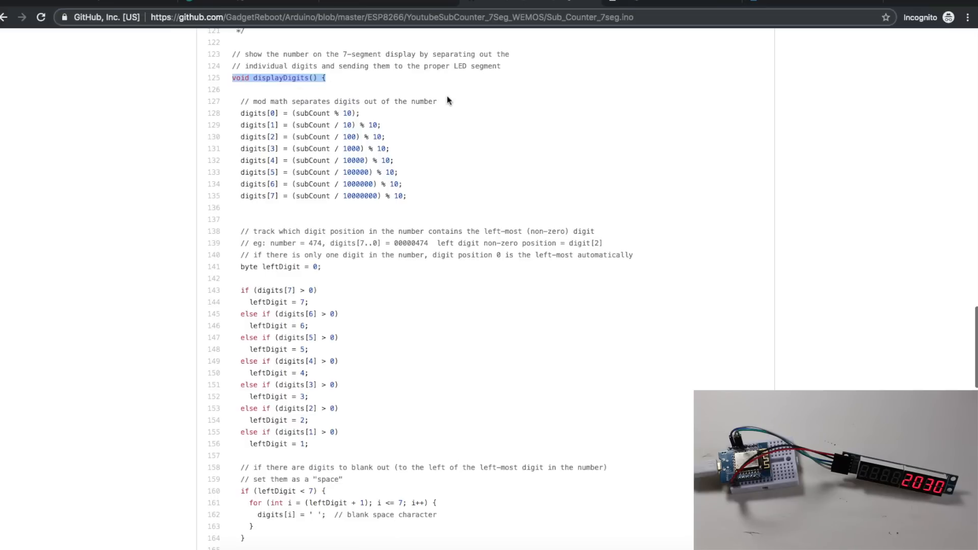
{"action": "mouse_move", "coordinate": [405, 120]}
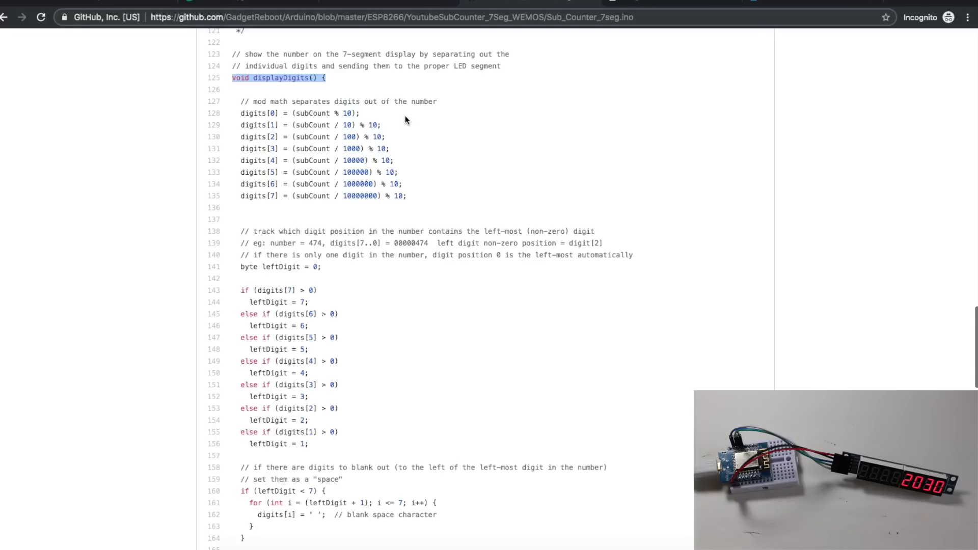
{"action": "mouse_move", "coordinate": [257, 114]}
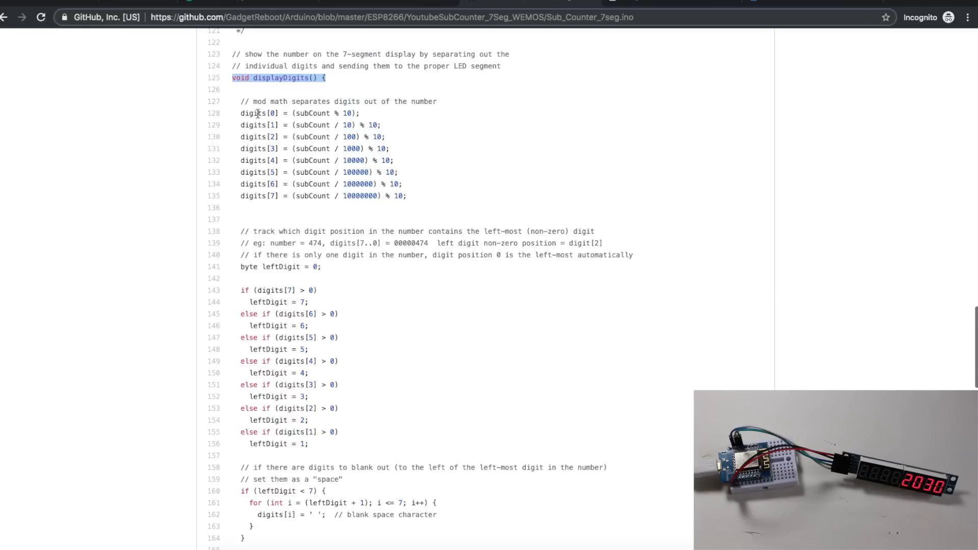
{"action": "double_click", "coordinate": [252, 113]}
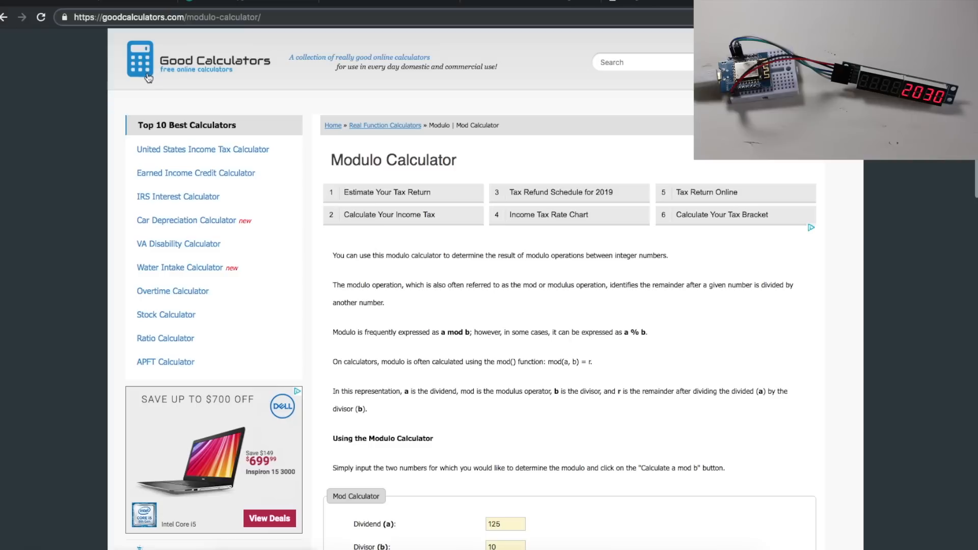
{"action": "mouse_move", "coordinate": [342, 180]}
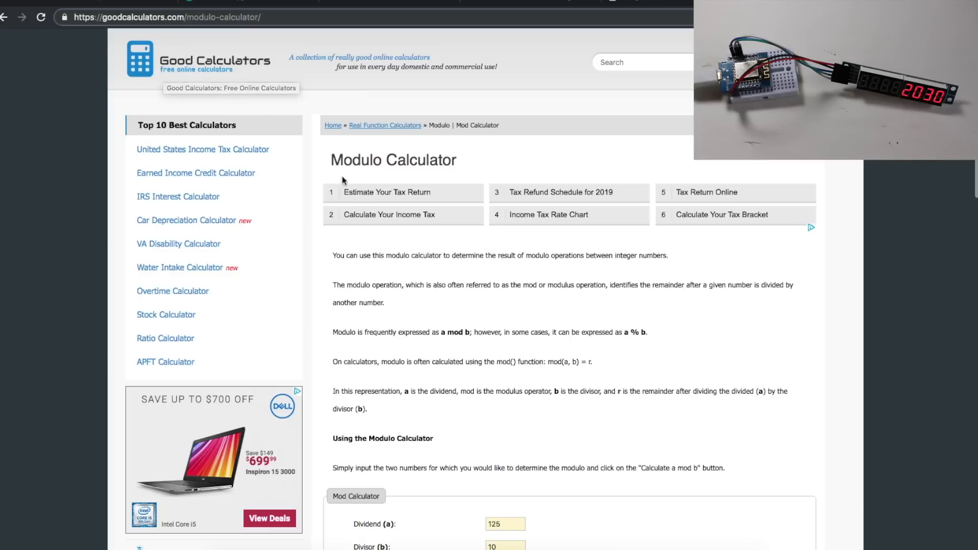
{"action": "mouse_move", "coordinate": [400, 157]}
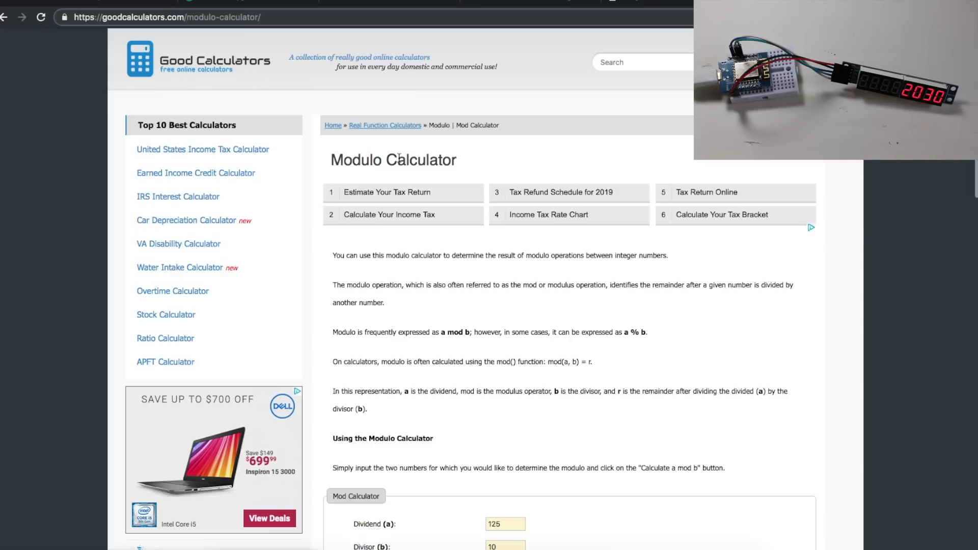
{"action": "mouse_move", "coordinate": [628, 304]}
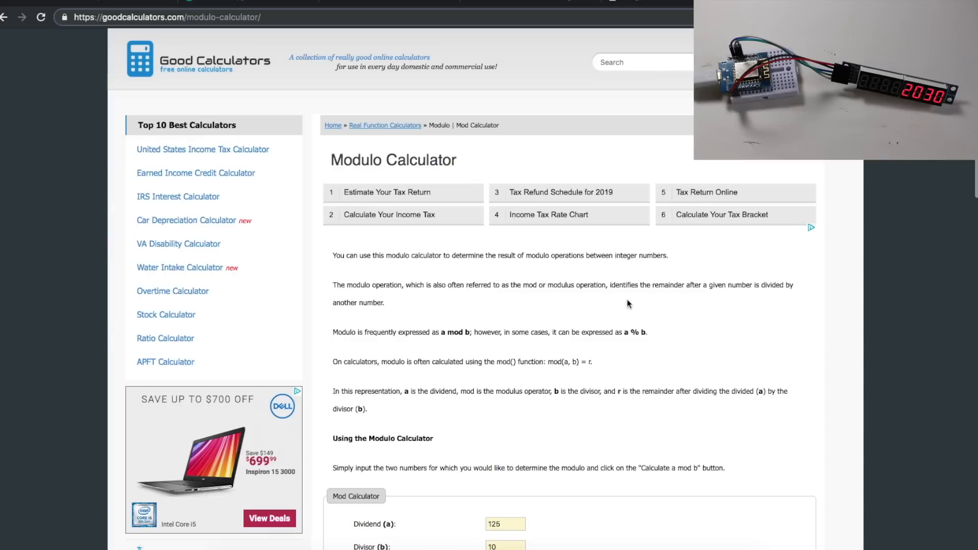
Calculate 125 mod 10 and scroll to the result 5 with its working.
{"action": "left_click", "coordinate": [383, 300]}
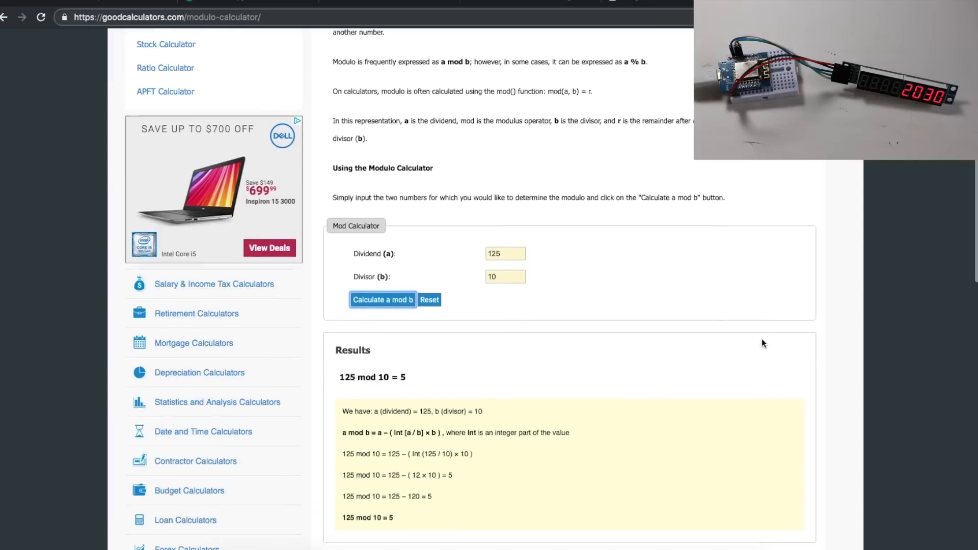
{"action": "scroll", "scroll_direction": "down", "scroll_amount": 3}
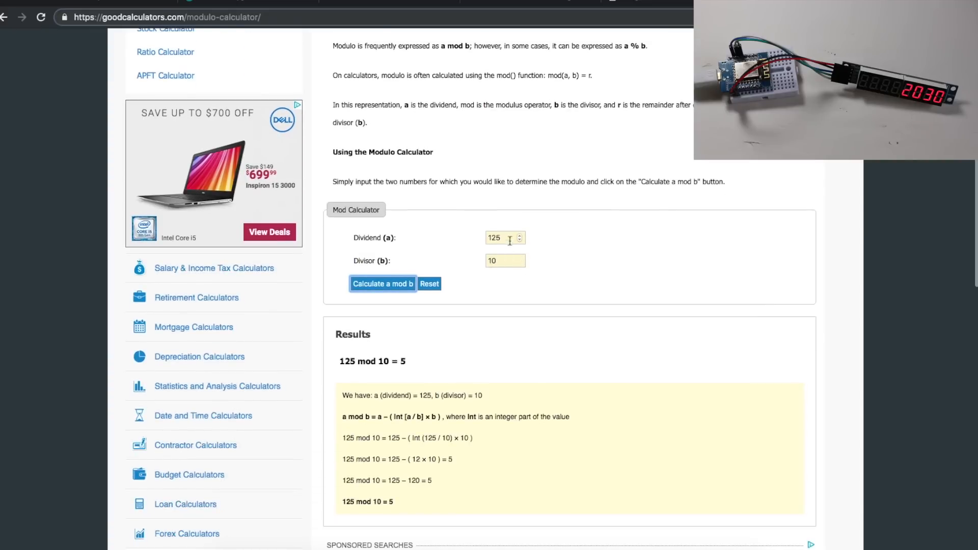
{"action": "mouse_move", "coordinate": [363, 351]}
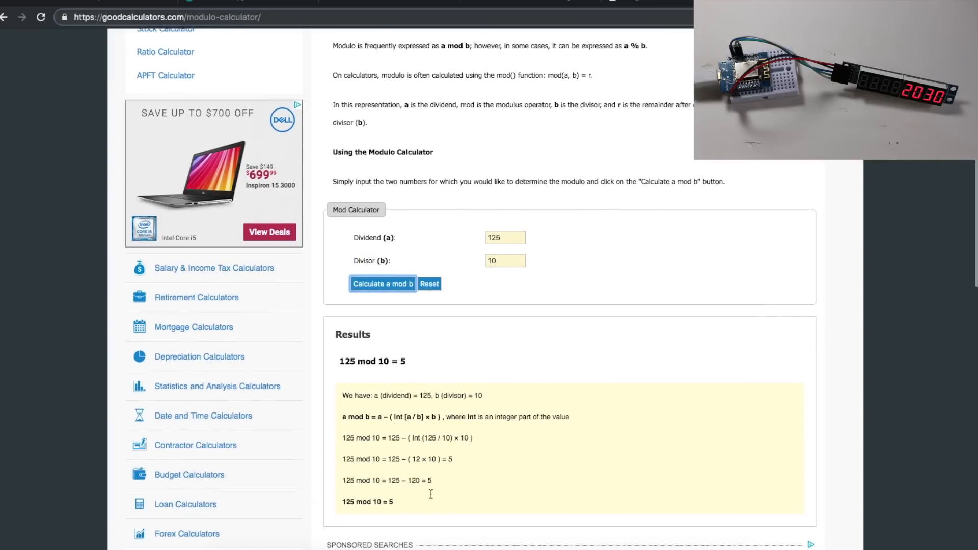
{"action": "mouse_move", "coordinate": [515, 250]}
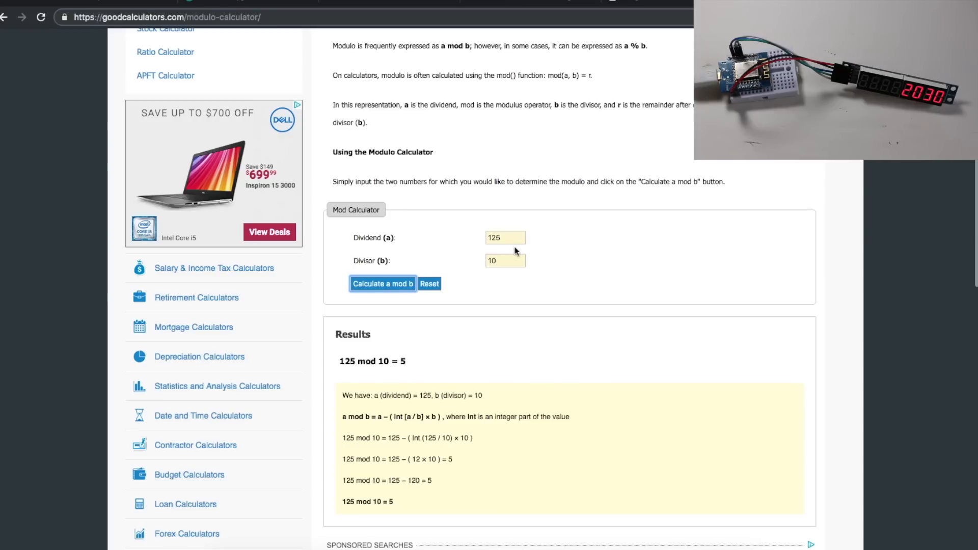
{"action": "mouse_move", "coordinate": [435, 272]}
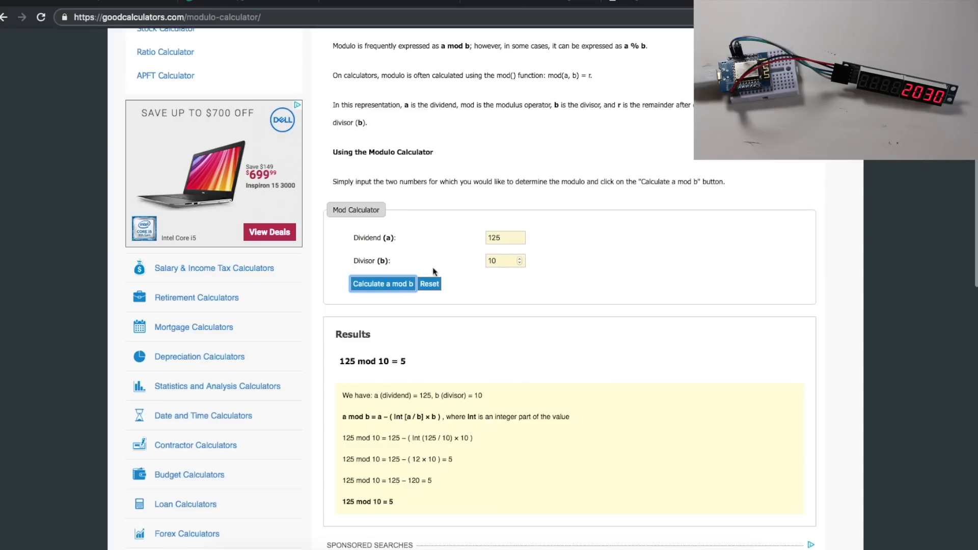
{"action": "double_click", "coordinate": [372, 361]}
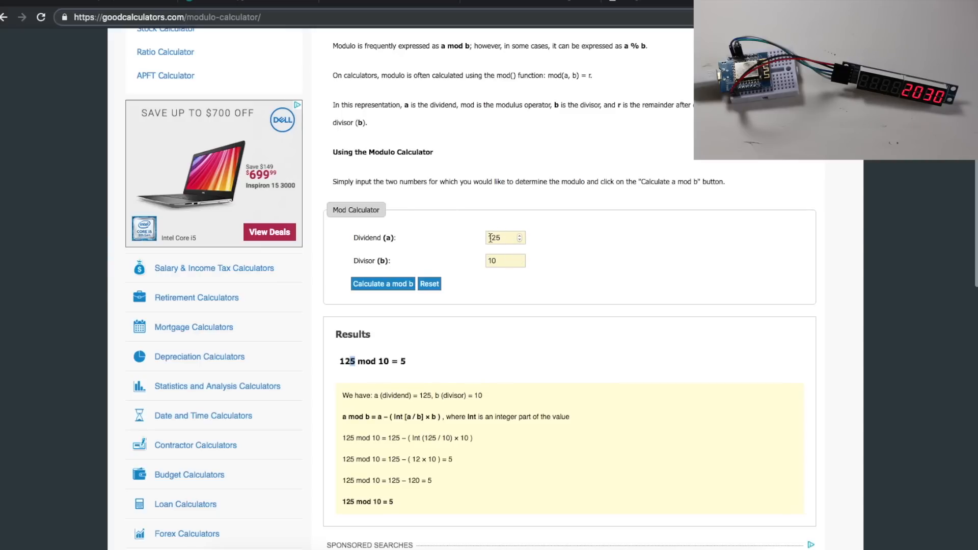
{"action": "mouse_move", "coordinate": [497, 238]}
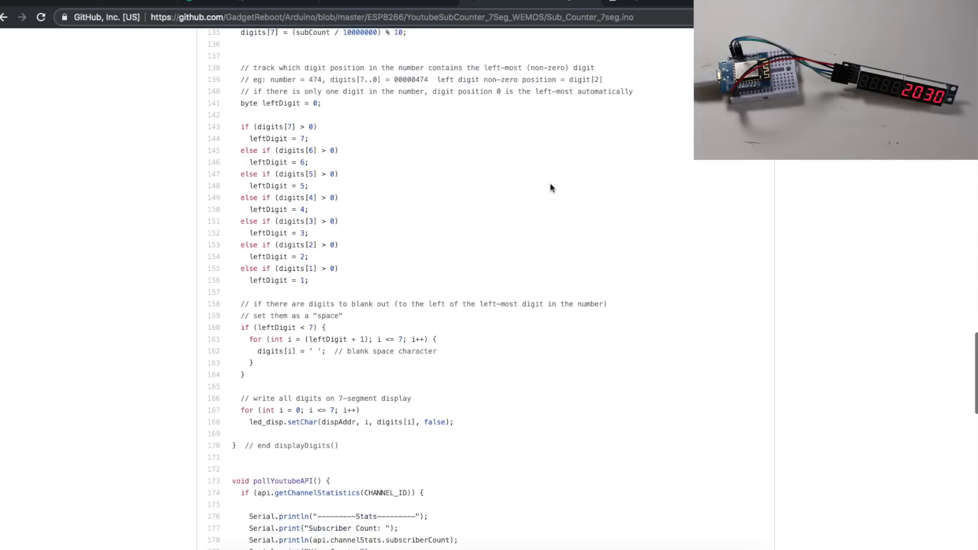
{"action": "mouse_move", "coordinate": [436, 230]}
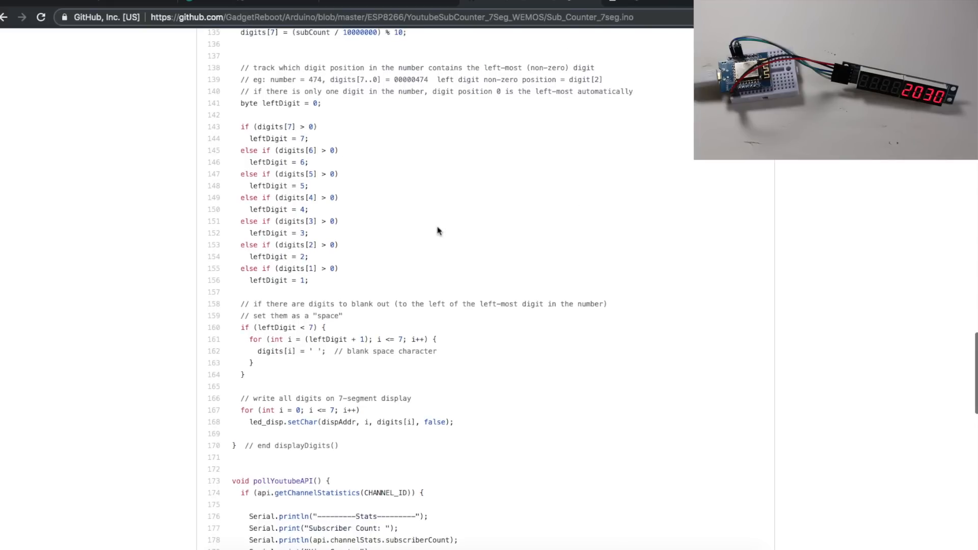
{"action": "mouse_move", "coordinate": [380, 147]}
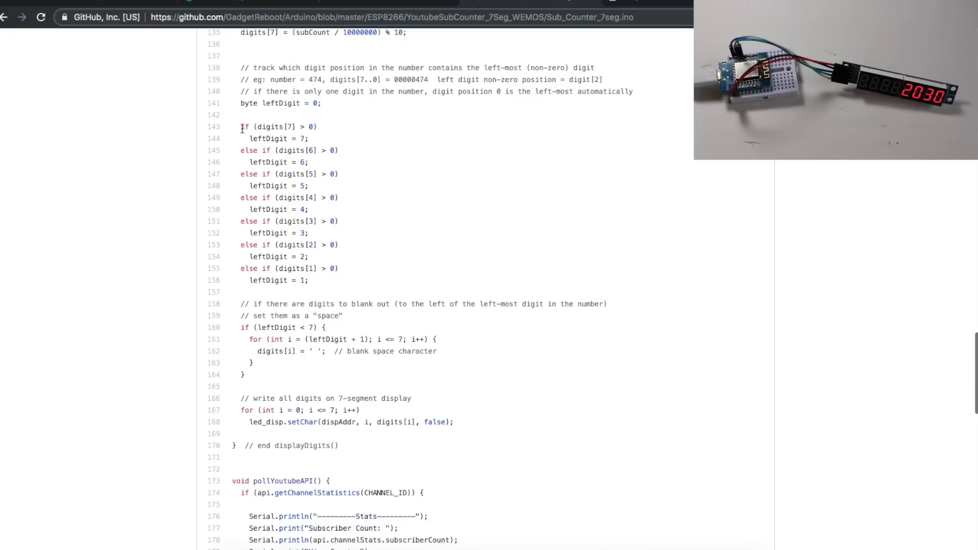
Scroll up to the leftDigit if/else block in Sub_Counter_7seg.ino.
{"action": "scroll", "scroll_direction": "up", "scroll_amount": 3}
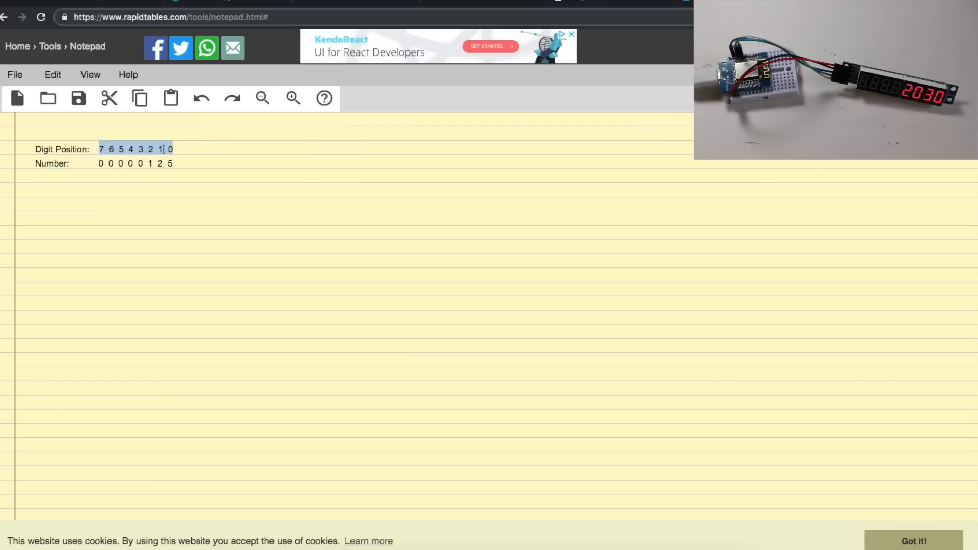
Select digit positions and the leading zero of 00000125, briefly typing 7 over it.
{"action": "left_click", "coordinate": [105, 163]}
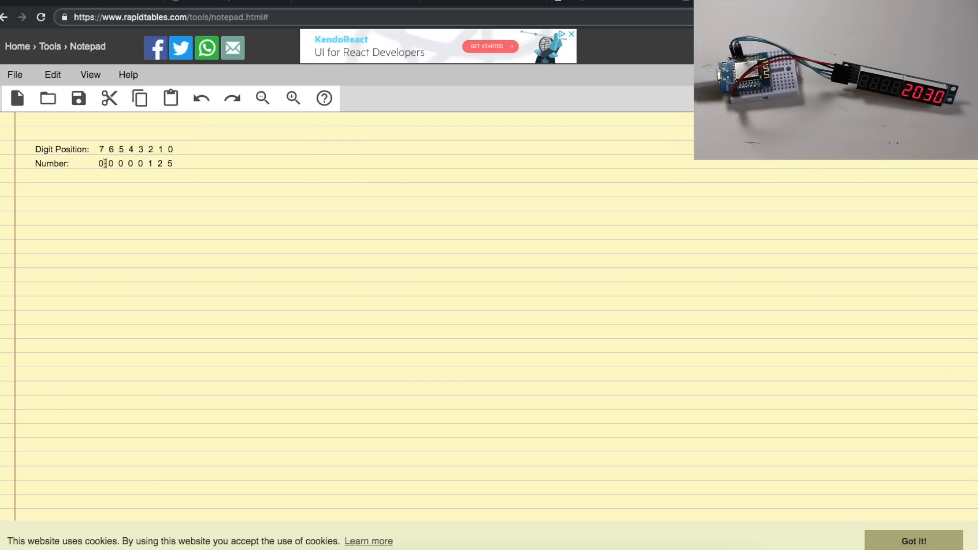
{"action": "left_click_drag", "start_coordinate": [100, 163], "coordinate": [117, 163]}
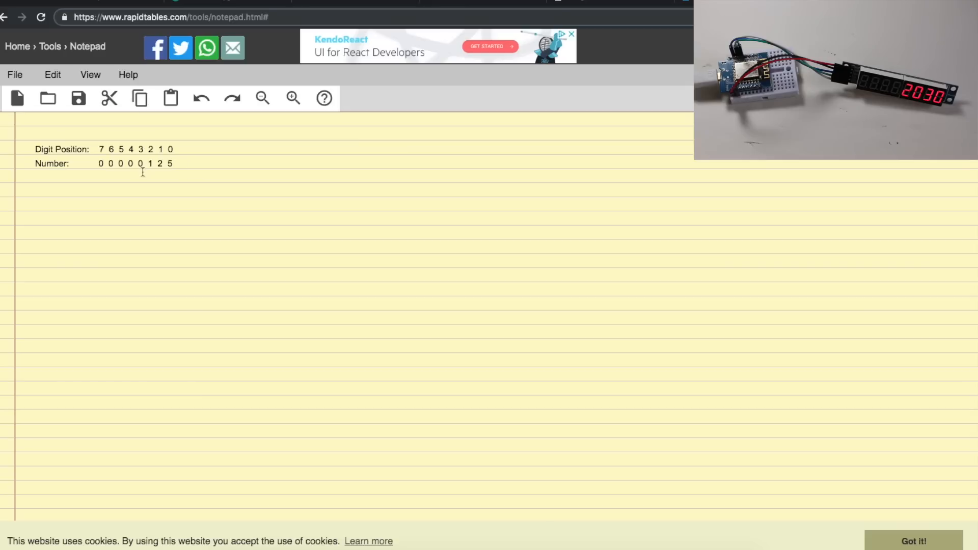
{"action": "double_click", "coordinate": [149, 163]}
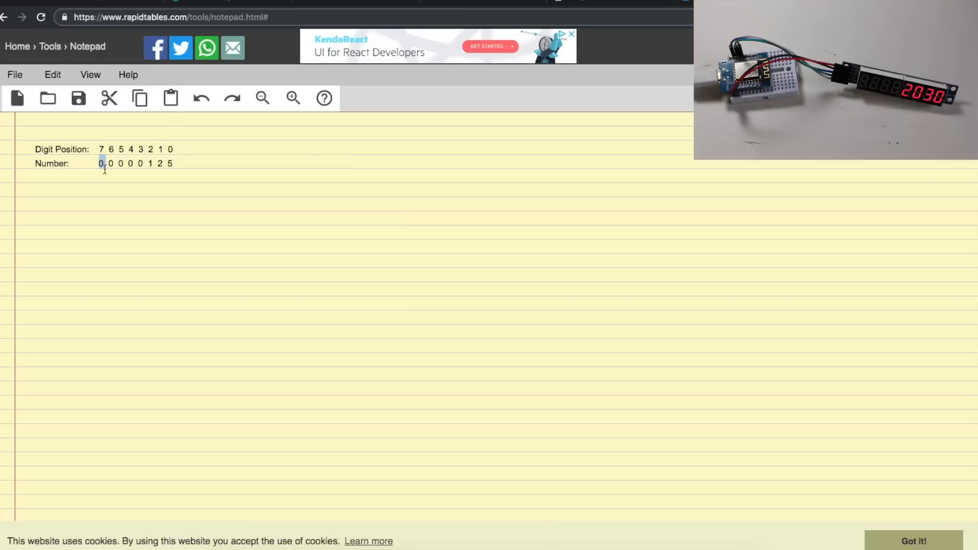
{"action": "mouse_move", "coordinate": [103, 175]}
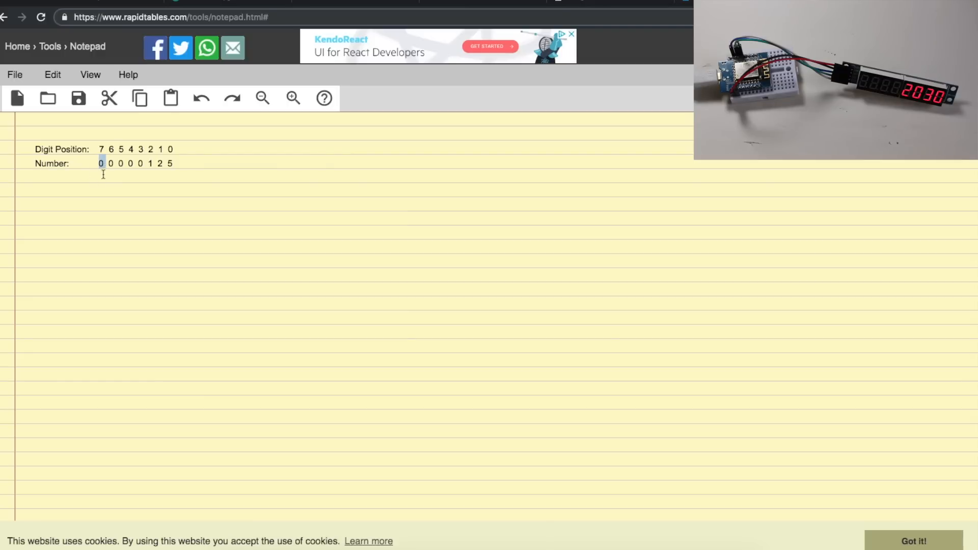
{"action": "type", "text": "7"}
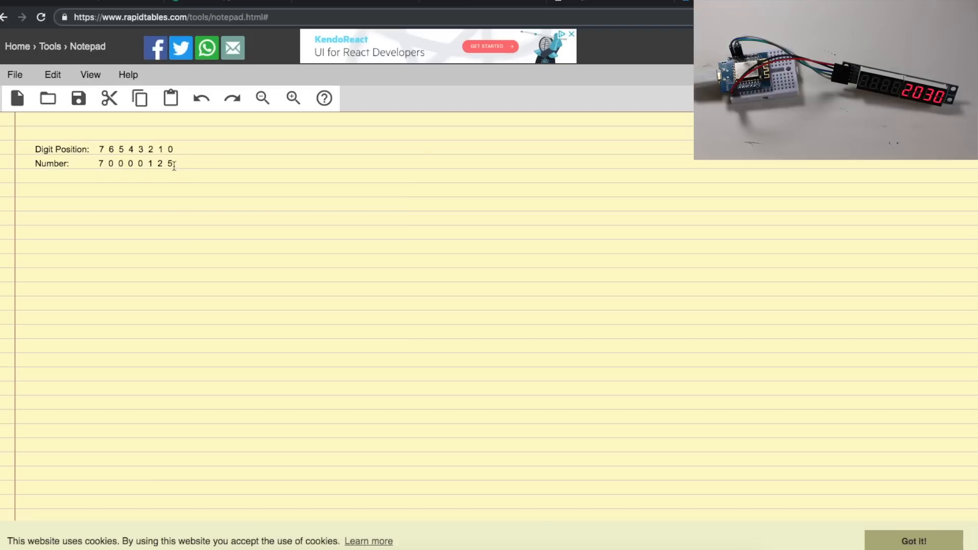
{"action": "left_click_drag", "start_coordinate": [108, 163], "coordinate": [138, 163]}
{"action": "type", "text": "0"}
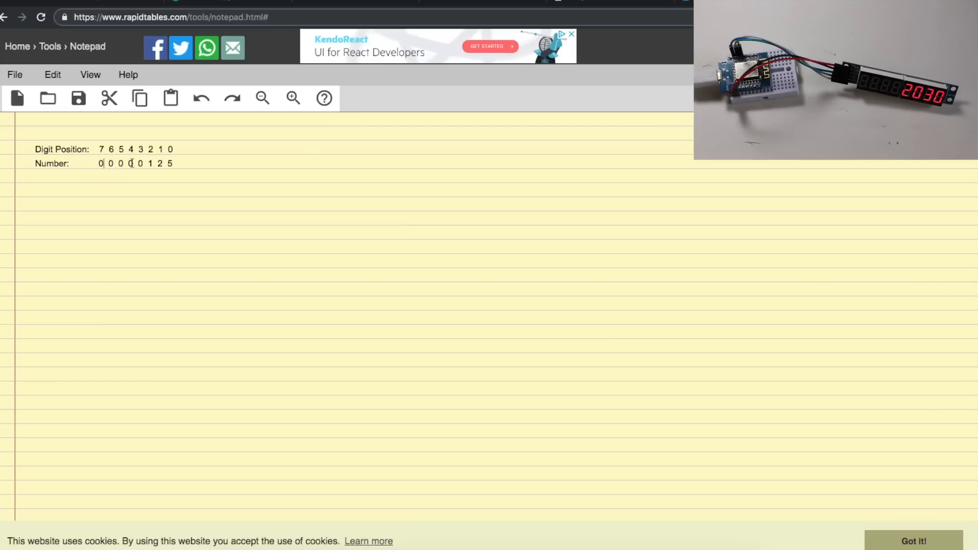
{"action": "double_click", "coordinate": [150, 164]}
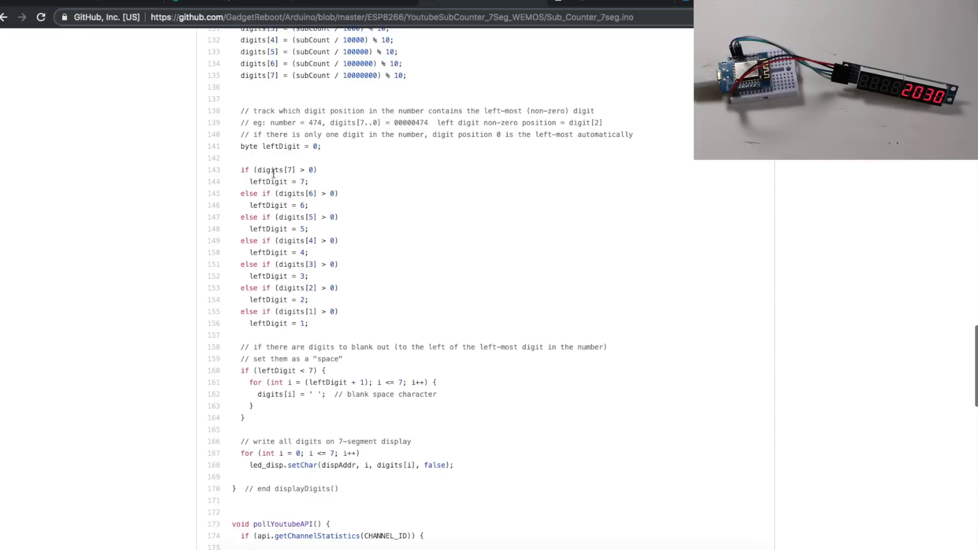
Highlight the digits[7] check on line 143 and digit position 2 in the note.
{"action": "double_click", "coordinate": [271, 170]}
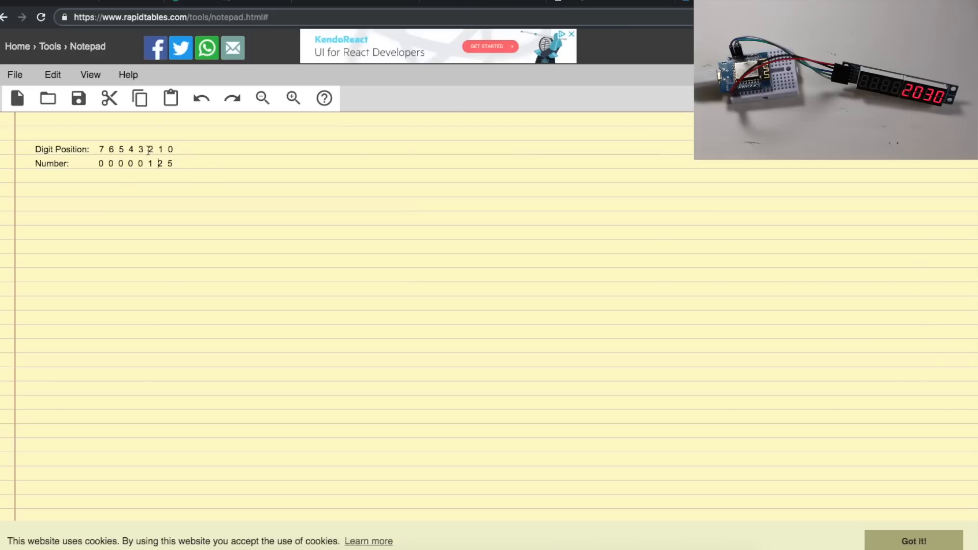
{"action": "double_click", "coordinate": [150, 149]}
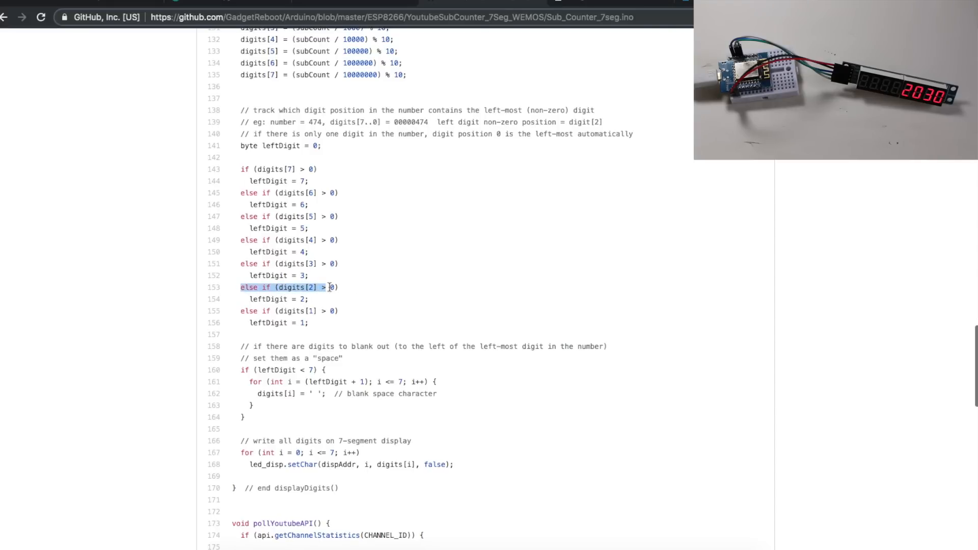
{"action": "mouse_move", "coordinate": [331, 293]}
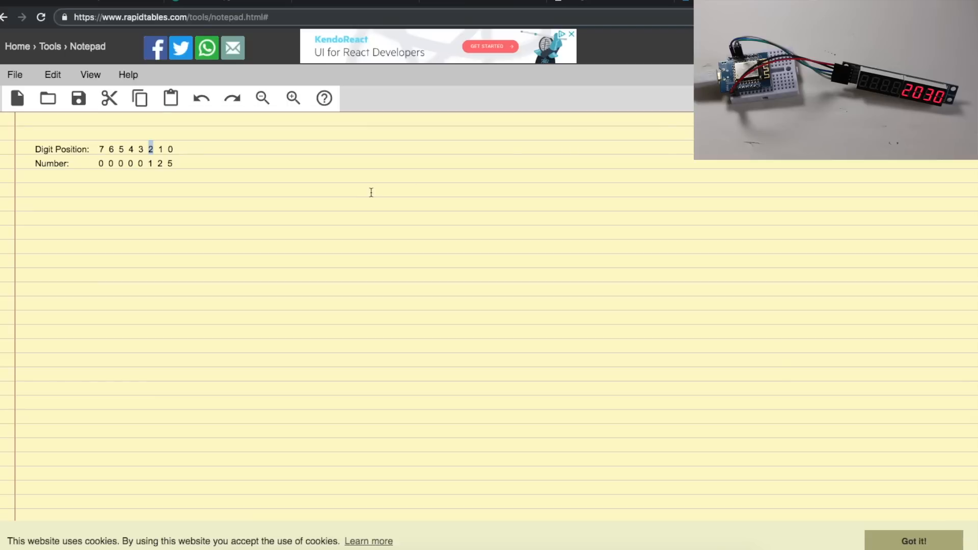
{"action": "mouse_move", "coordinate": [149, 163]}
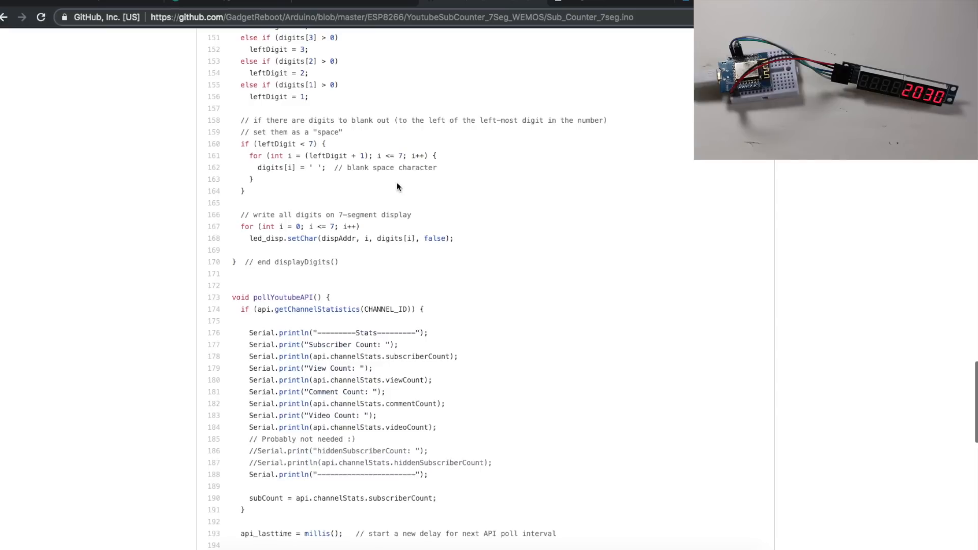
{"action": "mouse_move", "coordinate": [366, 189]}
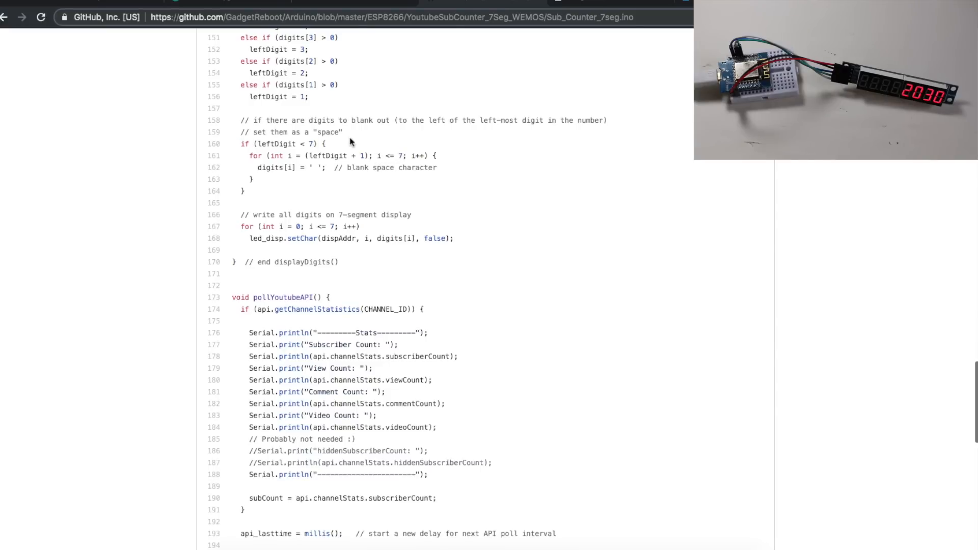
{"action": "mouse_move", "coordinate": [321, 142]}
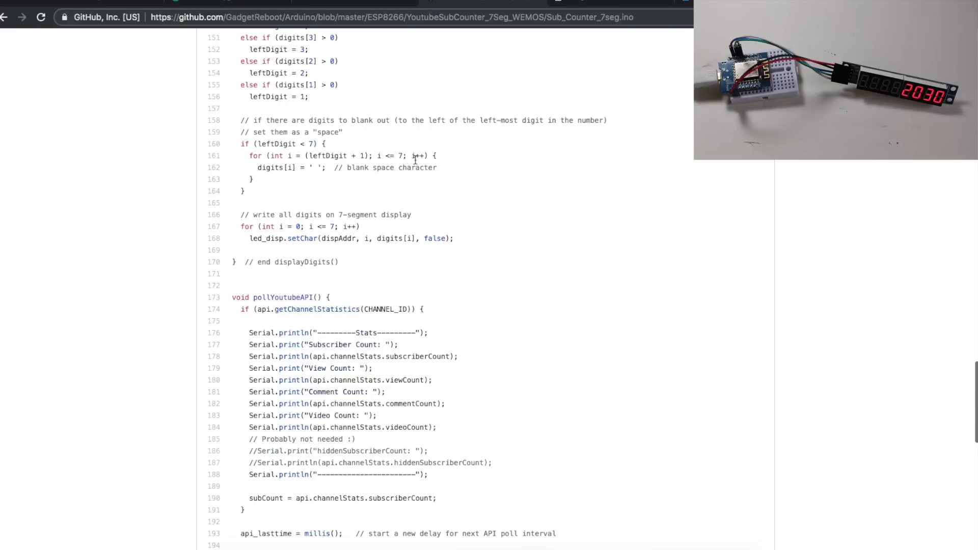
{"action": "double_click", "coordinate": [284, 167]}
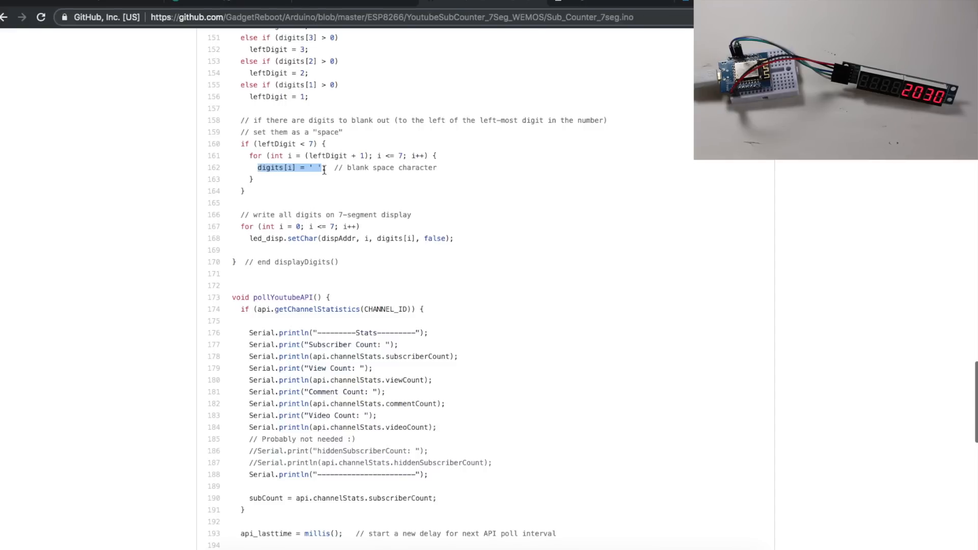
{"action": "left_click", "coordinate": [310, 167]}
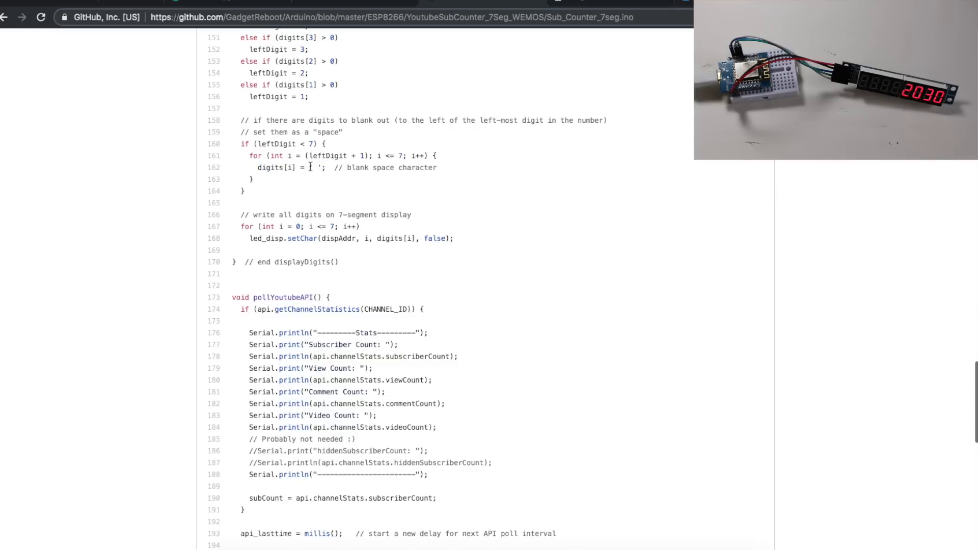
{"action": "double_click", "coordinate": [315, 167]}
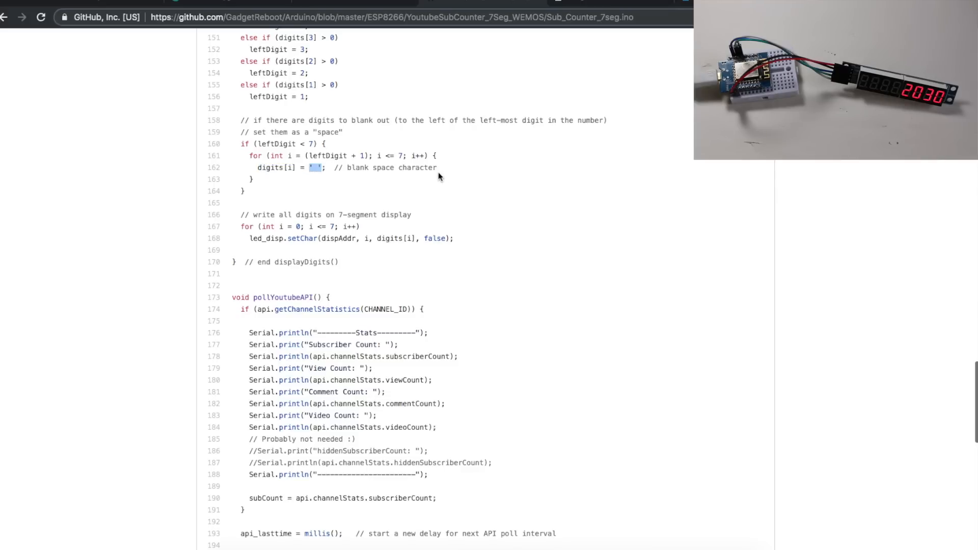
{"action": "scroll", "scroll_direction": "down", "scroll_amount": 3}
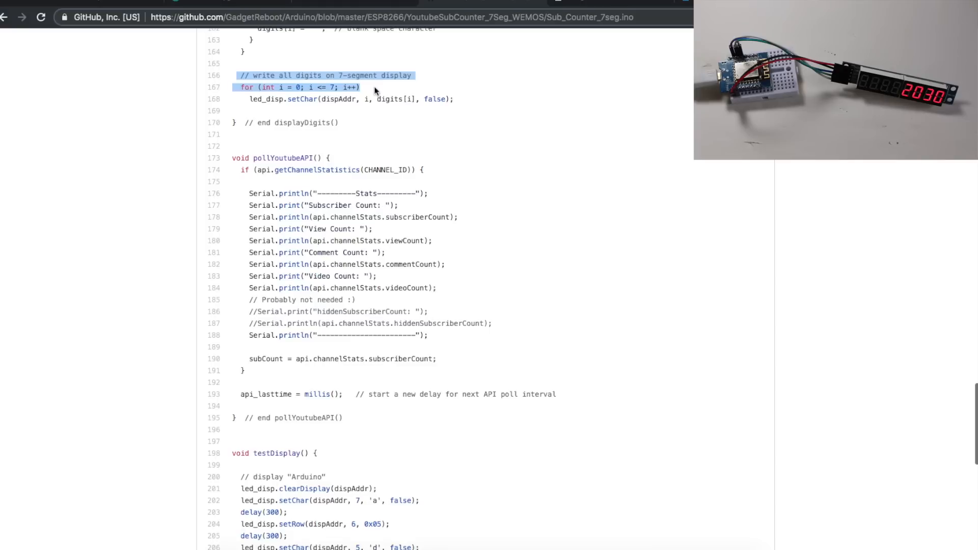
{"action": "mouse_move", "coordinate": [251, 86]}
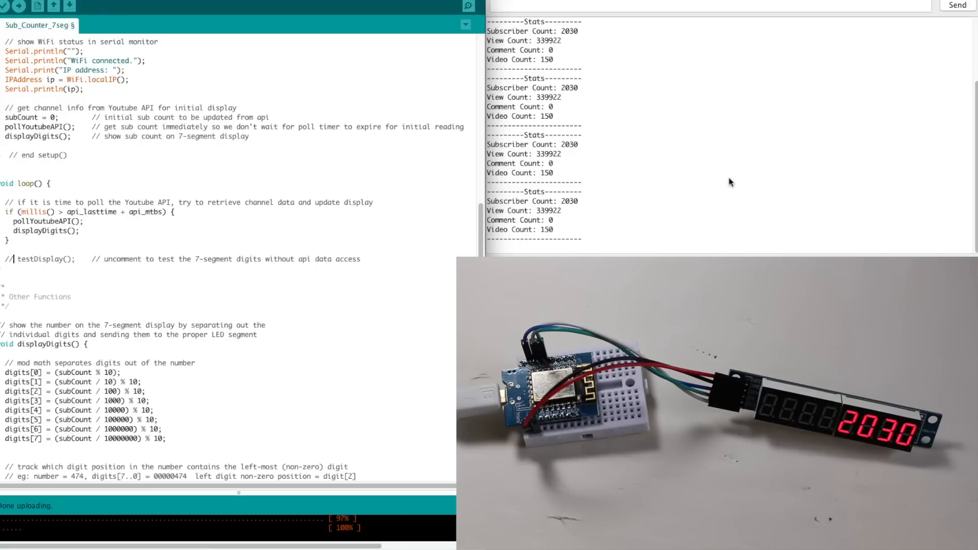
{"action": "mouse_move", "coordinate": [708, 189]}
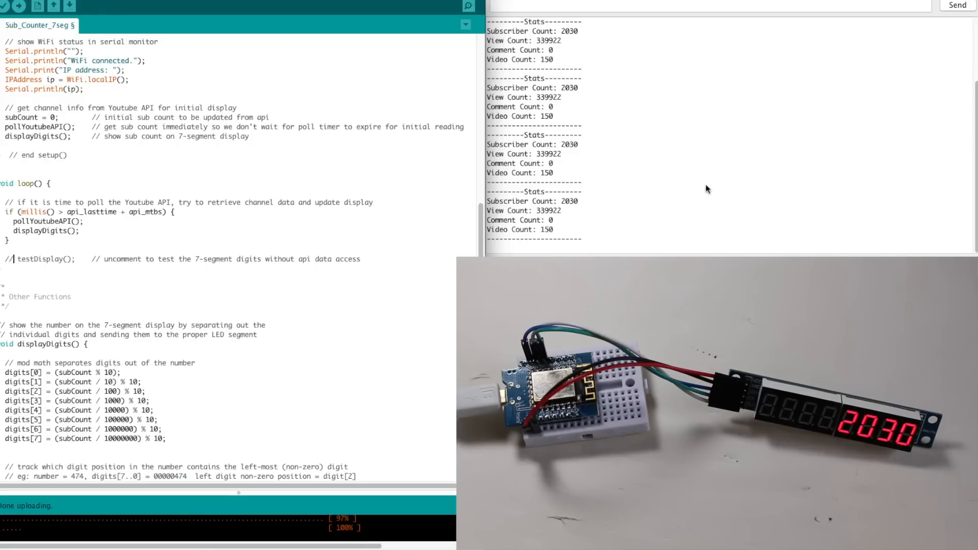
{"action": "mouse_move", "coordinate": [714, 250]}
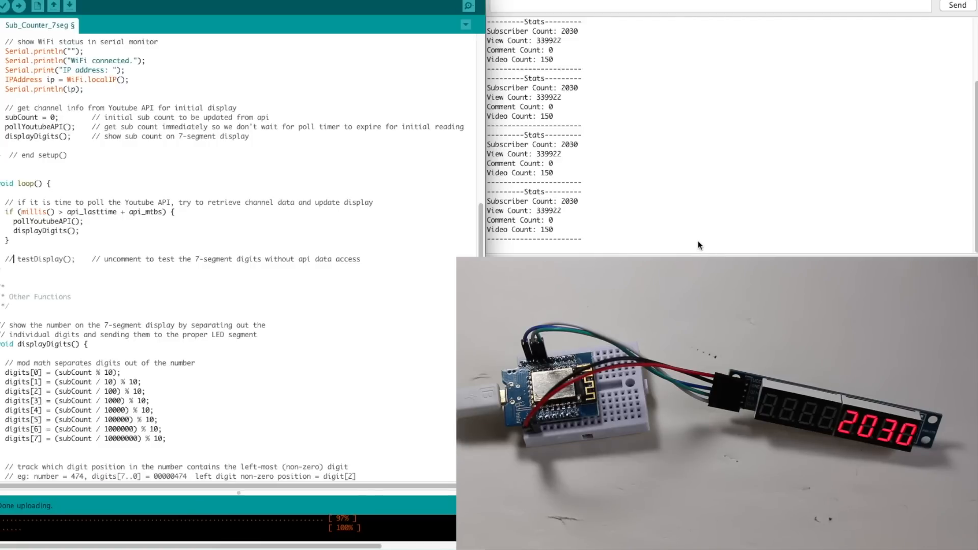
{"action": "mouse_move", "coordinate": [698, 242]}
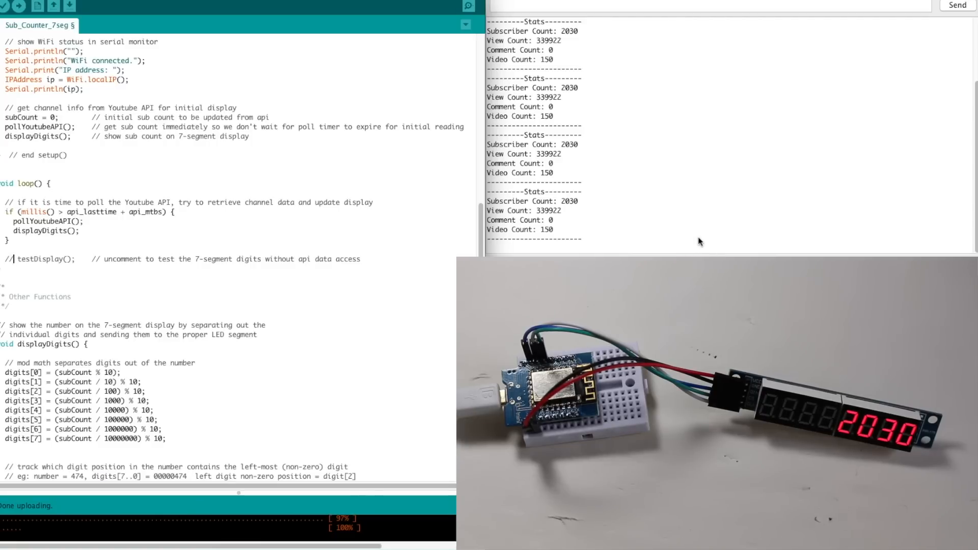
{"action": "mouse_move", "coordinate": [307, 304]}
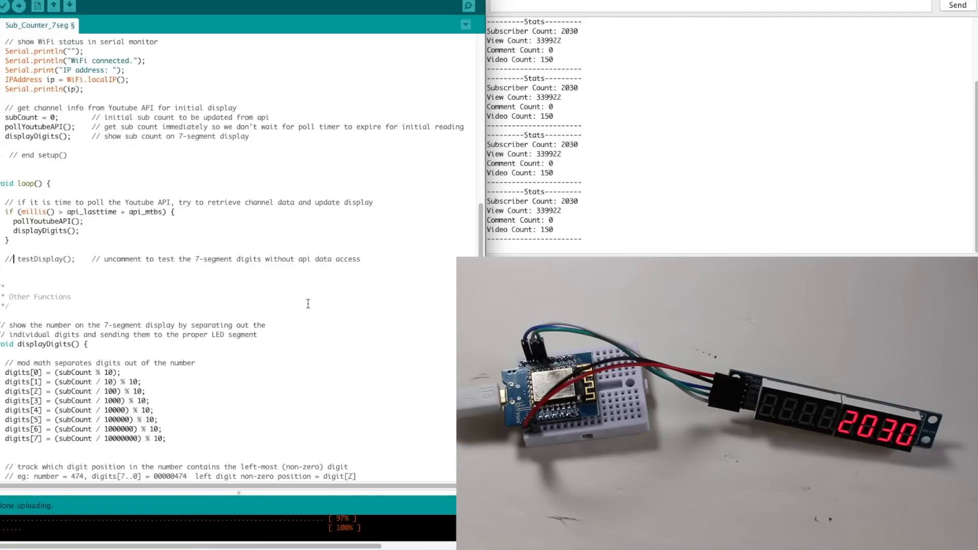
Scroll up the uploaded sketch beside the Serial Monitor reporting 2030 subscribers.
{"action": "scroll", "scroll_direction": "up", "scroll_amount": 3}
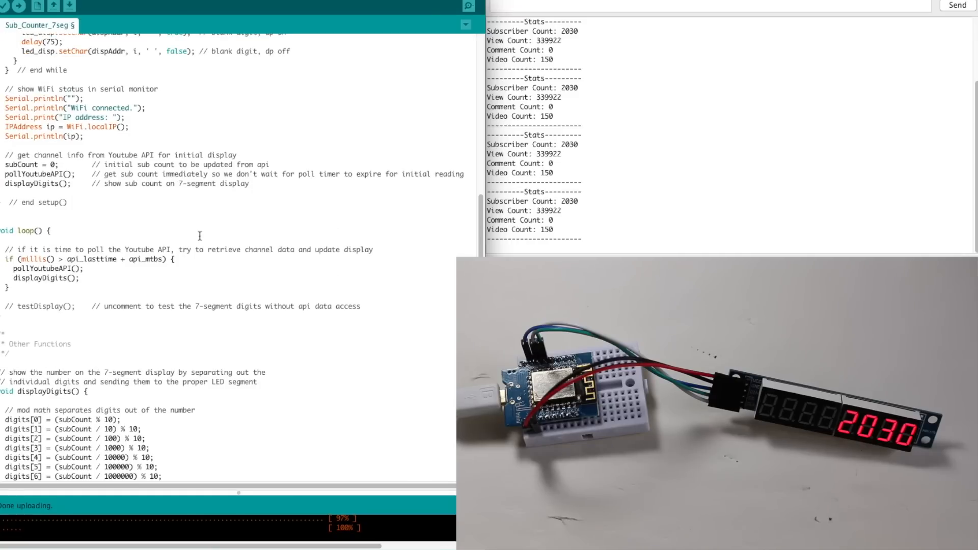